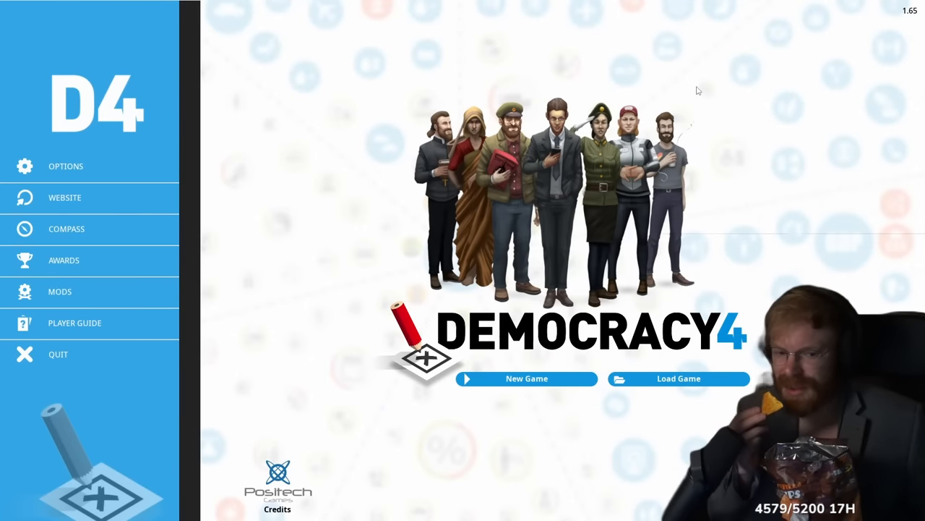
{"action": "mouse_move", "coordinate": [66, 228]}
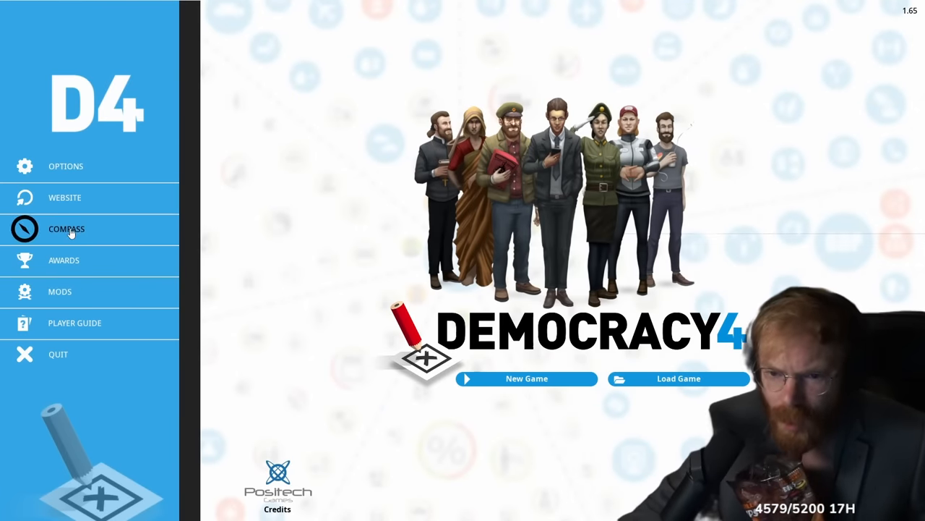
Start a new game from the main menu to bring up the country list
{"action": "left_click", "coordinate": [67, 228]}
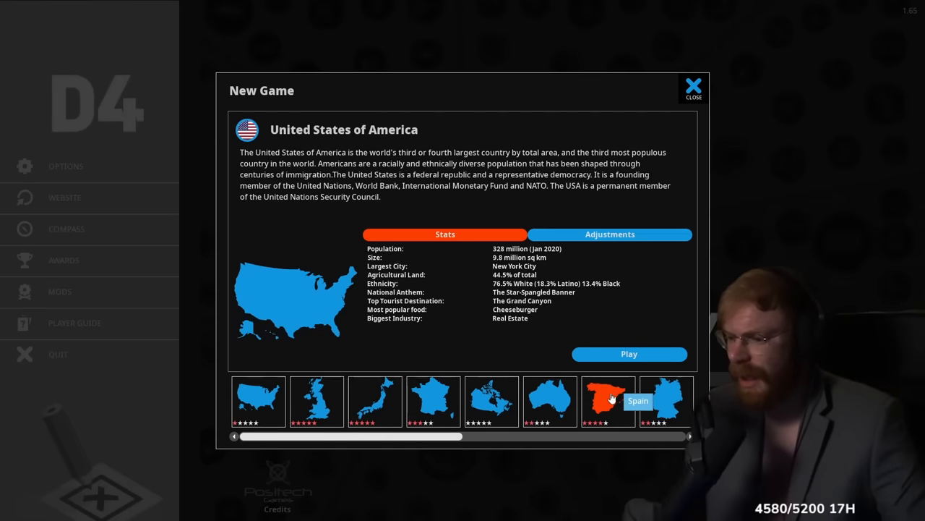
Pick Germany from the country strip and continue to its party setup
{"action": "left_click", "coordinate": [664, 402]}
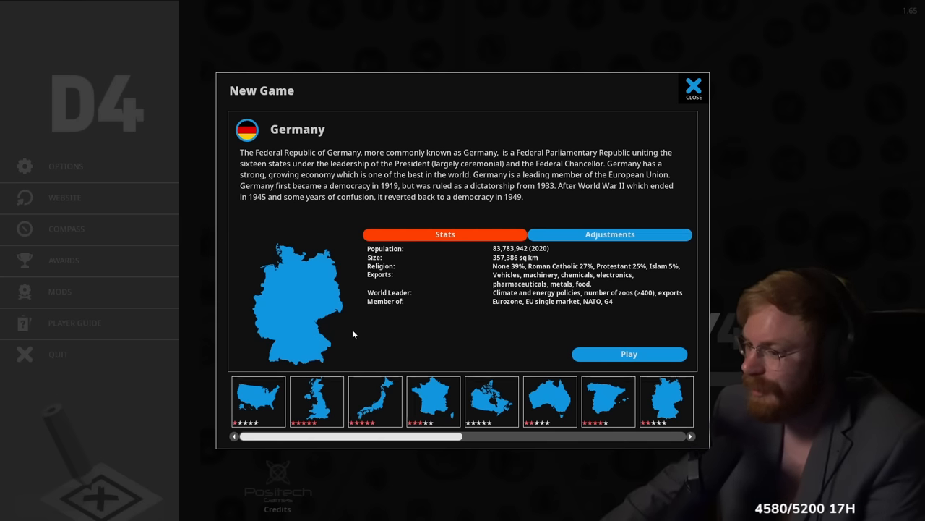
{"action": "left_click", "coordinate": [609, 234]}
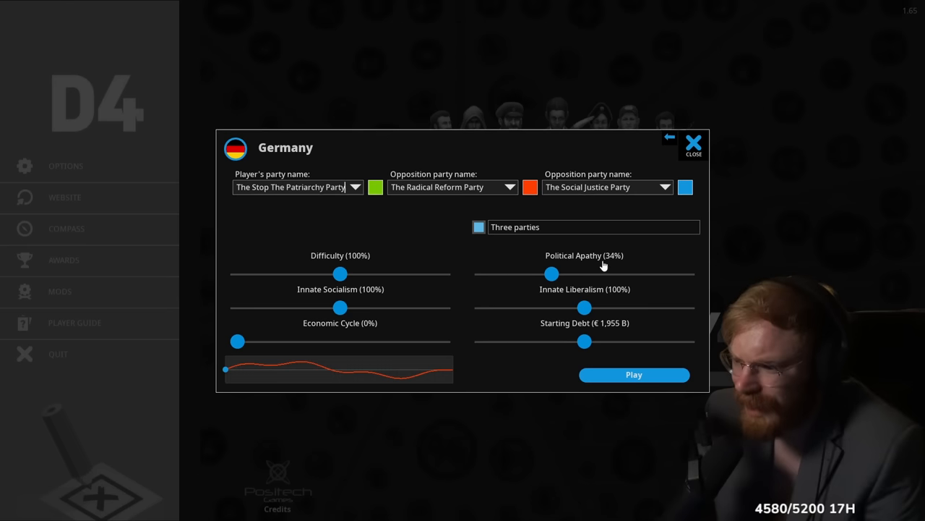
{"action": "mouse_move", "coordinate": [291, 287]}
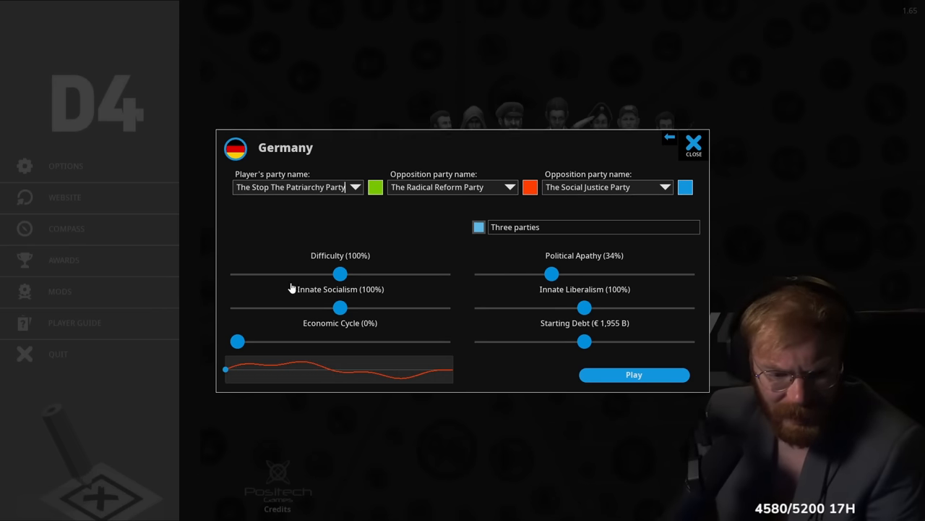
Name the party National Technocrats from the presets, browse other names, and start the game
{"action": "left_click", "coordinate": [356, 186]}
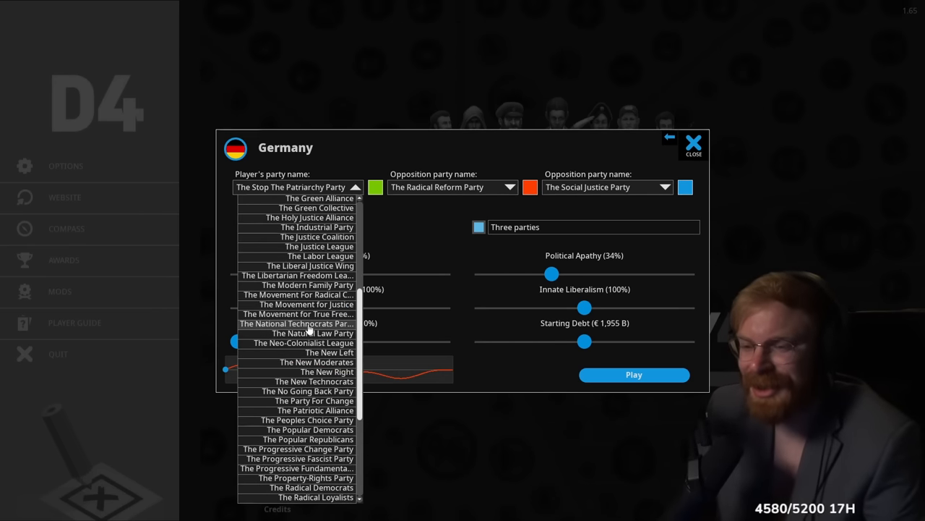
{"action": "left_click", "coordinate": [297, 324]}
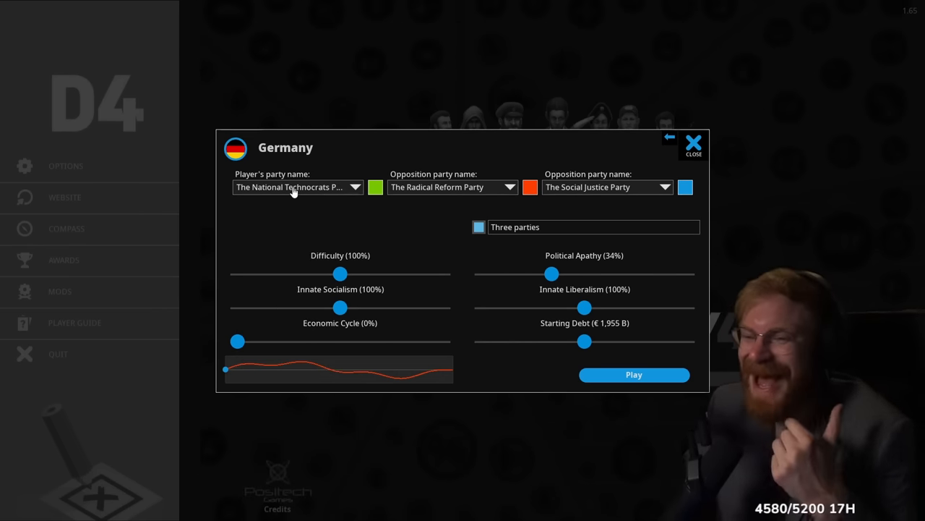
{"action": "left_click", "coordinate": [354, 186]}
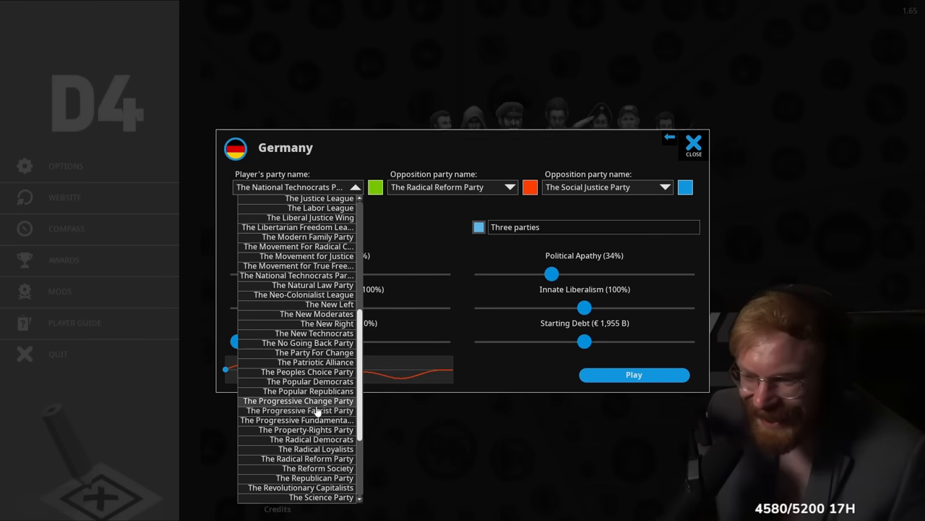
{"action": "scroll", "scroll_direction": "down", "scroll_amount": 3}
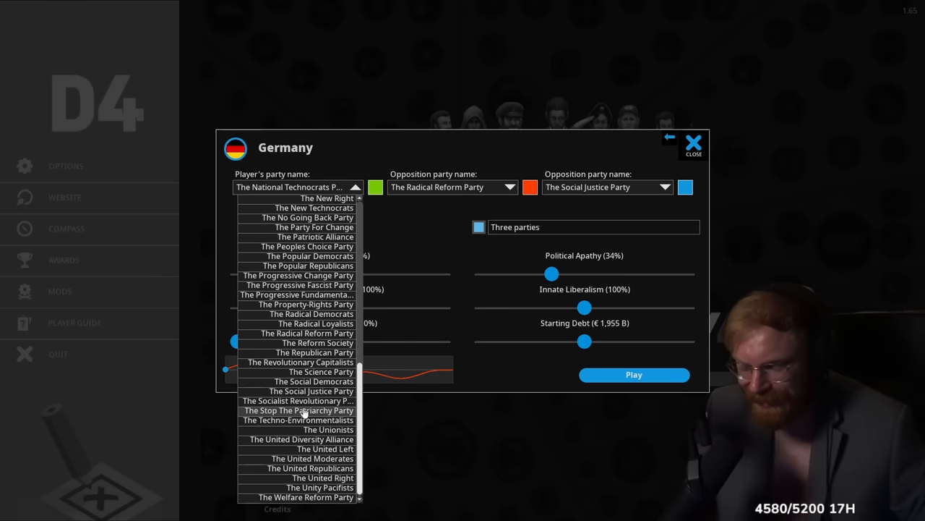
{"action": "scroll", "scroll_direction": "up", "scroll_amount": 3}
{"action": "type", "text": "Technokratische Fortschritt"}
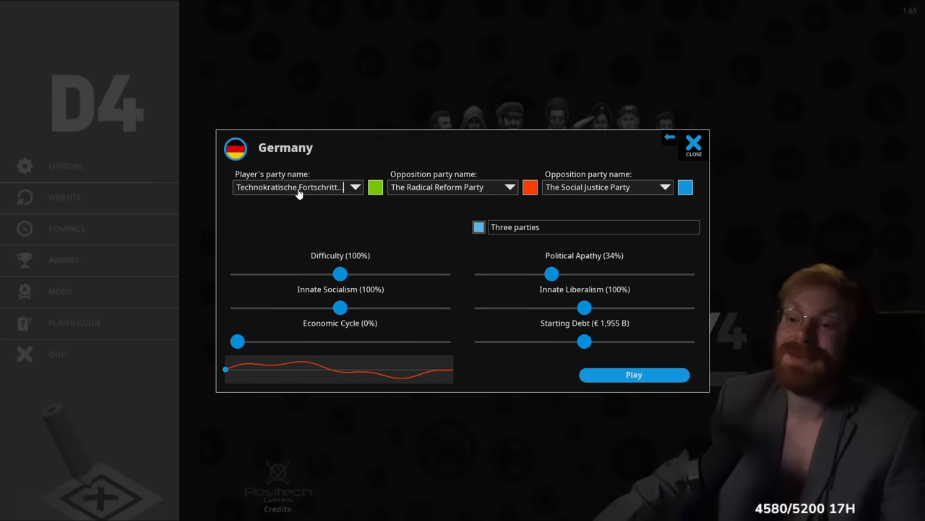
{"action": "mouse_move", "coordinate": [482, 196]}
{"action": "type", "text": "The Non-Sub Union"}
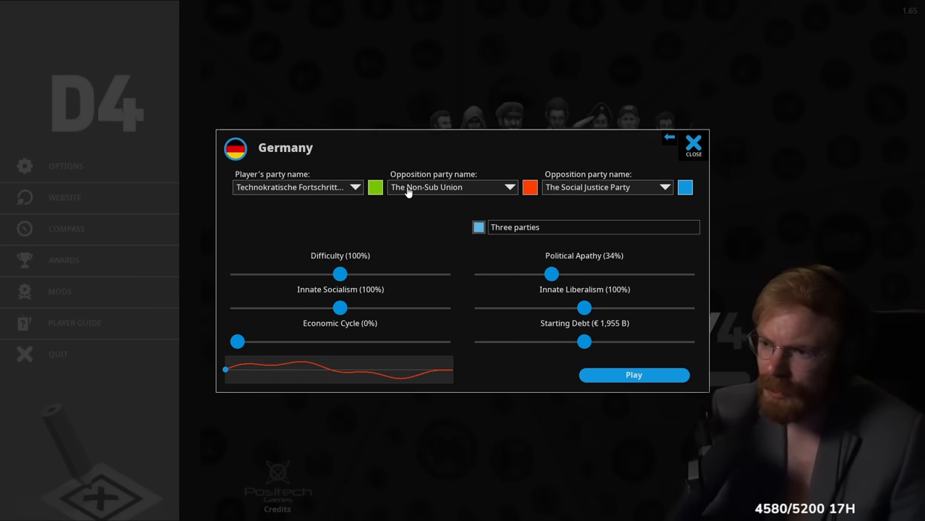
{"action": "mouse_move", "coordinate": [643, 196]}
{"action": "type", "text": "The Sub-PAr"}
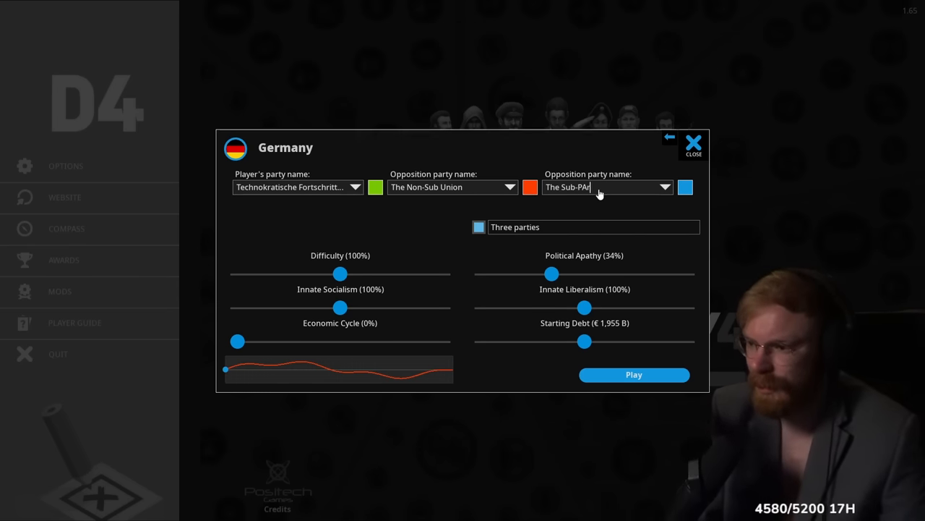
{"action": "left_click", "coordinate": [633, 375]}
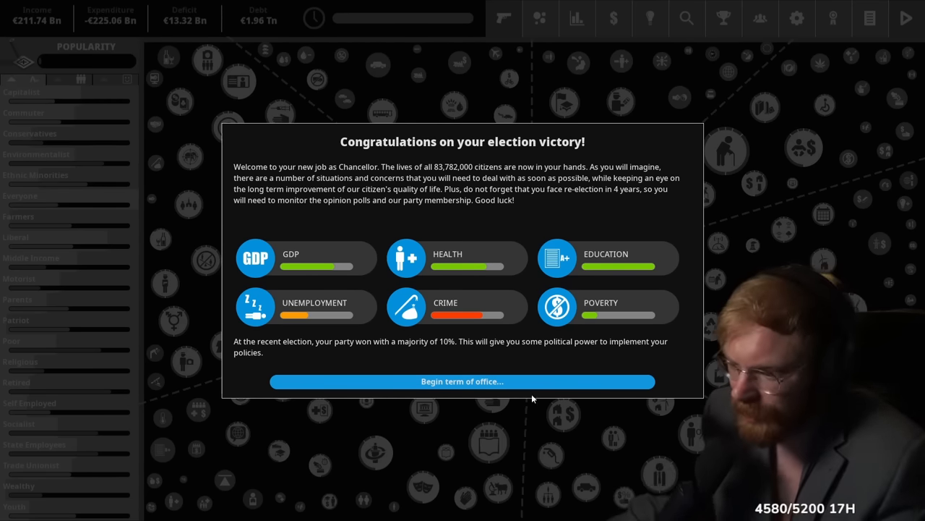
Begin the Chancellor's first term after the 10% majority election win
{"action": "left_click", "coordinate": [462, 381]}
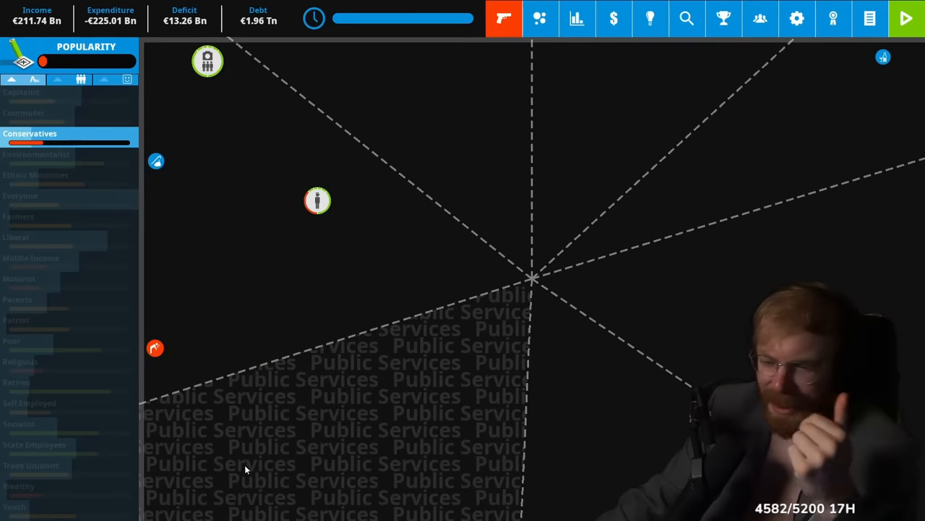
Dismiss the victory message, landing on tax policy ideas with Automation Tax details
{"action": "left_click", "coordinate": [253, 499]}
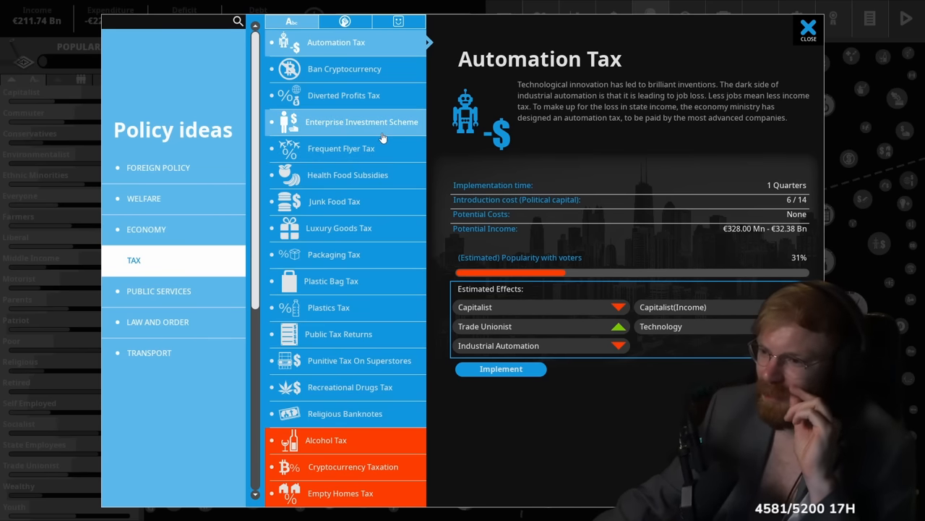
{"action": "mouse_move", "coordinate": [345, 228]}
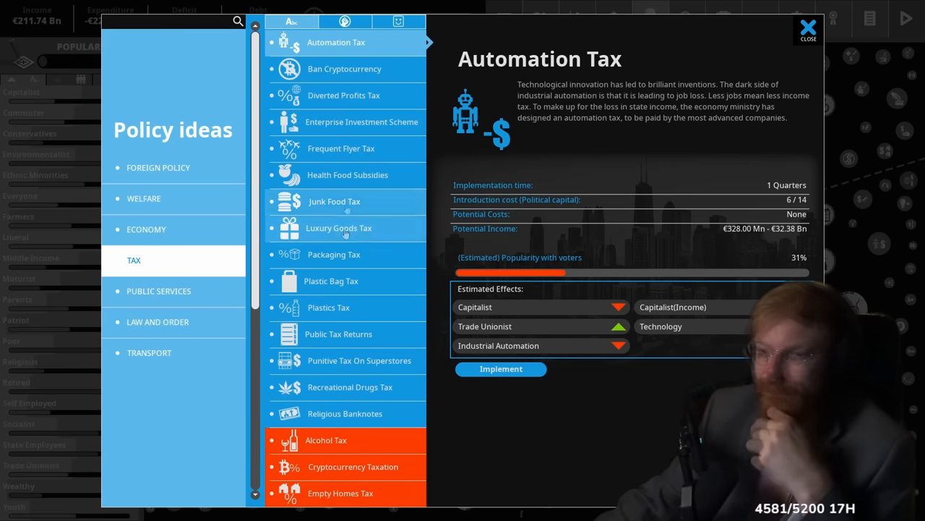
Browse foreign policy and welfare ideas: Tourism Ad Campaign, Food Stamps, Genital Mutilation Ban
{"action": "left_click", "coordinate": [158, 167]}
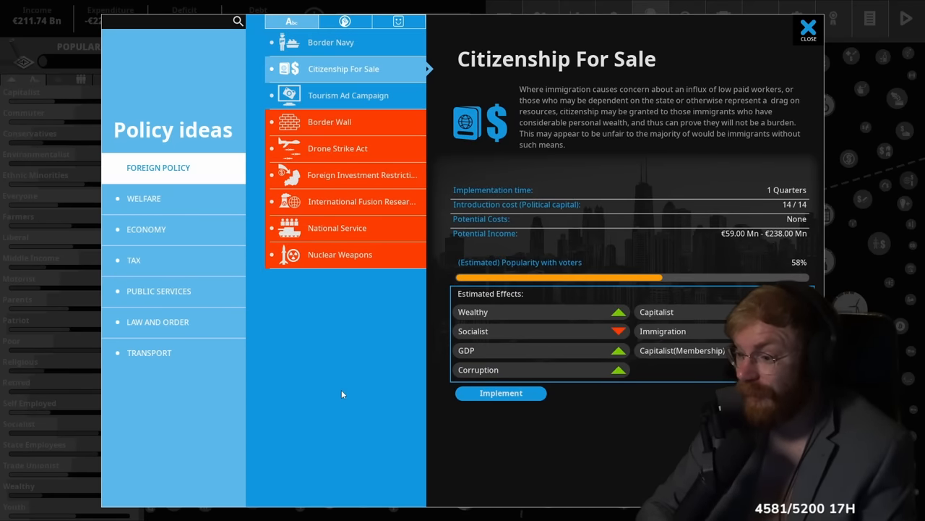
{"action": "left_click", "coordinate": [348, 94]}
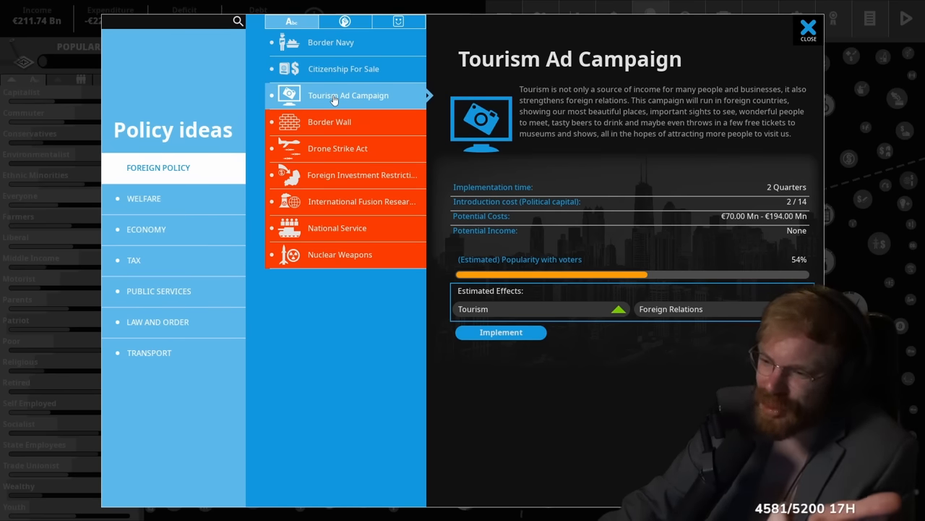
{"action": "left_click", "coordinate": [144, 198]}
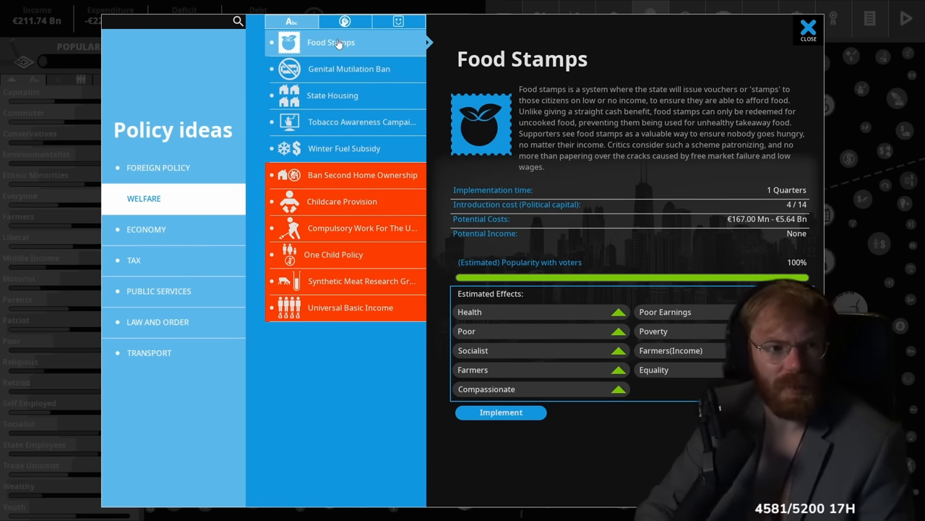
{"action": "left_click", "coordinate": [349, 68]}
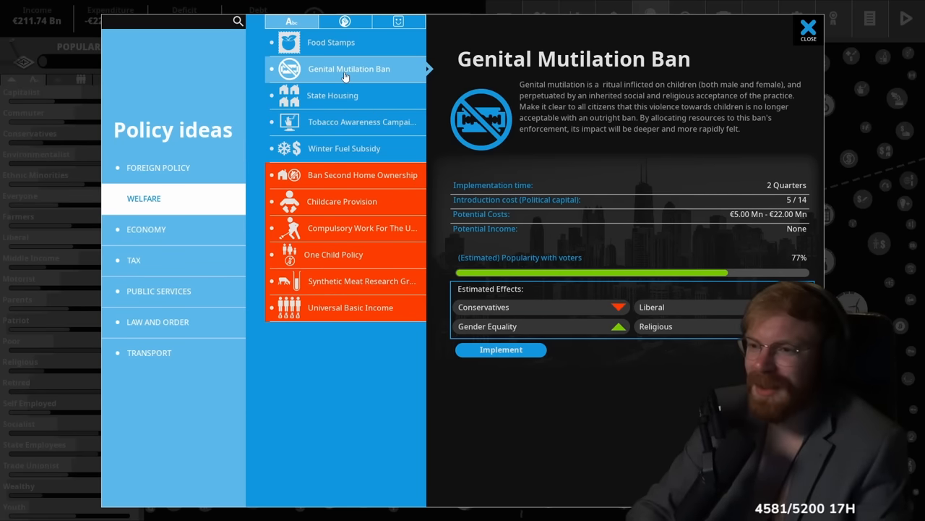
{"action": "left_click", "coordinate": [332, 42]}
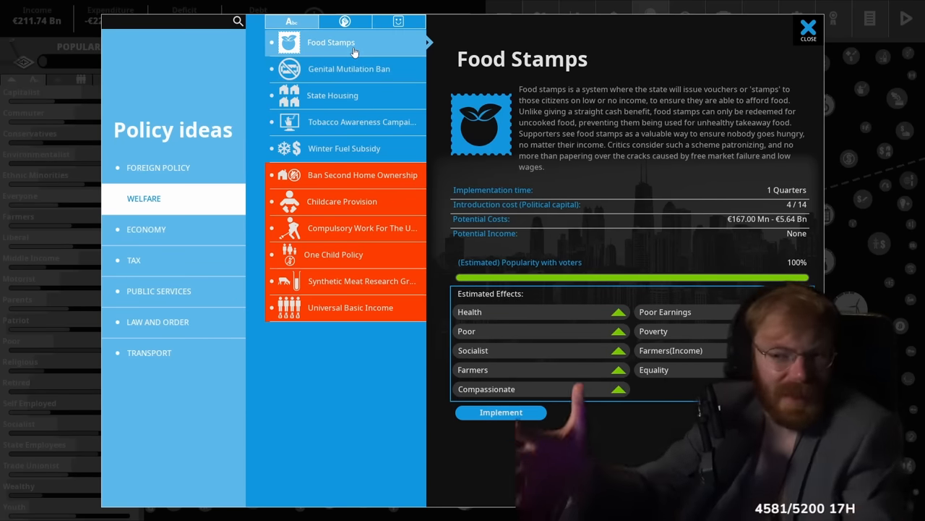
{"action": "left_click", "coordinate": [134, 259]}
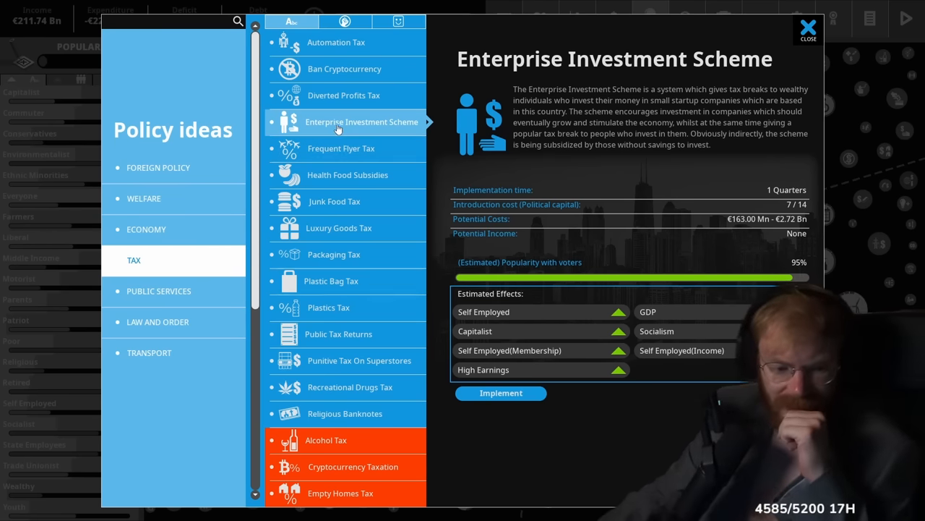
Compare economy and tax ideas, then implement the Enterprise Investment Scheme
{"action": "left_click", "coordinate": [347, 174]}
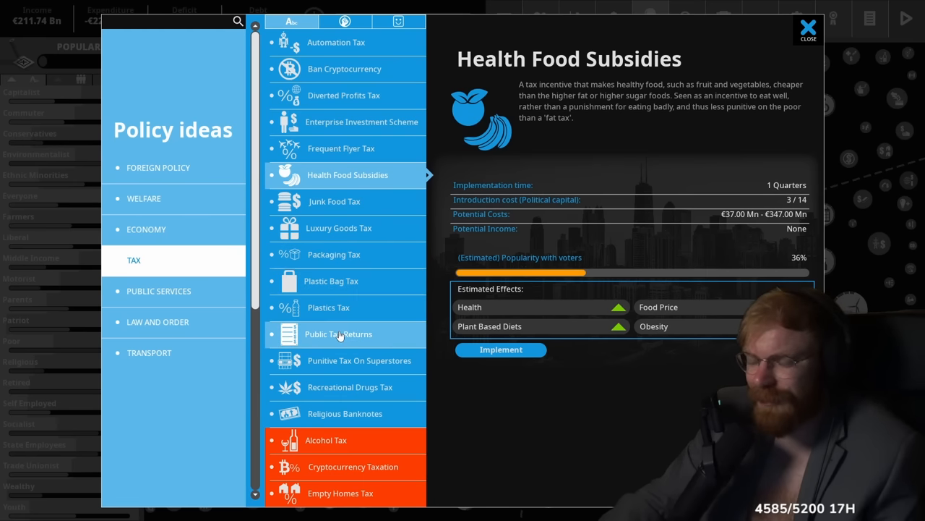
{"action": "left_click", "coordinate": [146, 229]}
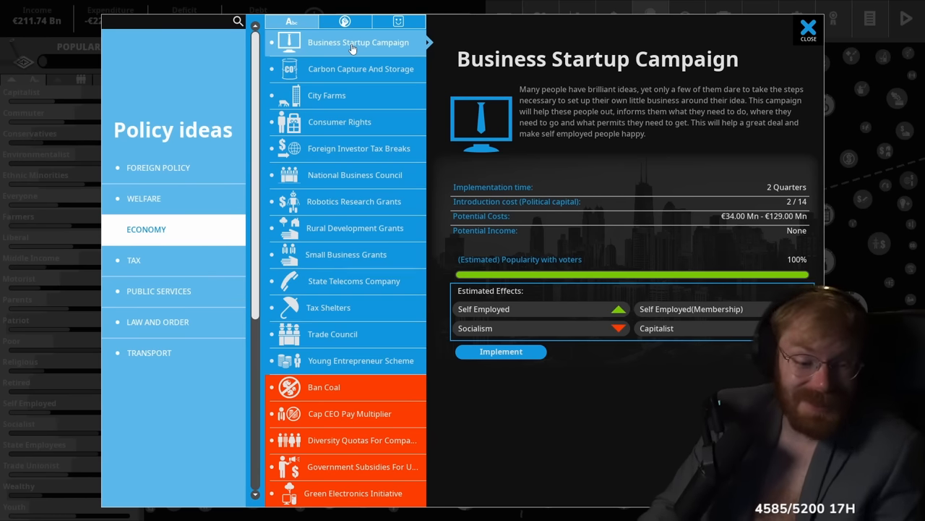
{"action": "left_click", "coordinate": [134, 259]}
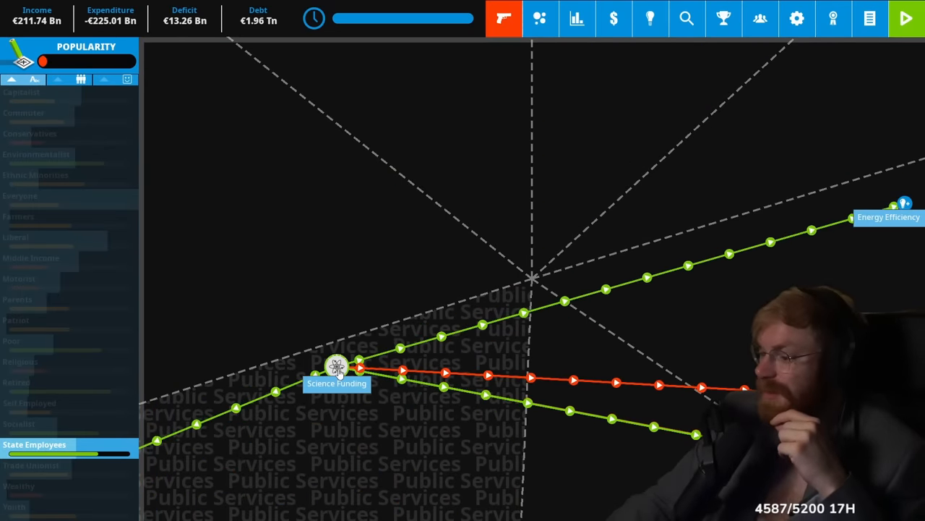
{"action": "left_click", "coordinate": [337, 367]}
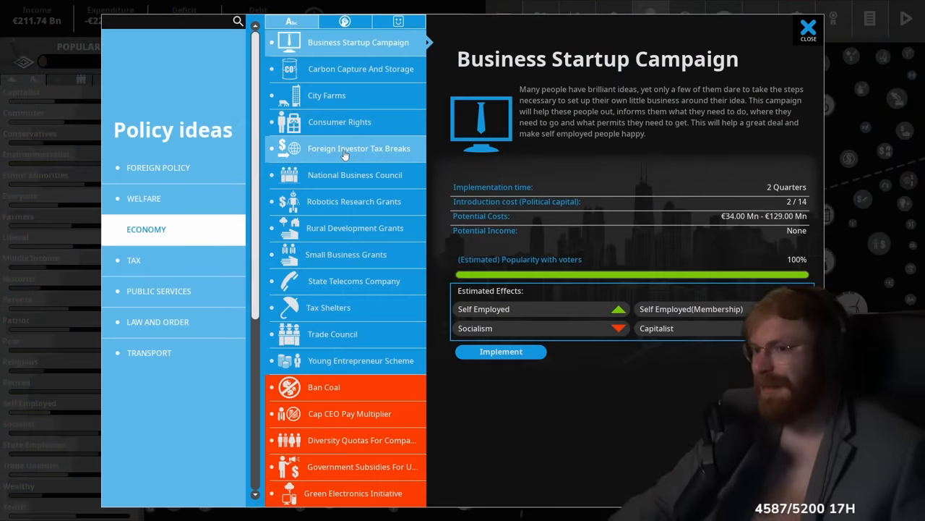
{"action": "left_click", "coordinate": [133, 260]}
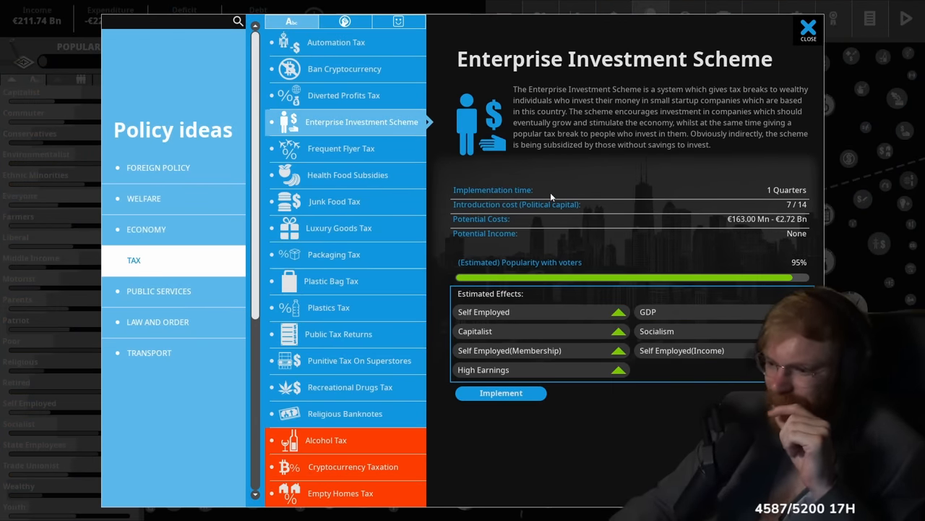
{"action": "left_click", "coordinate": [501, 393]}
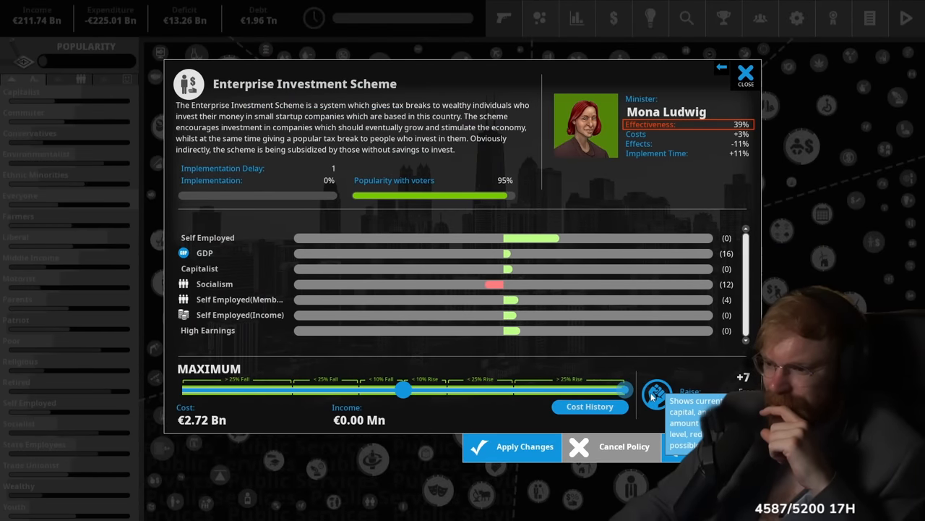
Adjust Enterprise Investment Scheme funding, inspect State Pensions, and review the expenditure breakdown
{"action": "left_click_drag", "start_coordinate": [625, 389], "coordinate": [513, 389]}
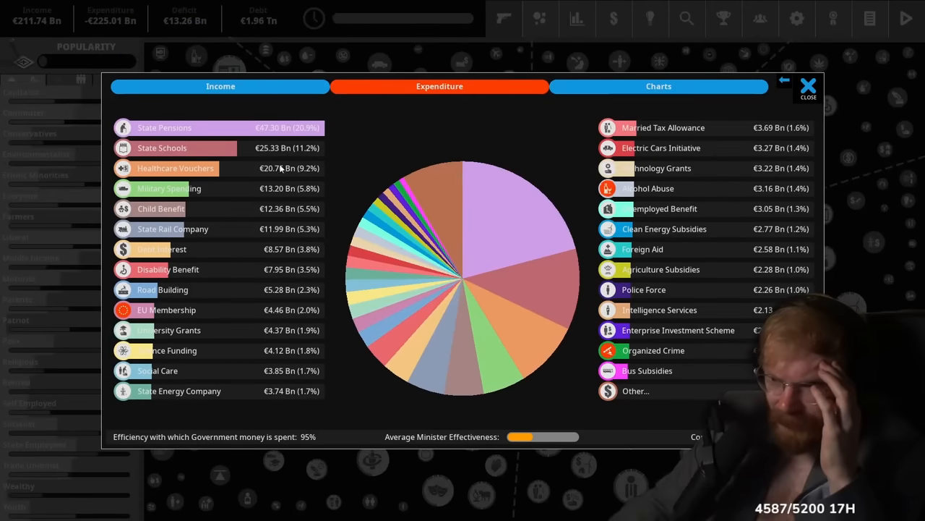
{"action": "left_click", "coordinate": [164, 127]}
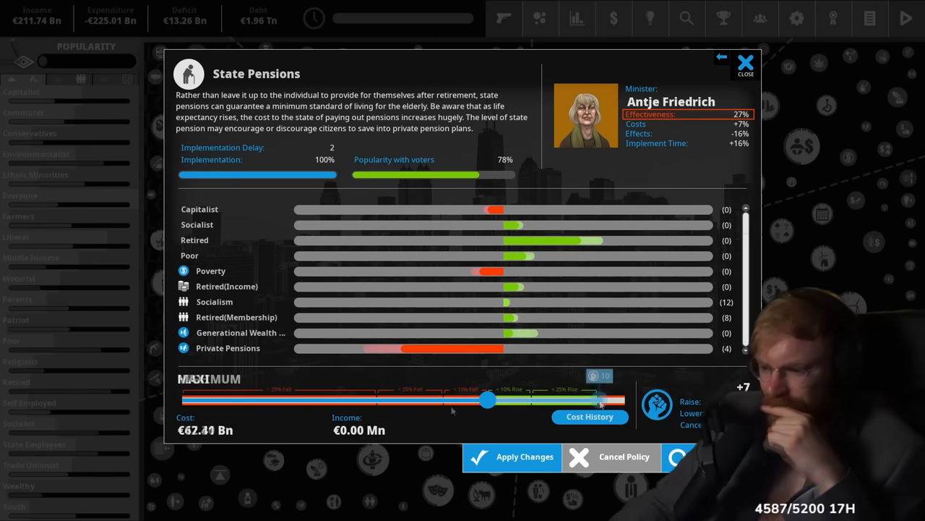
{"action": "left_click_drag", "start_coordinate": [600, 400], "coordinate": [488, 399]}
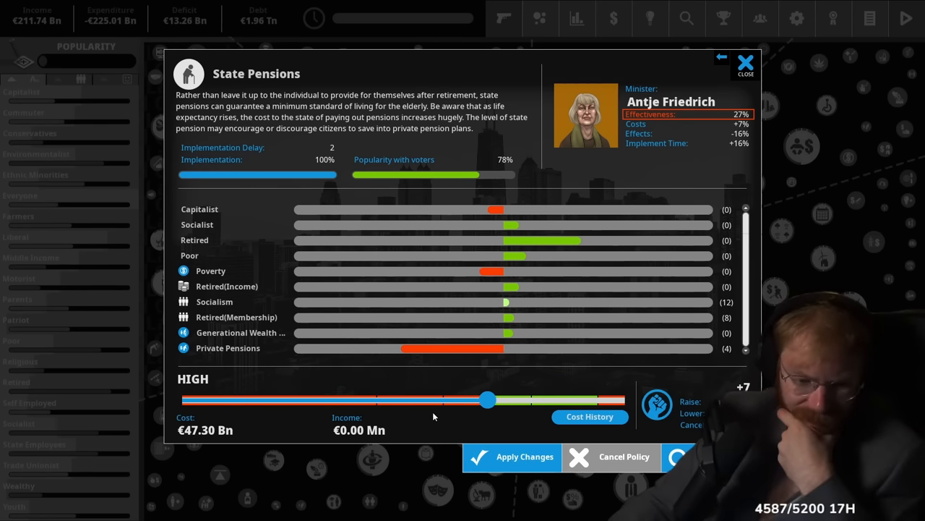
{"action": "left_click_drag", "start_coordinate": [488, 399], "coordinate": [449, 399]}
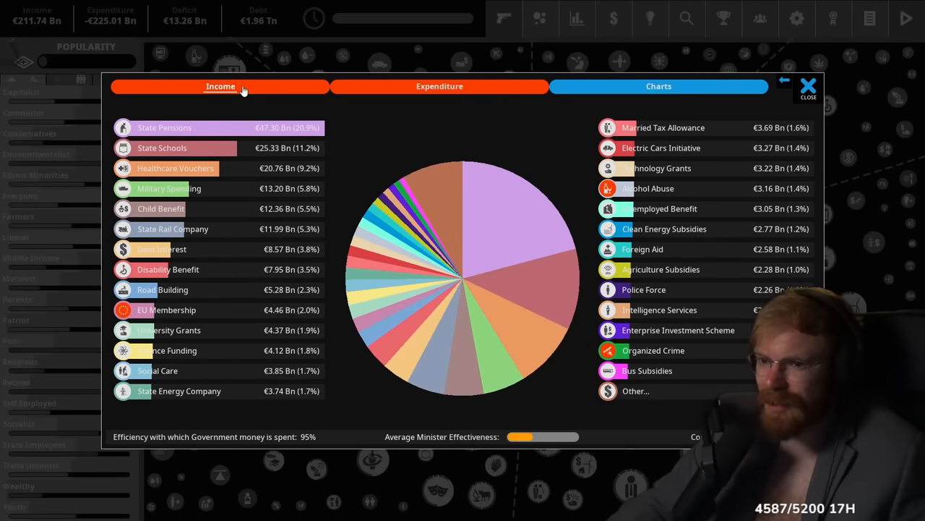
{"action": "left_click", "coordinate": [440, 86]}
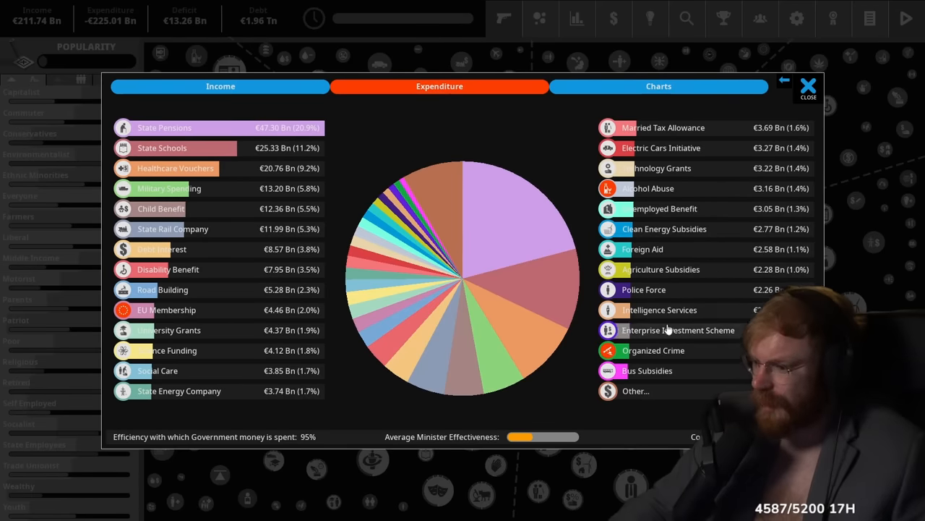
{"action": "mouse_move", "coordinate": [336, 190]}
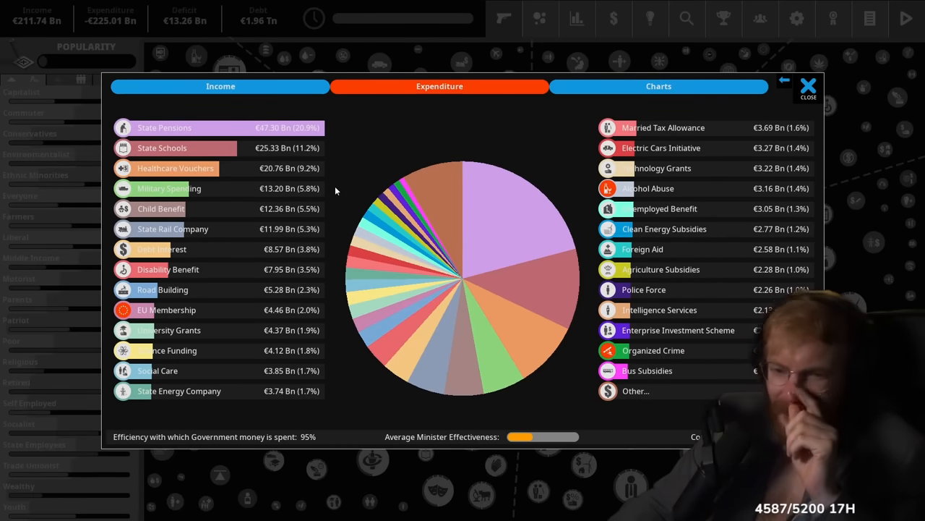
{"action": "mouse_move", "coordinate": [772, 118]}
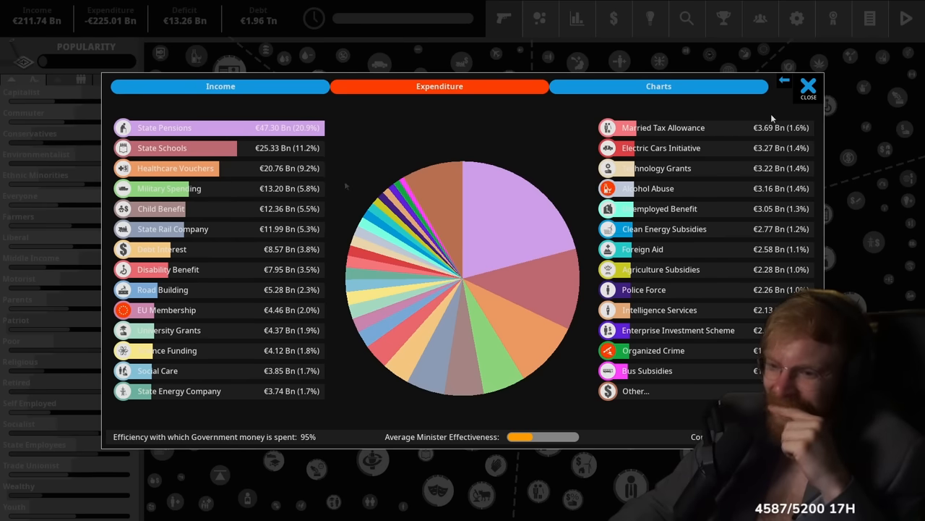
{"action": "left_click", "coordinate": [807, 86]}
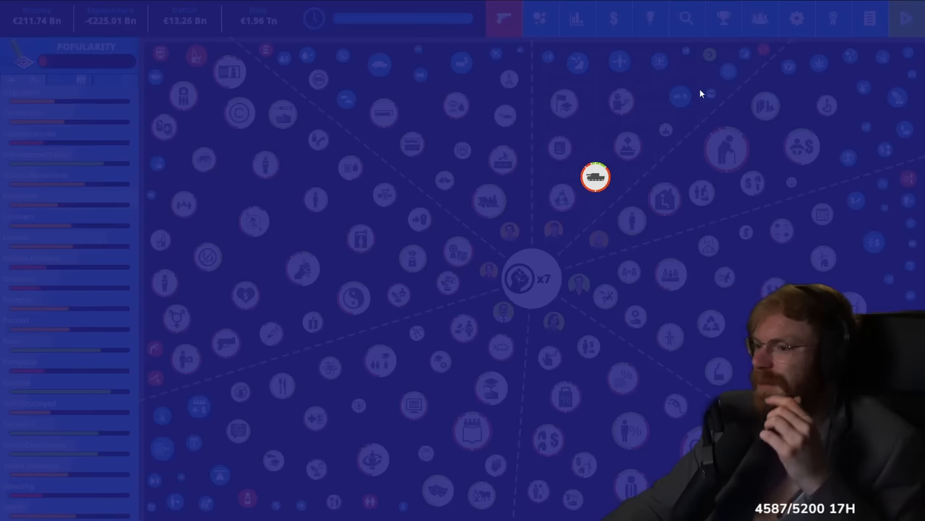
Cut Military Spending to Light Defensive (€13.36 Bn), paying 3 political capital
{"action": "left_click", "coordinate": [595, 176]}
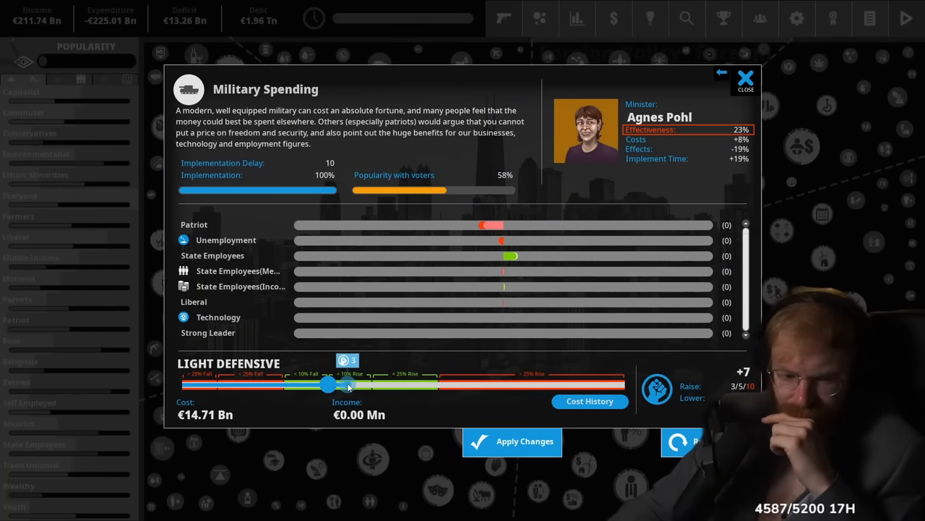
{"action": "left_click_drag", "start_coordinate": [329, 384], "coordinate": [231, 384]}
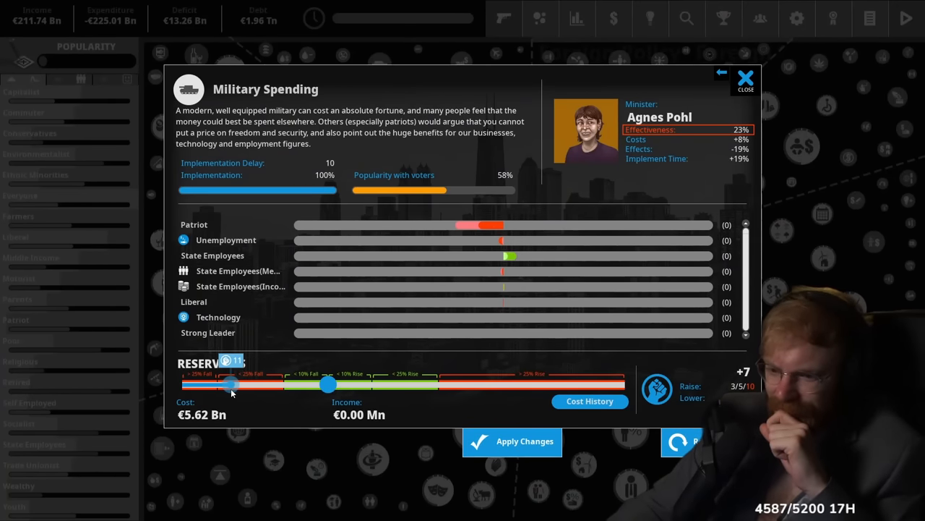
{"action": "left_click_drag", "start_coordinate": [231, 384], "coordinate": [329, 384]}
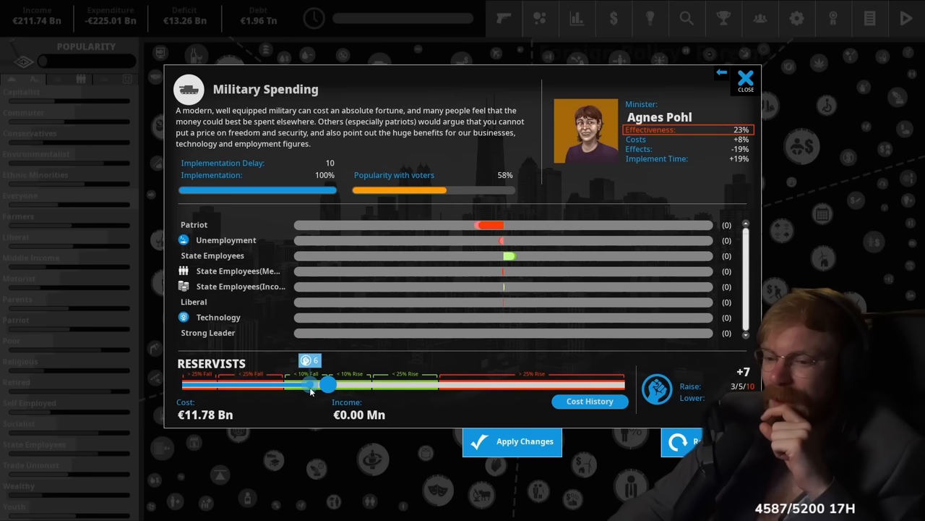
{"action": "left_click_drag", "start_coordinate": [329, 383], "coordinate": [329, 383]}
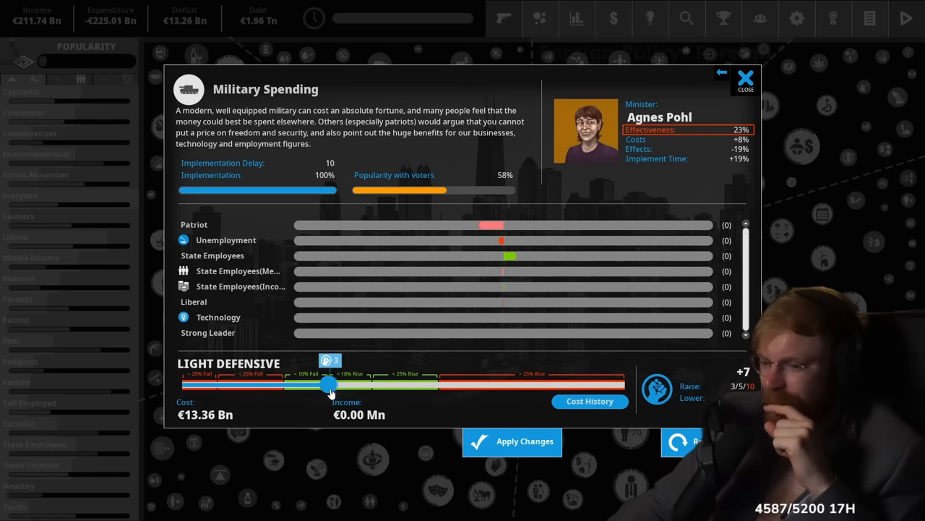
{"action": "left_click", "coordinate": [512, 441]}
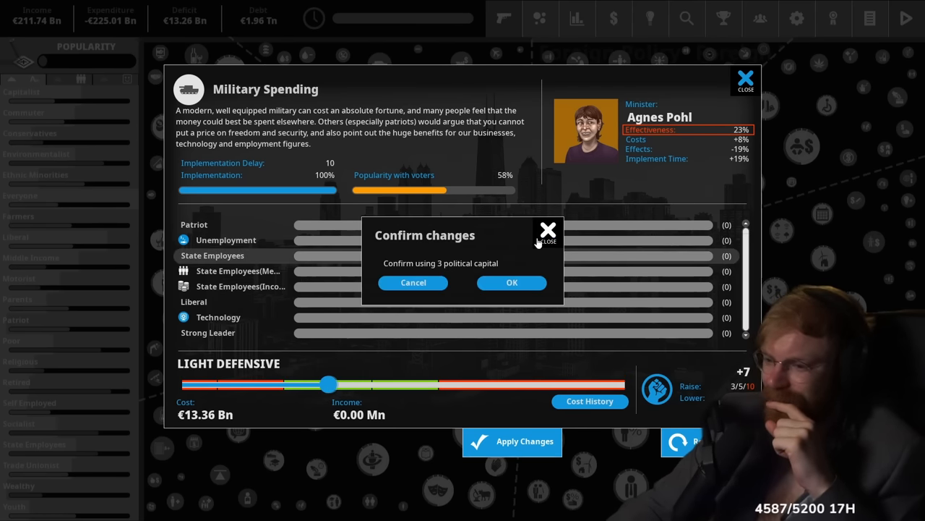
{"action": "left_click", "coordinate": [511, 282]}
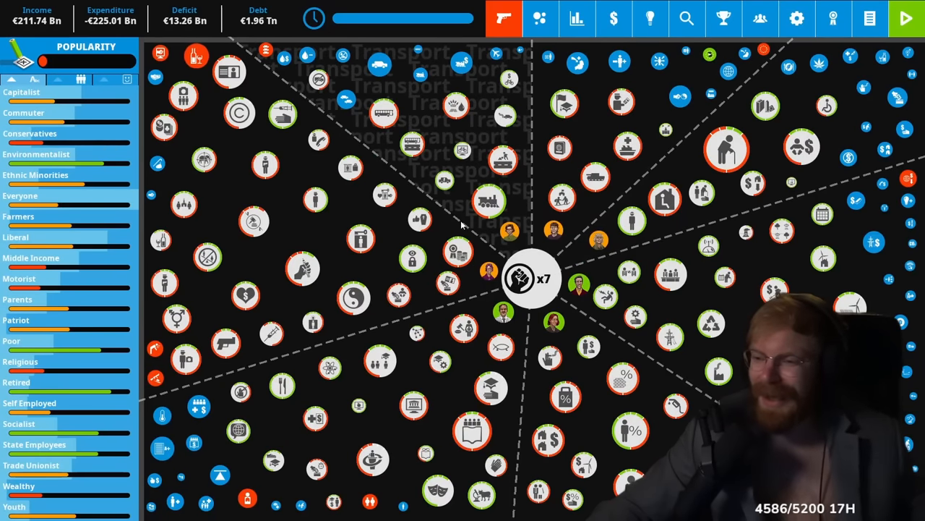
{"action": "mouse_move", "coordinate": [527, 204]}
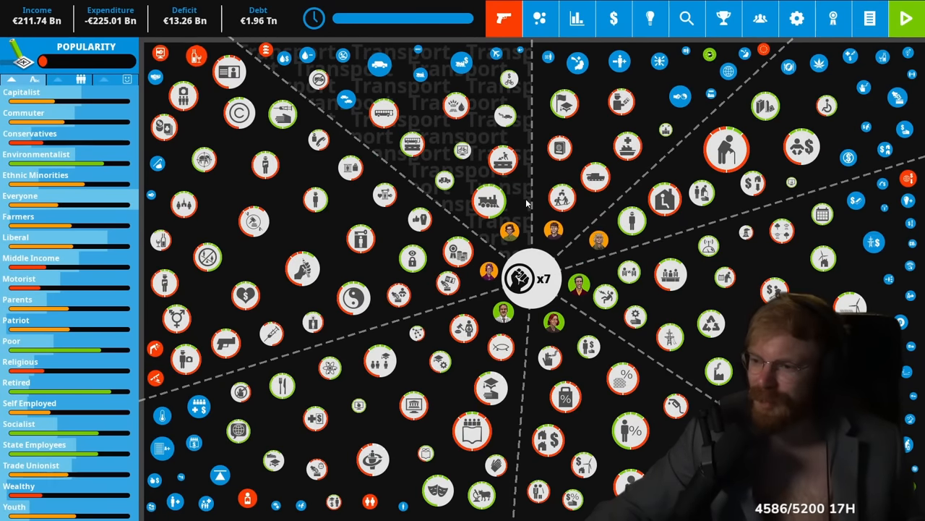
Review the Technology indicator and its Science Funding cause, then advance to the turn screen
{"action": "left_click", "coordinate": [491, 200]}
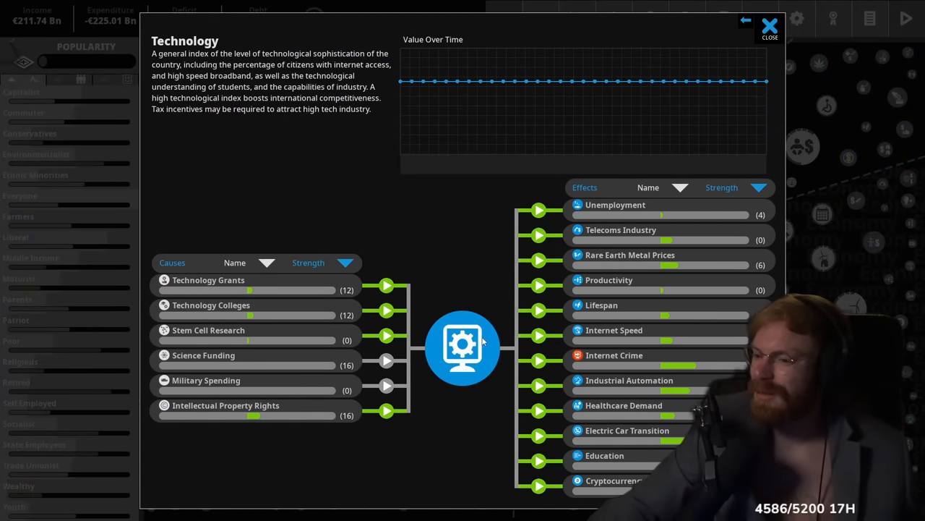
{"action": "mouse_move", "coordinate": [300, 296]}
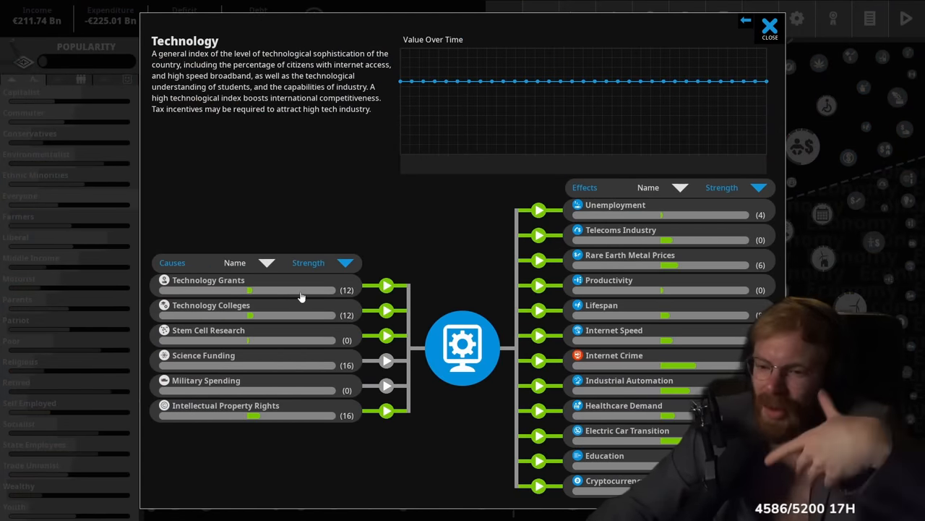
{"action": "mouse_move", "coordinate": [282, 416]}
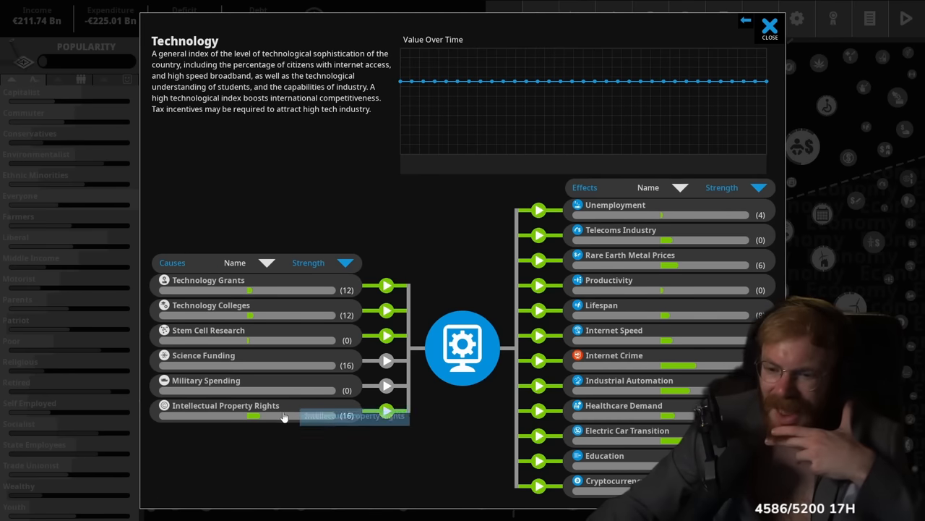
{"action": "left_click", "coordinate": [203, 355]}
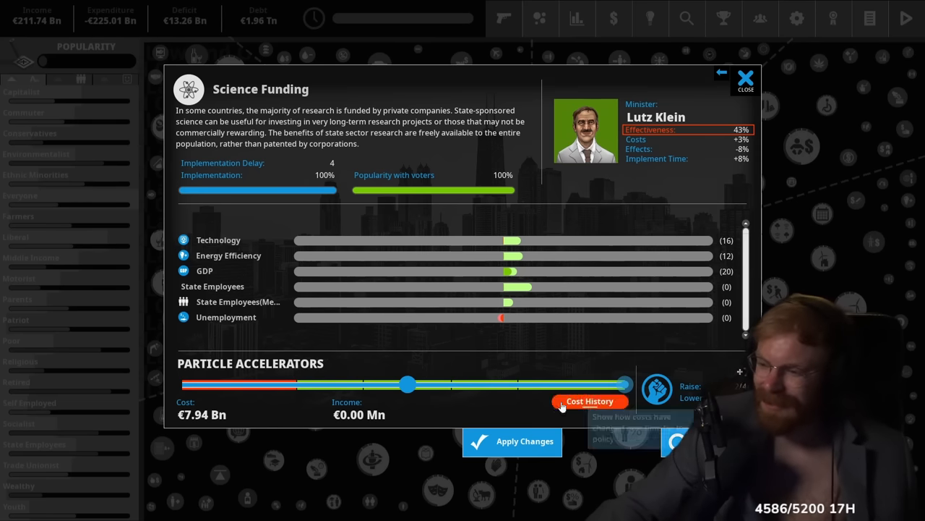
{"action": "left_click", "coordinate": [744, 80]}
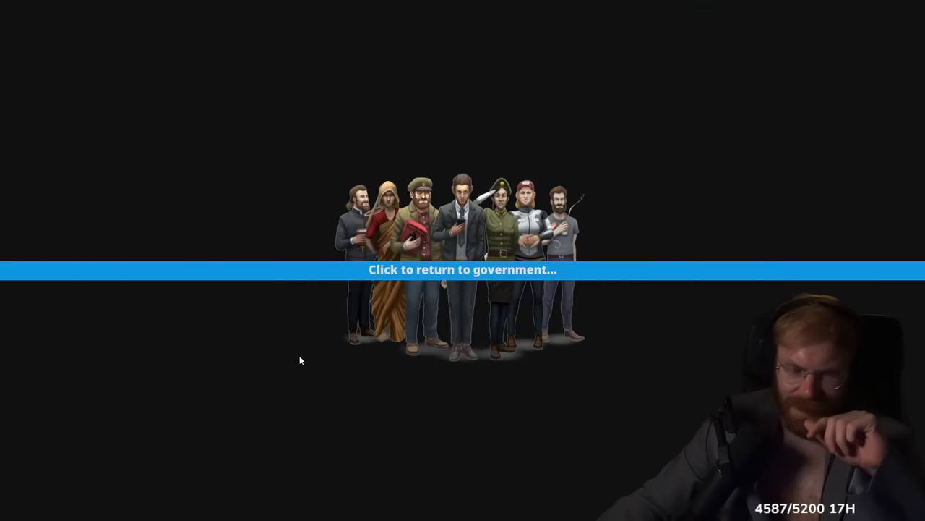
{"action": "mouse_move", "coordinate": [308, 348]}
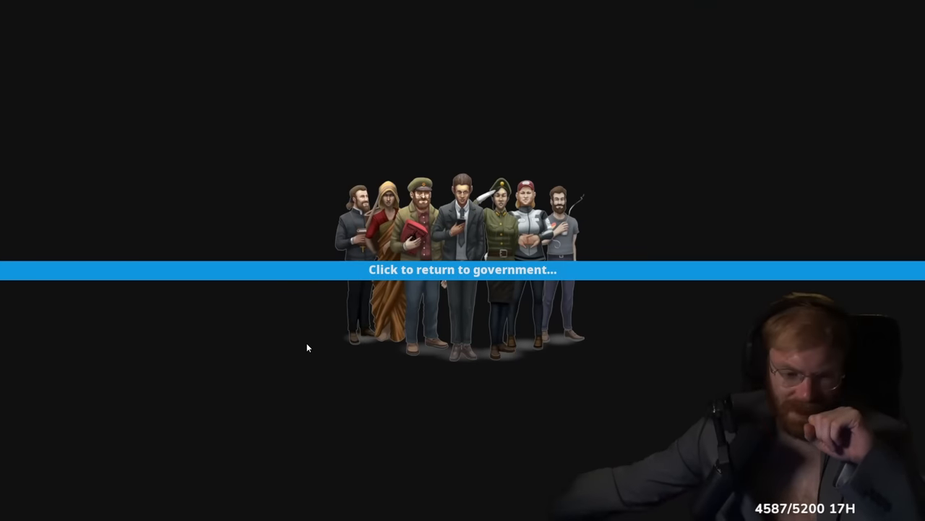
Return to government and approve the TV alcohol advertising ban from the quarterly report
{"action": "left_click", "coordinate": [463, 269]}
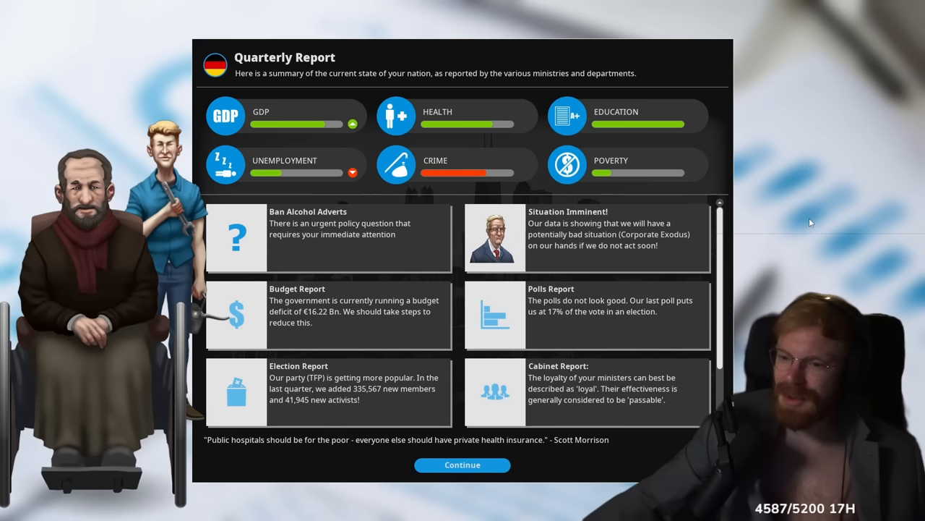
{"action": "left_click", "coordinate": [329, 239]}
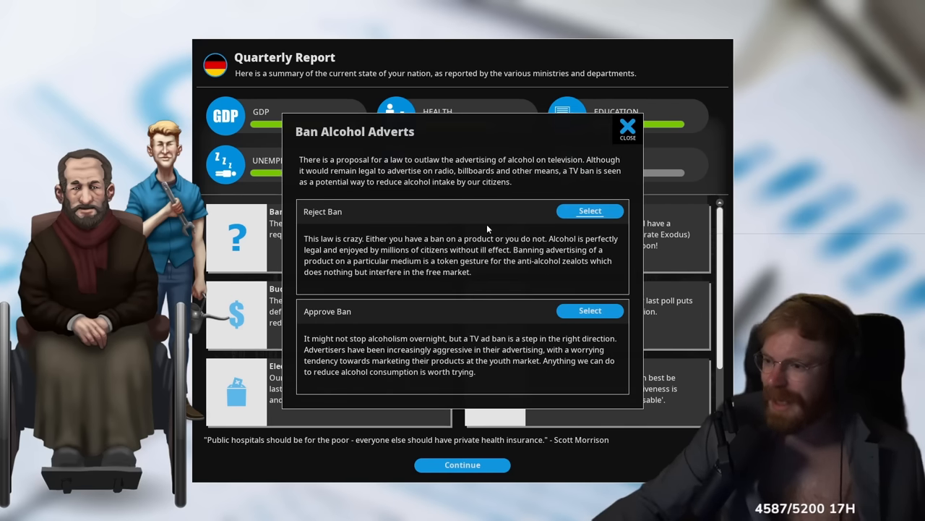
{"action": "mouse_move", "coordinate": [106, 190]}
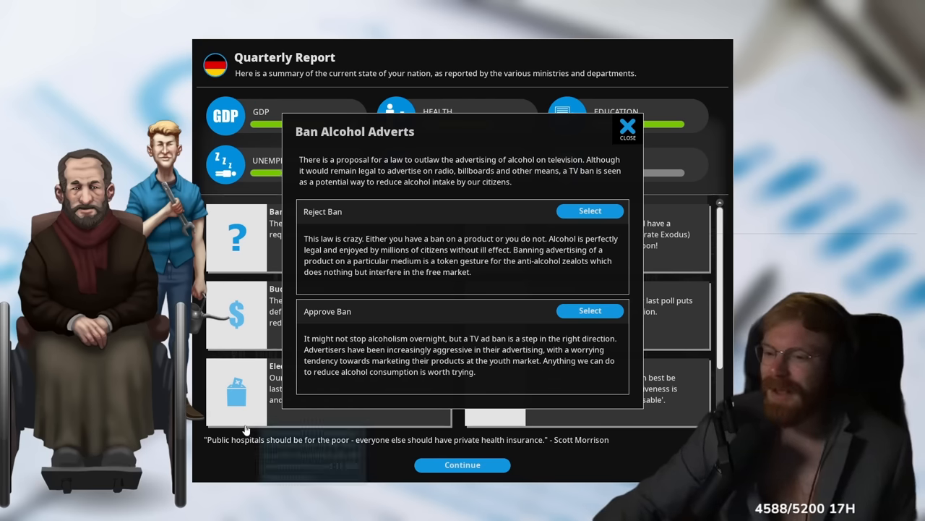
{"action": "left_click", "coordinate": [590, 310]}
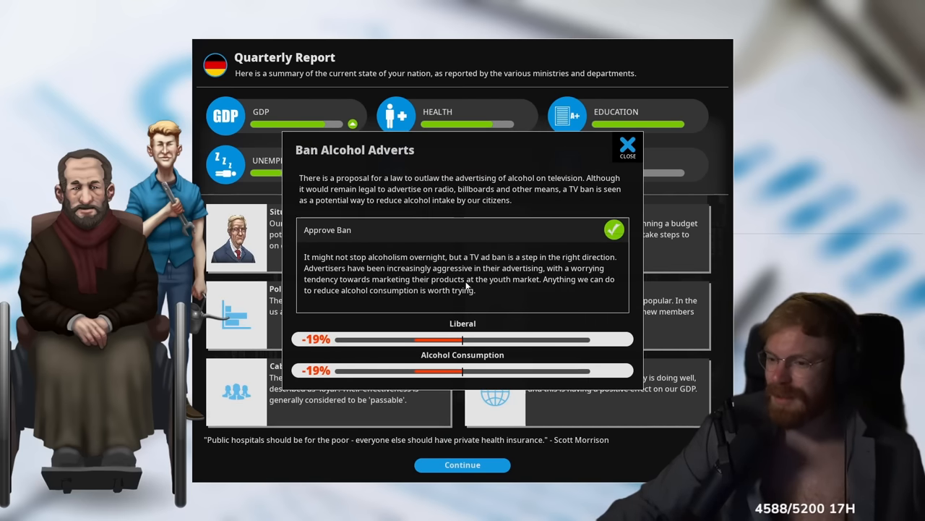
{"action": "mouse_move", "coordinate": [426, 371]}
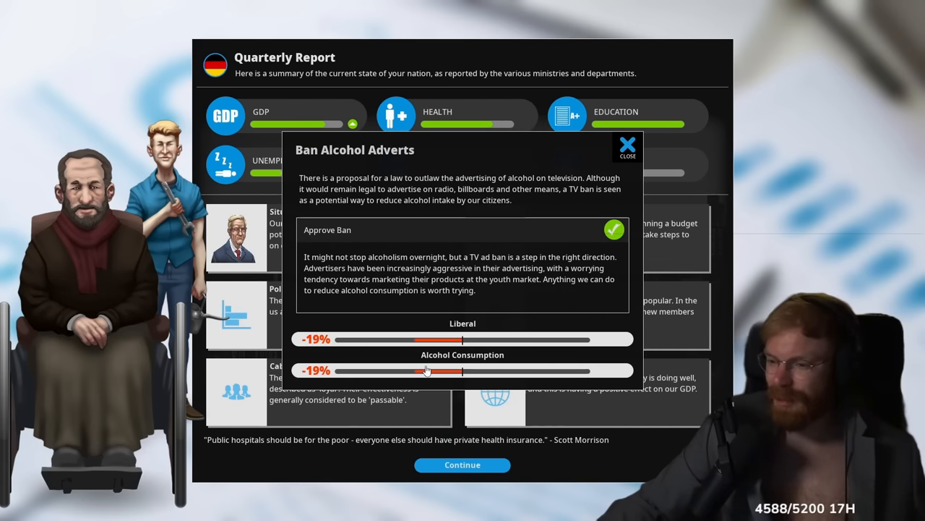
{"action": "mouse_move", "coordinate": [610, 243]}
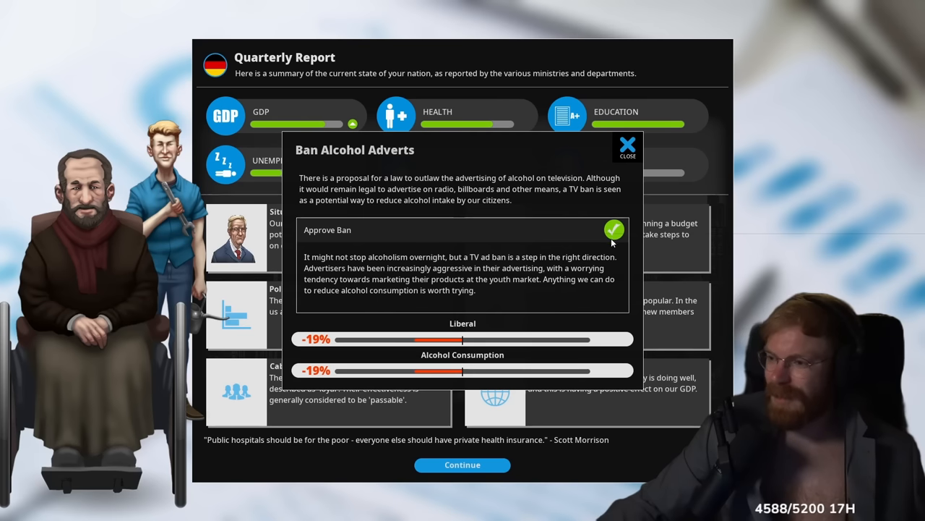
{"action": "left_click", "coordinate": [628, 144]}
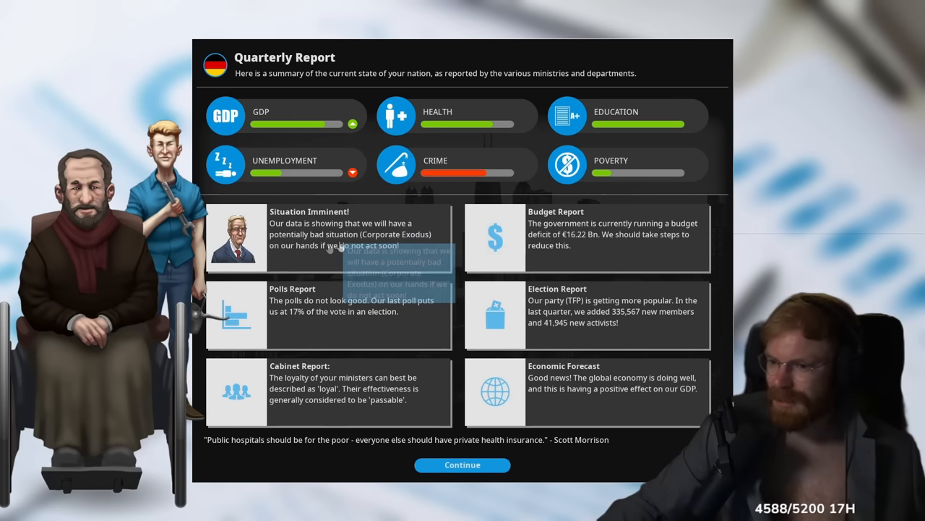
{"action": "mouse_move", "coordinate": [394, 250]}
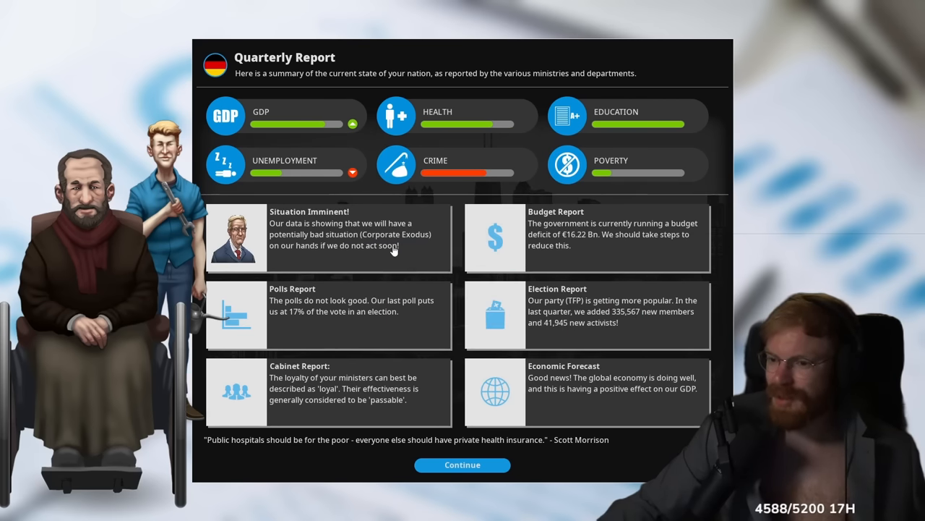
Review the Corporate Exodus warning, then dismiss the quarterly report (17% support, €16.22 Bn deficit)
{"action": "left_click", "coordinate": [332, 228]}
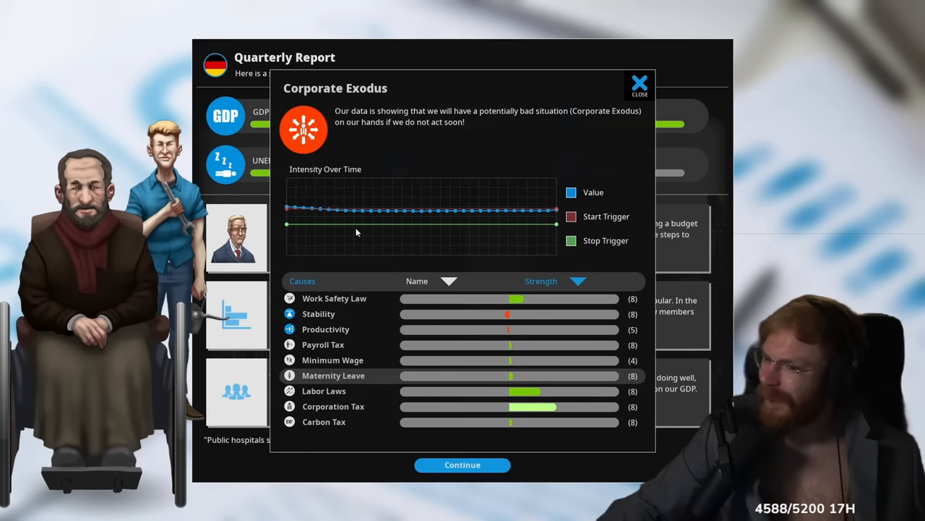
{"action": "mouse_move", "coordinate": [554, 240]}
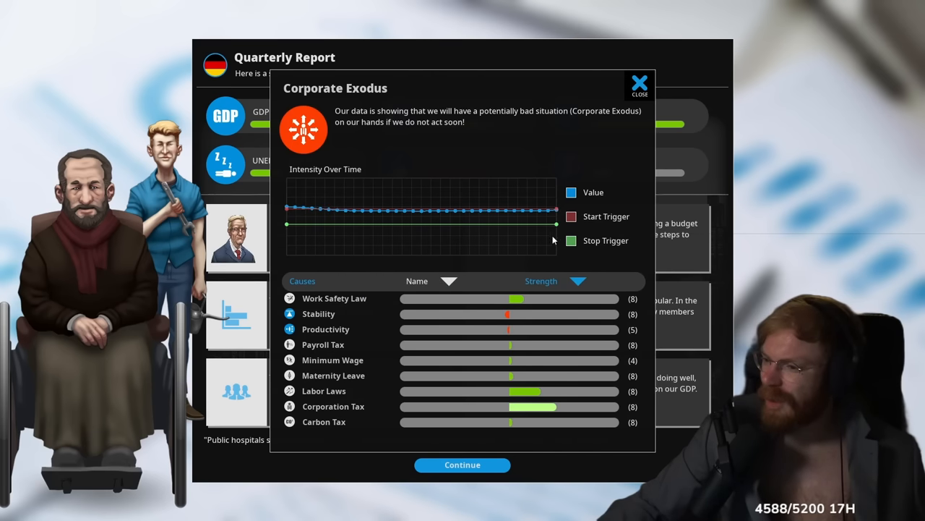
{"action": "mouse_move", "coordinate": [438, 333]}
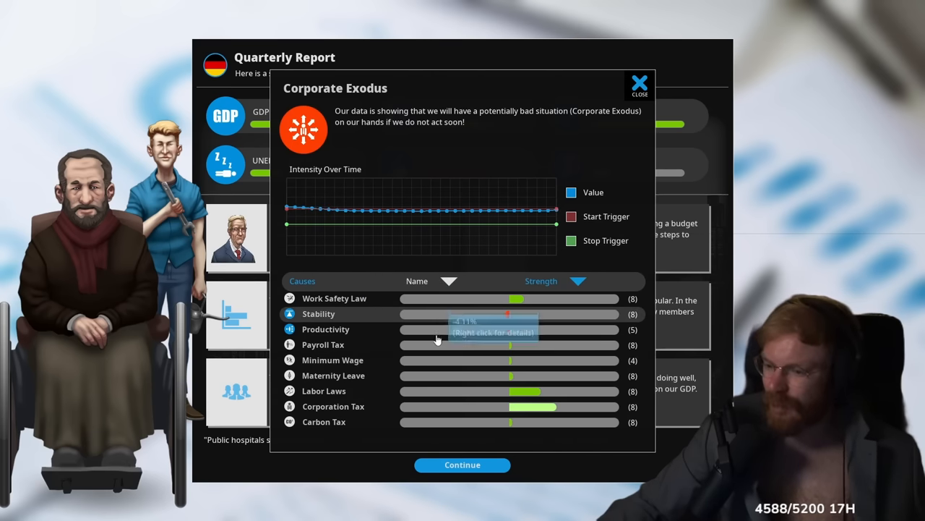
{"action": "left_click", "coordinate": [639, 83]}
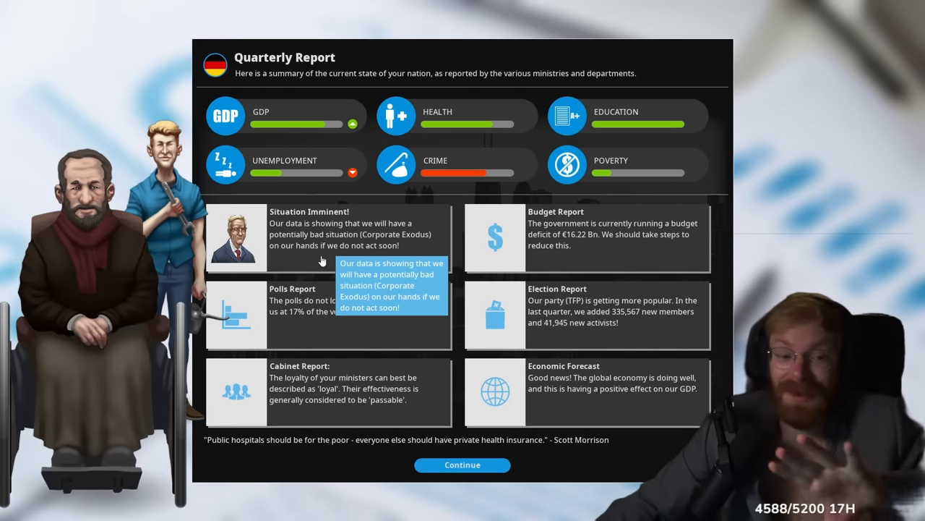
{"action": "mouse_move", "coordinate": [334, 253]}
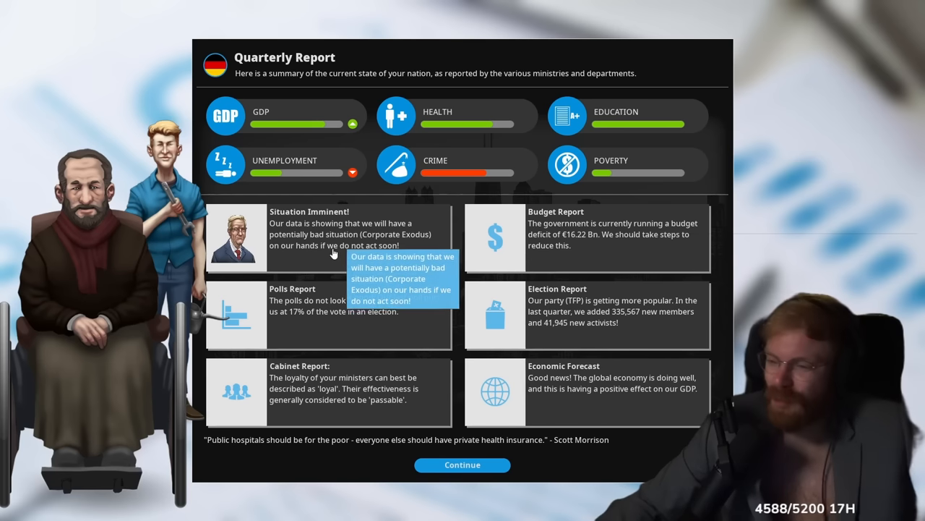
{"action": "mouse_move", "coordinate": [652, 65]}
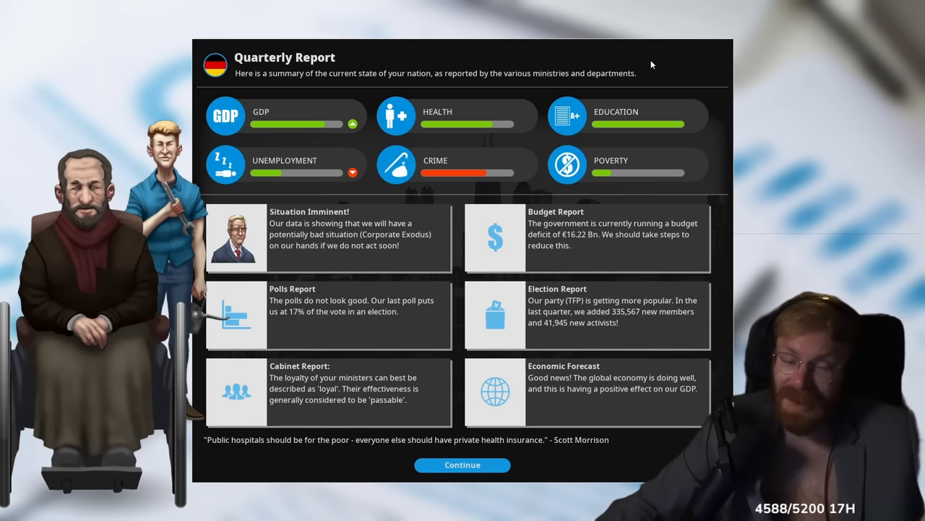
{"action": "left_click", "coordinate": [462, 464]}
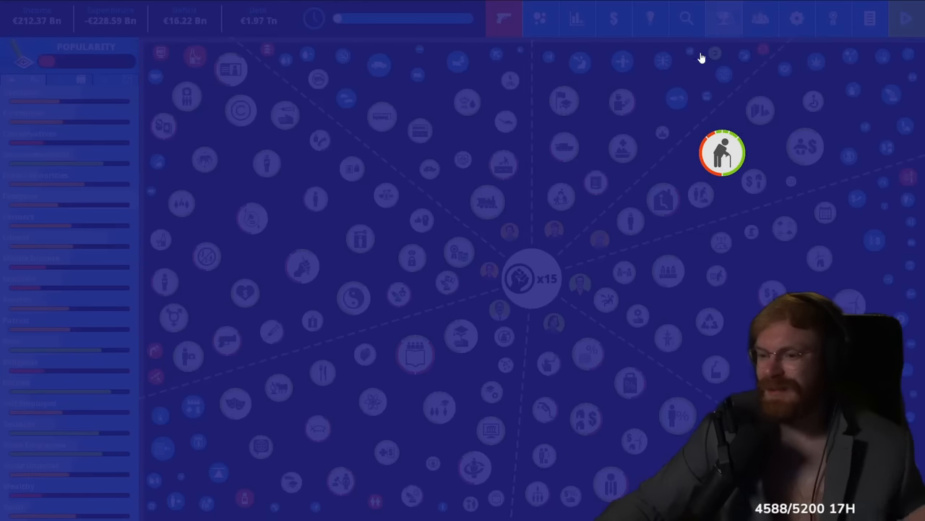
Trial-cut State Pensions funding toward medium, then restore it to high (about €47 Bn)
{"action": "left_click", "coordinate": [723, 152]}
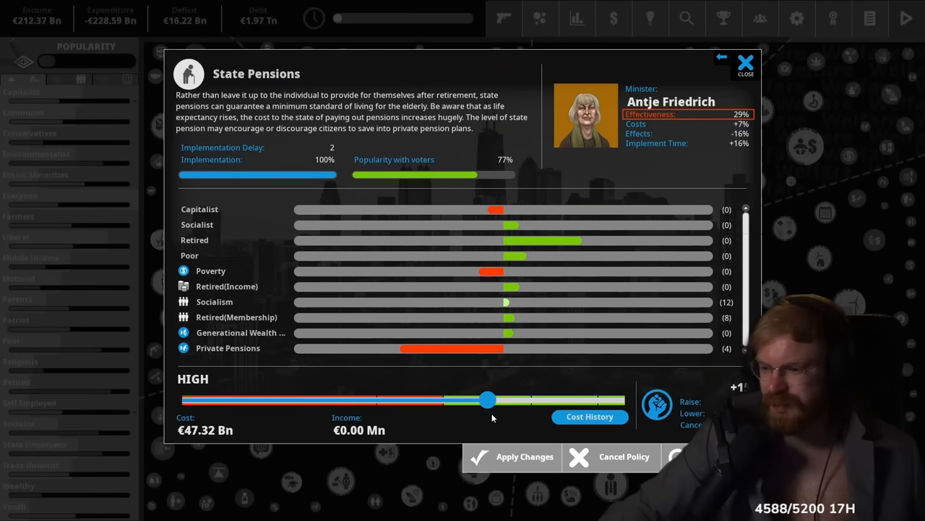
{"action": "left_click_drag", "start_coordinate": [488, 399], "coordinate": [404, 399]}
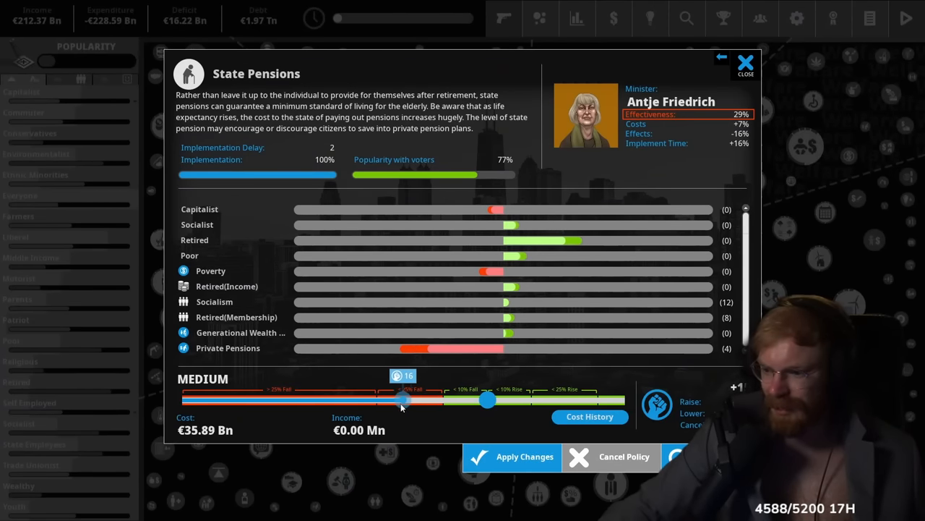
{"action": "left_click_drag", "start_coordinate": [403, 400], "coordinate": [383, 400]}
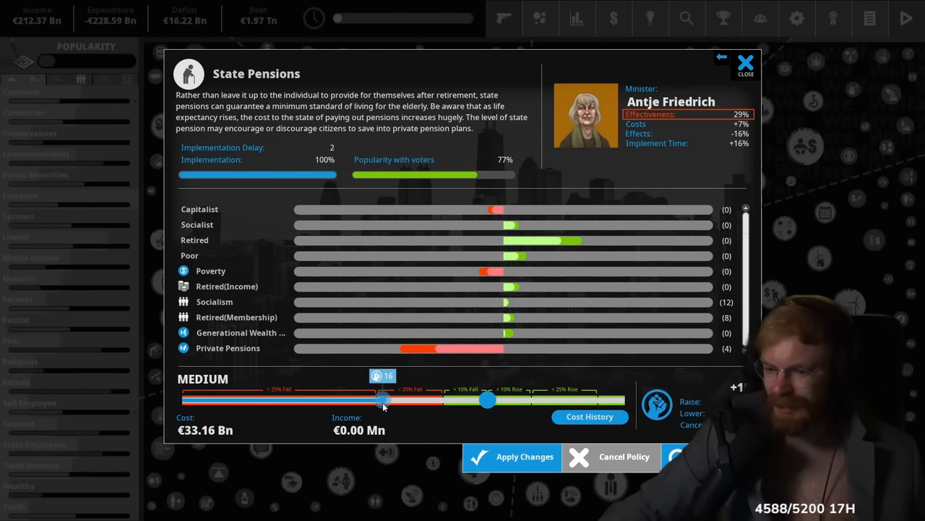
{"action": "left_click_drag", "start_coordinate": [383, 400], "coordinate": [488, 400]}
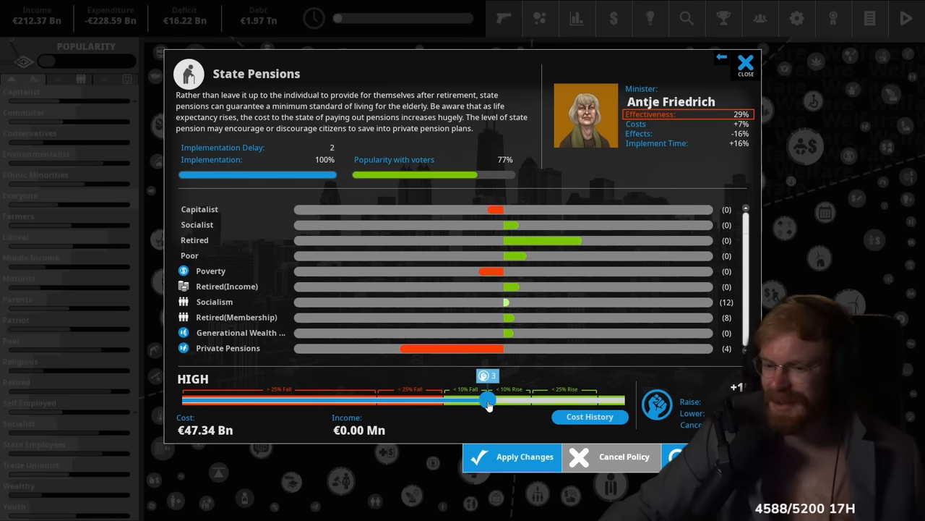
{"action": "left_click_drag", "start_coordinate": [488, 399], "coordinate": [445, 400]}
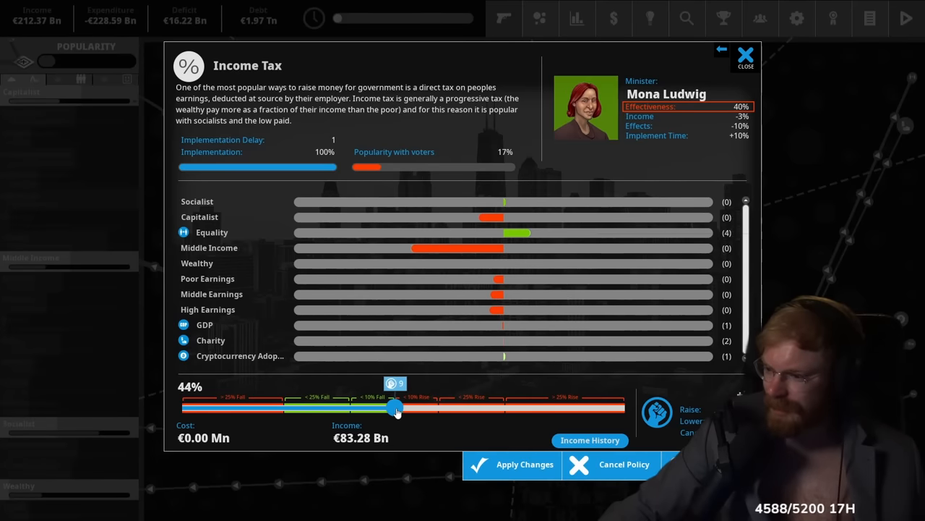
Lower Income Tax from 44% to 43% (€82.38 Bn), spending 2 political capital
{"action": "left_click_drag", "start_coordinate": [395, 407], "coordinate": [394, 407]}
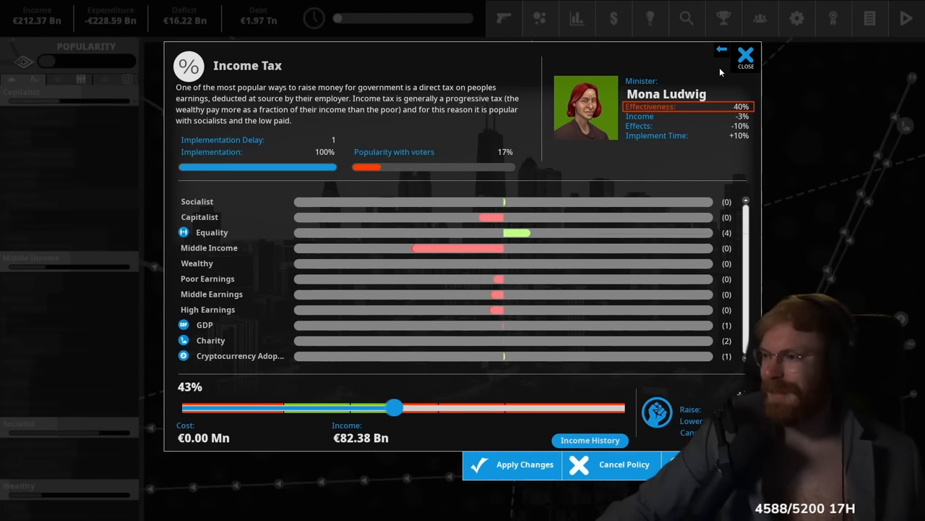
{"action": "left_click", "coordinate": [525, 464]}
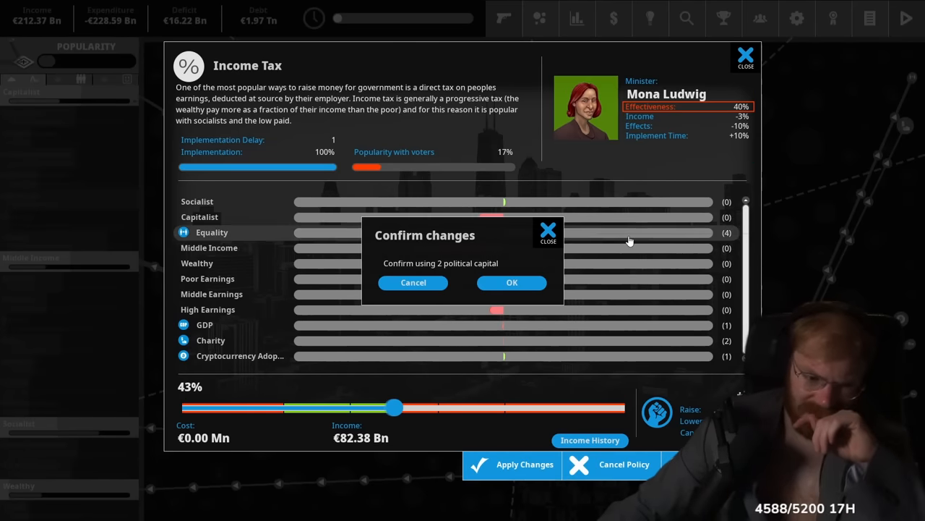
{"action": "left_click", "coordinate": [512, 282]}
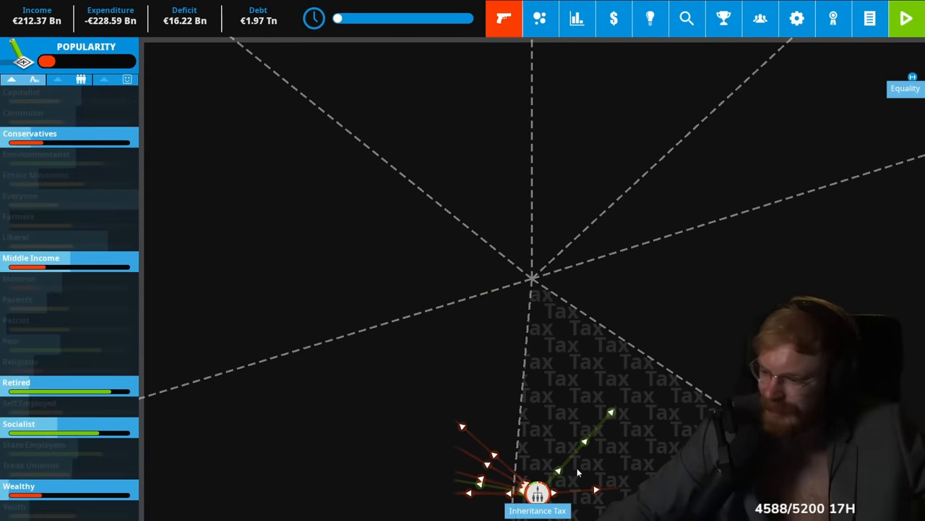
{"action": "left_click", "coordinate": [537, 494]}
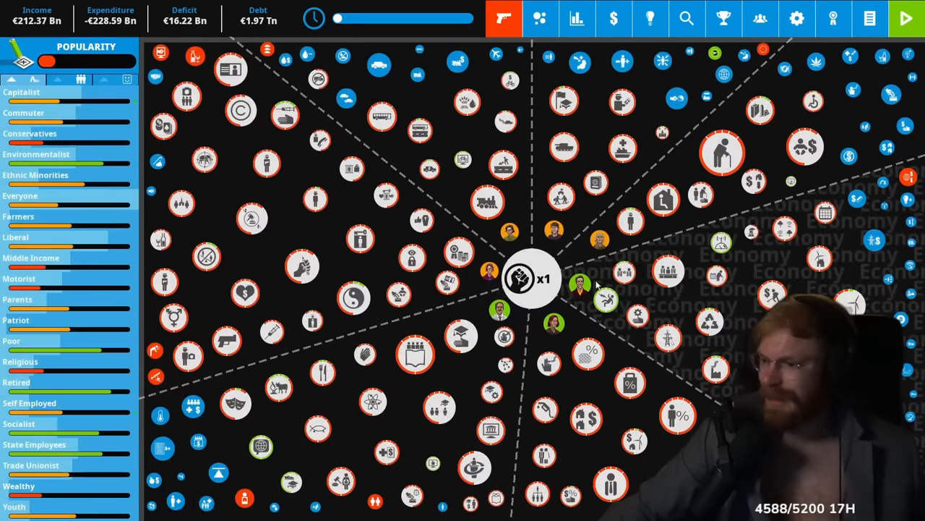
{"action": "mouse_move", "coordinate": [906, 18]}
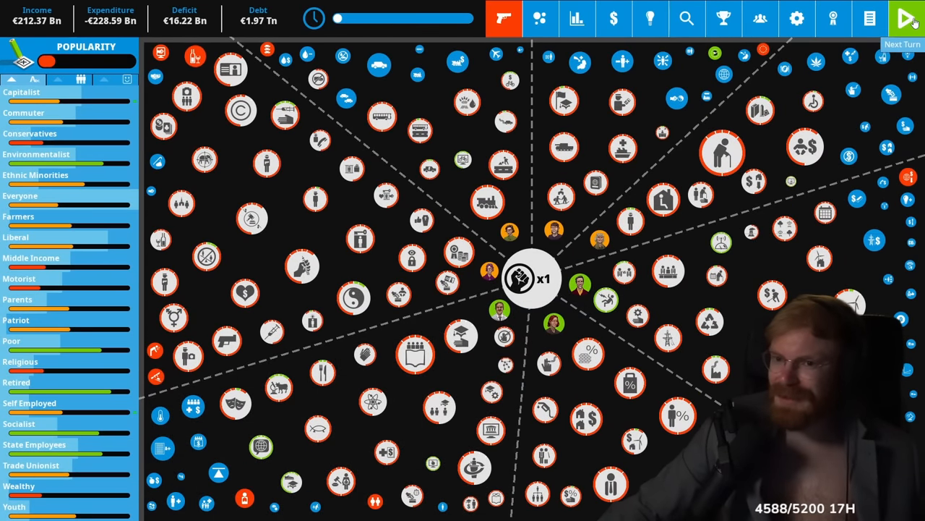
End the turn to advance to the next quarter
{"action": "left_click", "coordinate": [906, 18]}
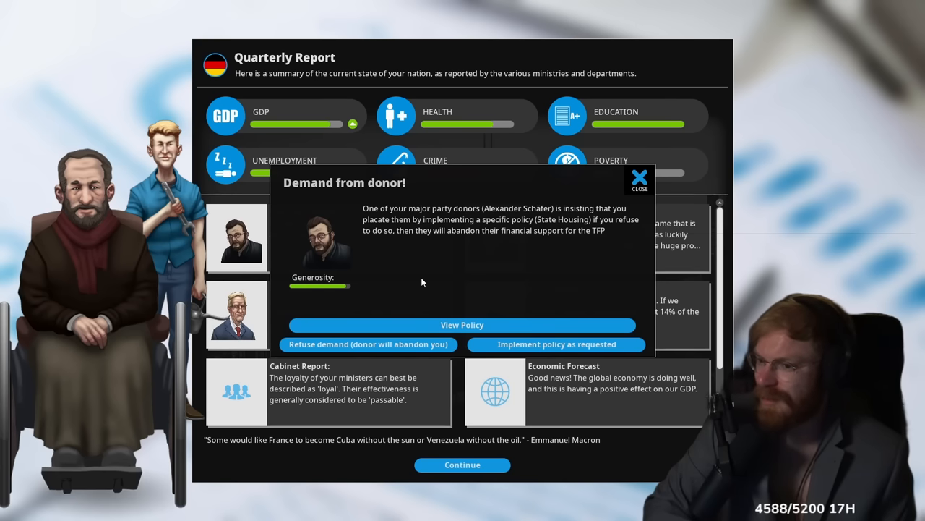
Accept the donor's demand by implementing State Housing at medium, then view the Mega Hit Game event
{"action": "left_click", "coordinate": [462, 325]}
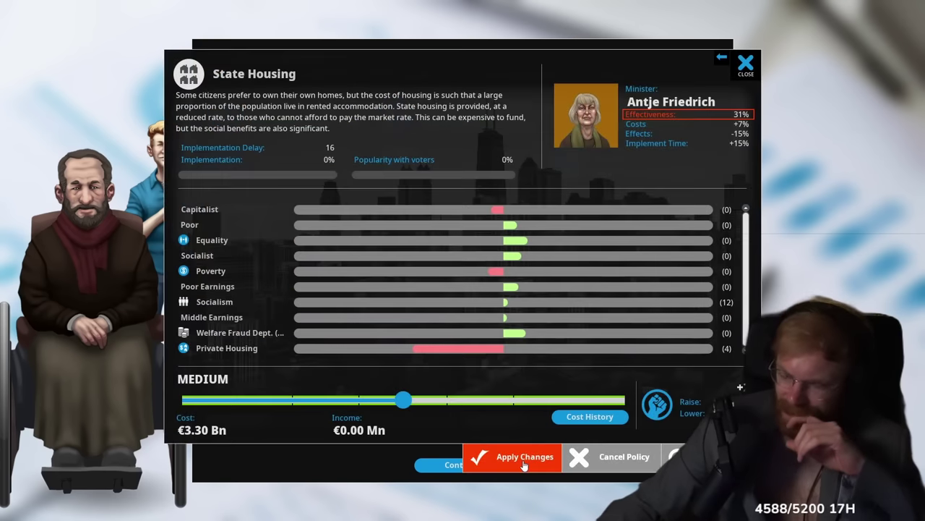
{"action": "left_click", "coordinate": [524, 456]}
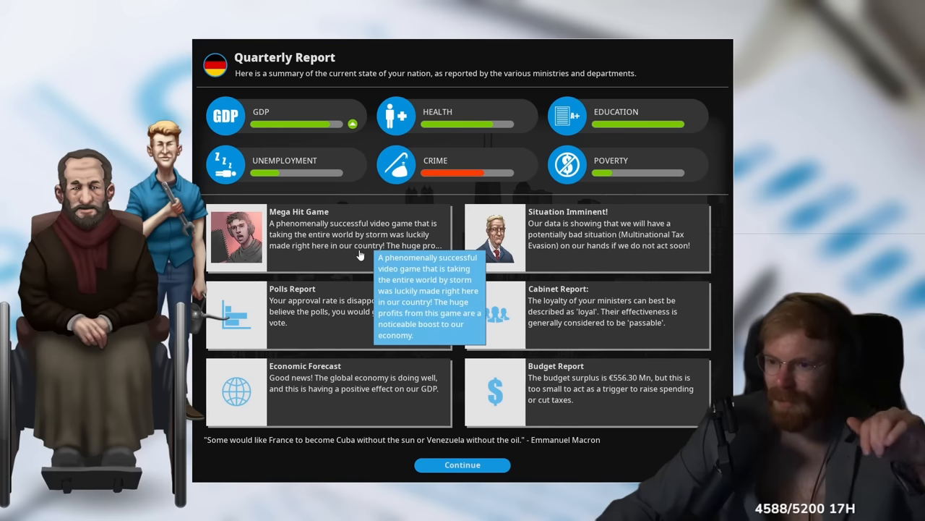
{"action": "left_click", "coordinate": [325, 239]}
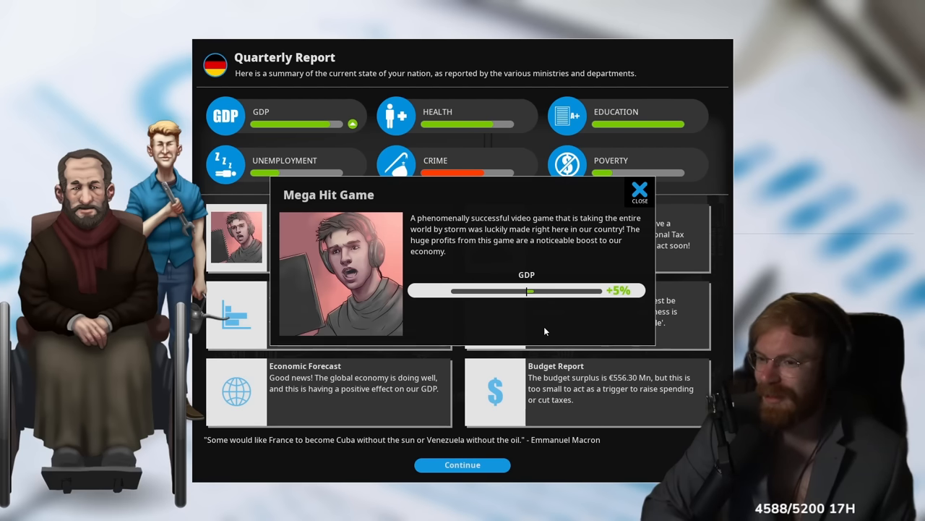
{"action": "mouse_move", "coordinate": [545, 320]}
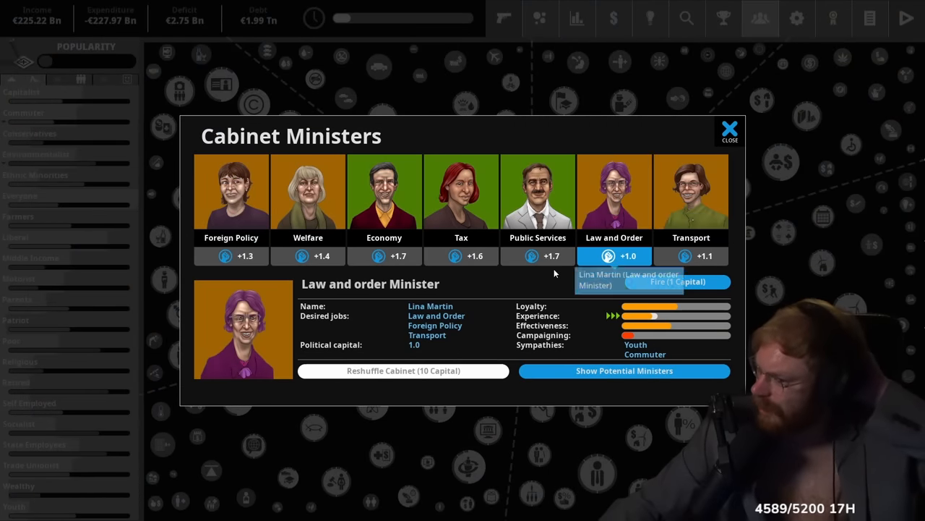
Browse potential ministers, return to the current cabinet, and close it without changes
{"action": "left_click", "coordinate": [623, 370]}
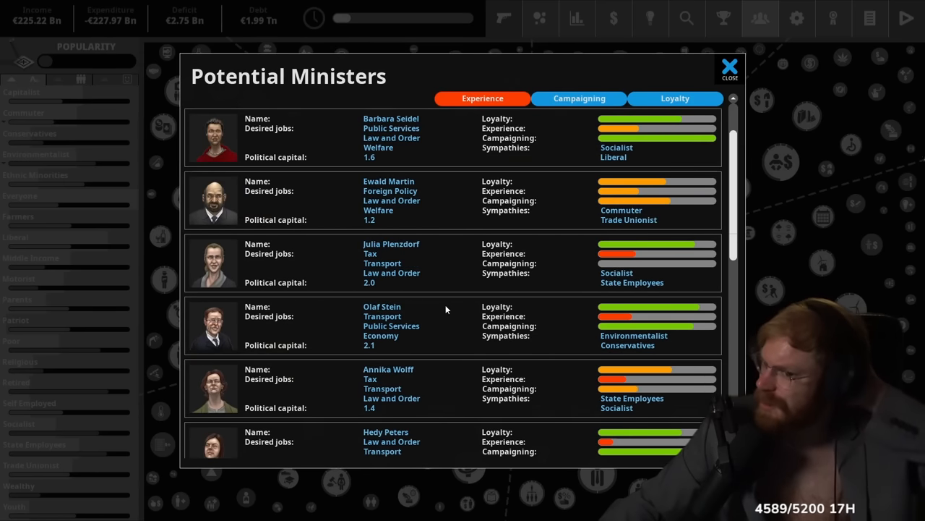
{"action": "left_click", "coordinate": [674, 97]}
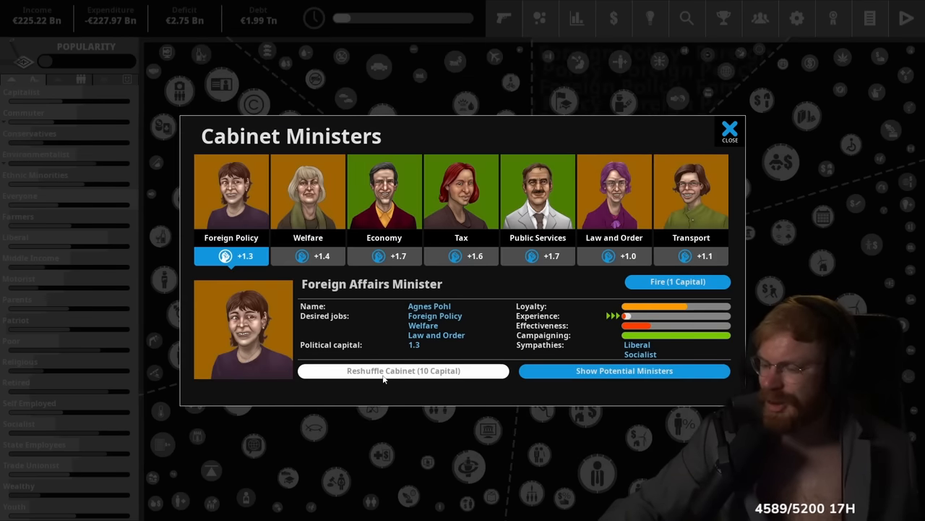
{"action": "mouse_move", "coordinate": [678, 281]}
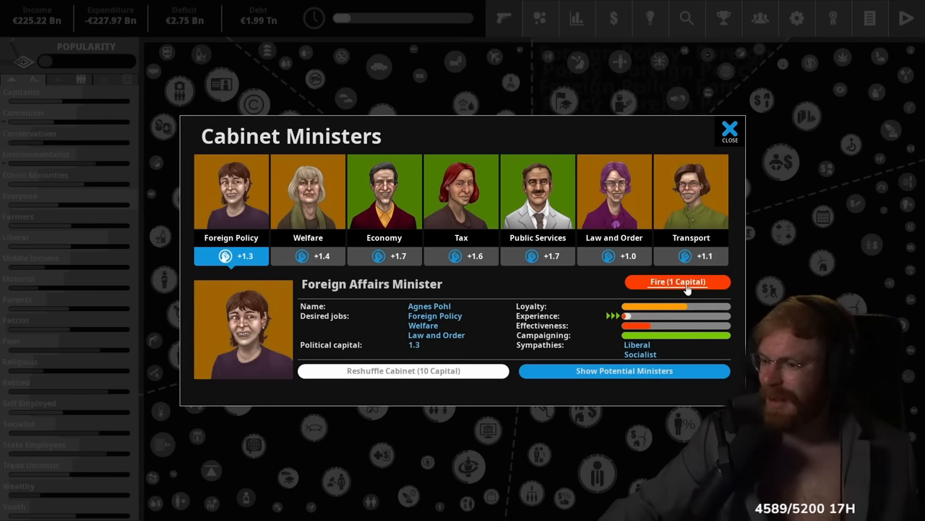
{"action": "left_click", "coordinate": [730, 130]}
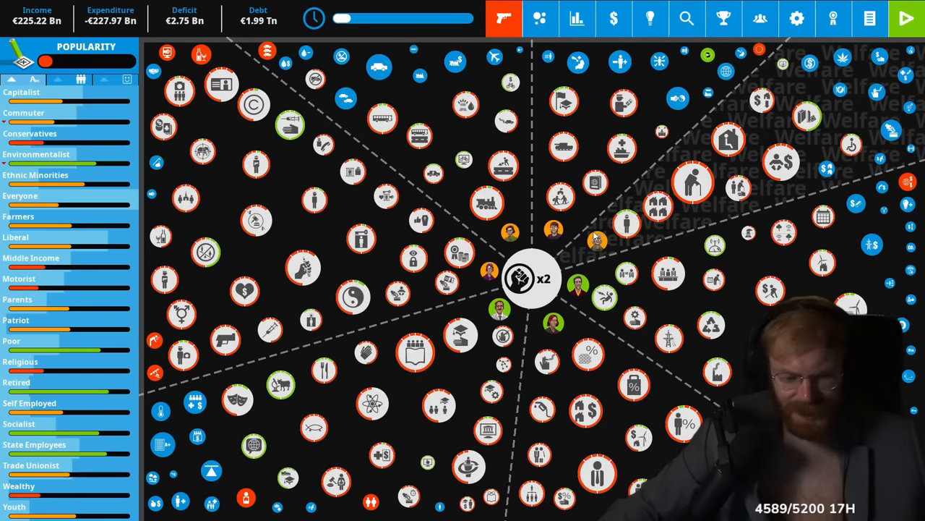
{"action": "mouse_move", "coordinate": [575, 246]}
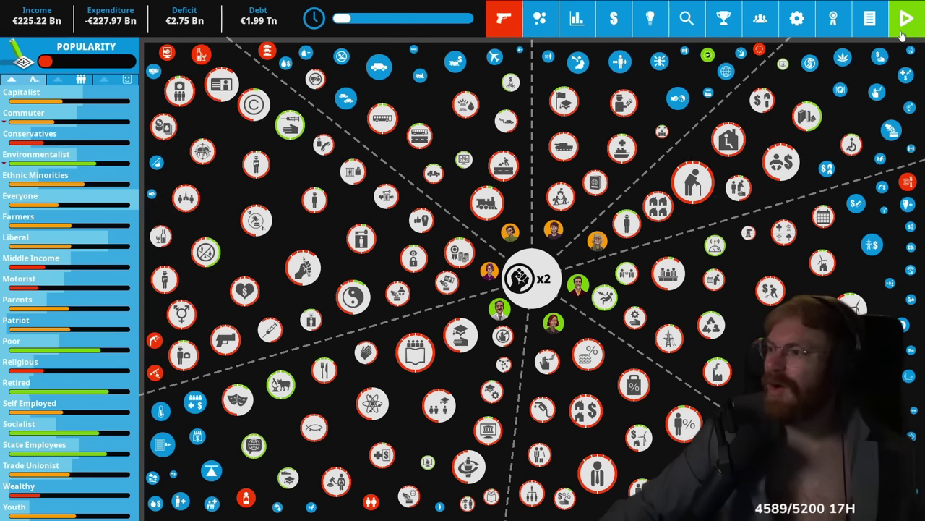
End the turn, read the AAA credit rating upgrade, and dismiss the report (14% support)
{"action": "left_click", "coordinate": [906, 19]}
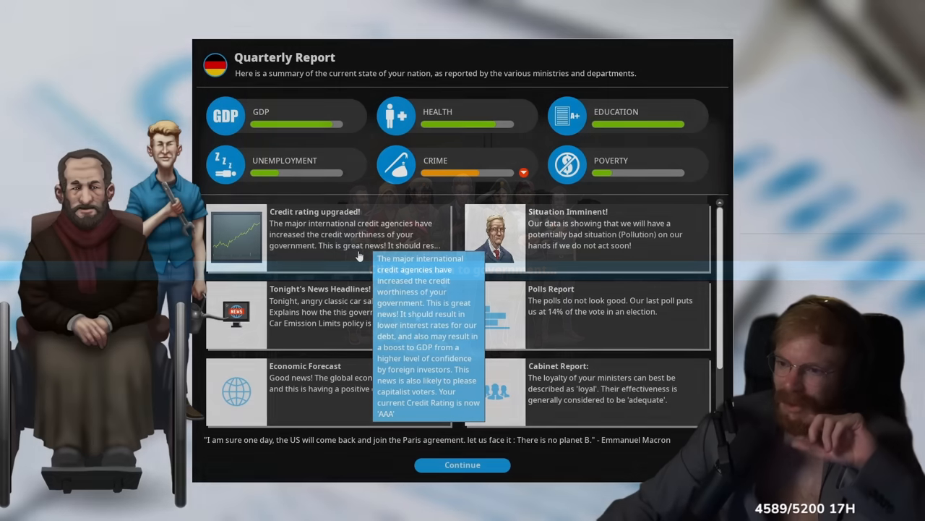
{"action": "mouse_move", "coordinate": [791, 284]}
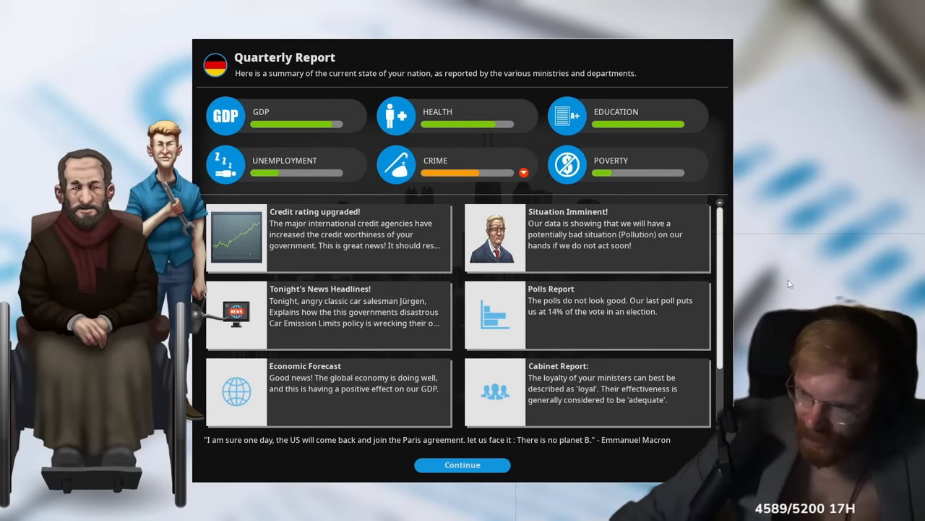
{"action": "left_click", "coordinate": [327, 238]}
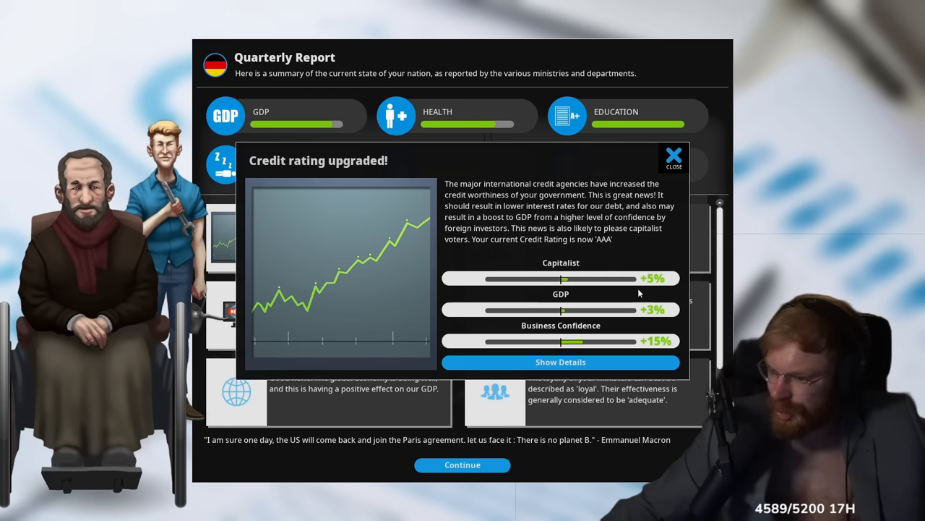
{"action": "left_click", "coordinate": [674, 158]}
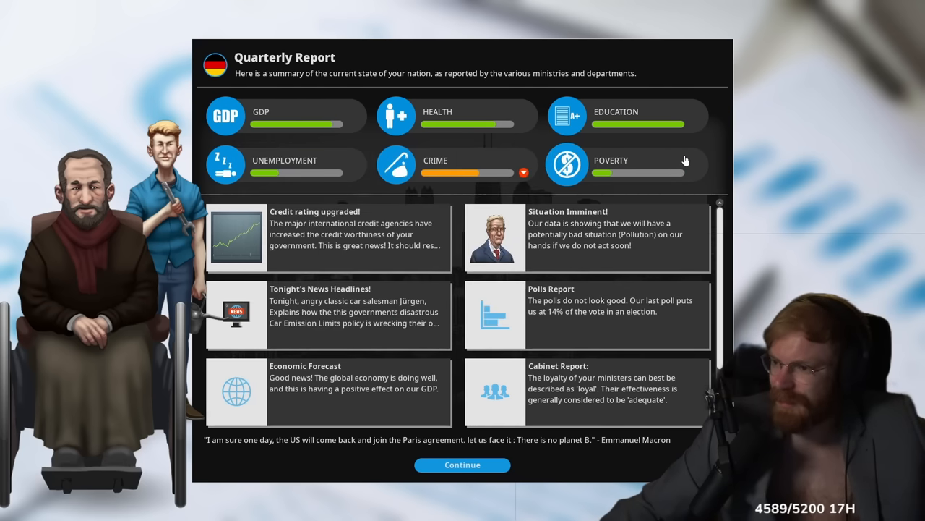
{"action": "left_click", "coordinate": [462, 464]}
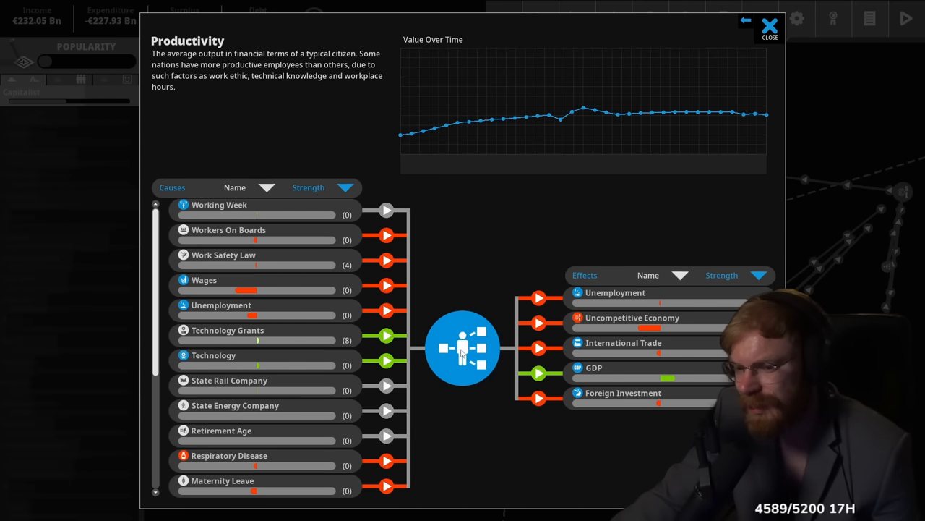
Scroll through the Productivity causes and effects list
{"action": "scroll", "scroll_direction": "down", "scroll_amount": 3}
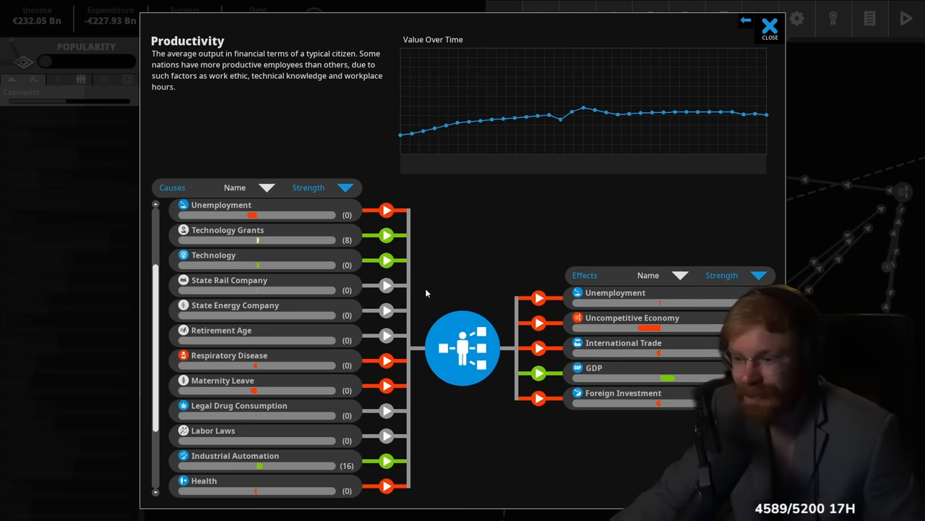
{"action": "scroll", "scroll_direction": "down", "scroll_amount": 3}
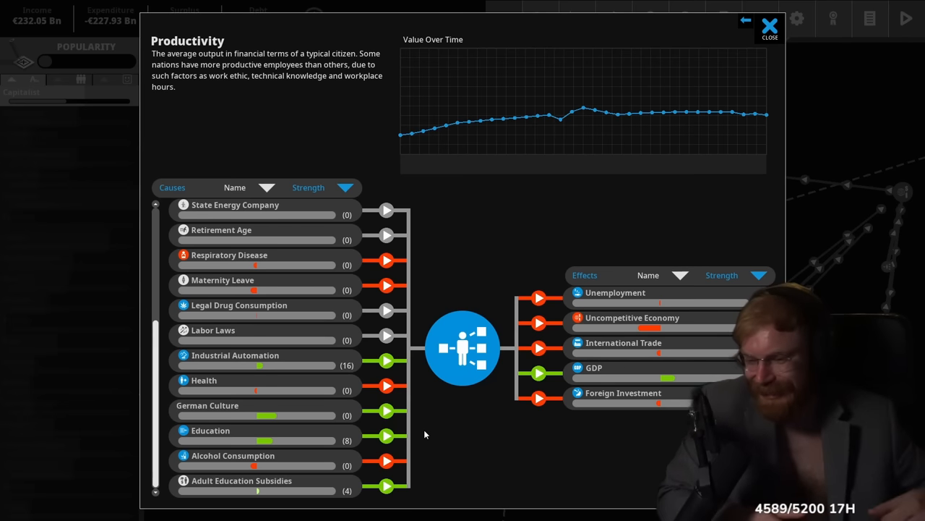
{"action": "mouse_move", "coordinate": [271, 415]}
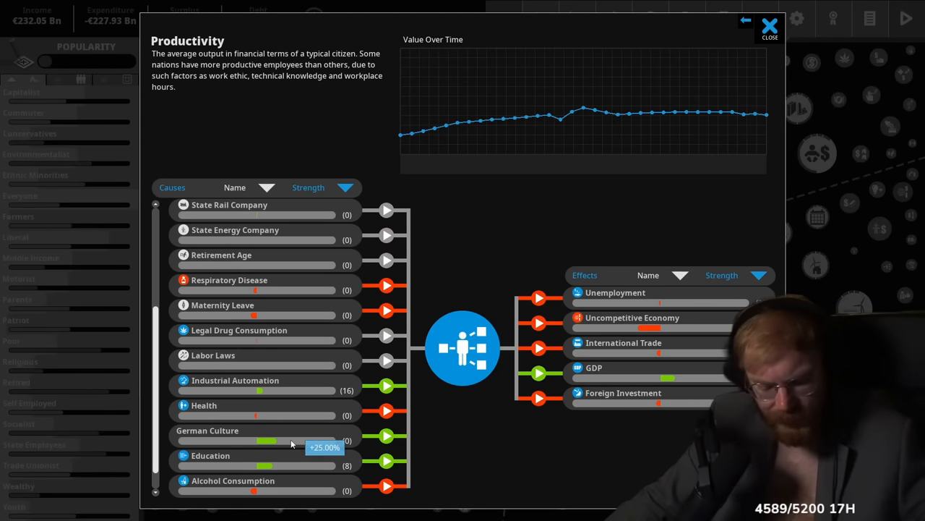
{"action": "mouse_move", "coordinate": [288, 424]}
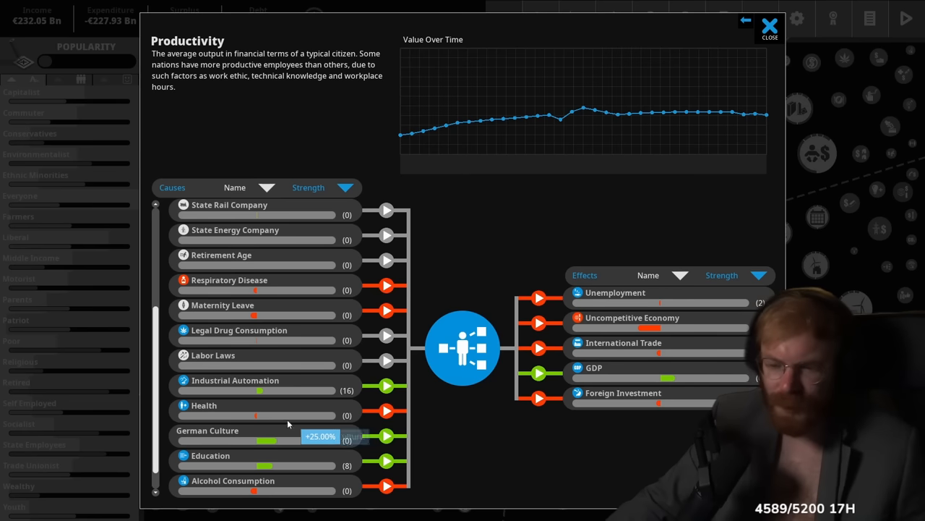
{"action": "scroll", "scroll_direction": "up", "scroll_amount": 3}
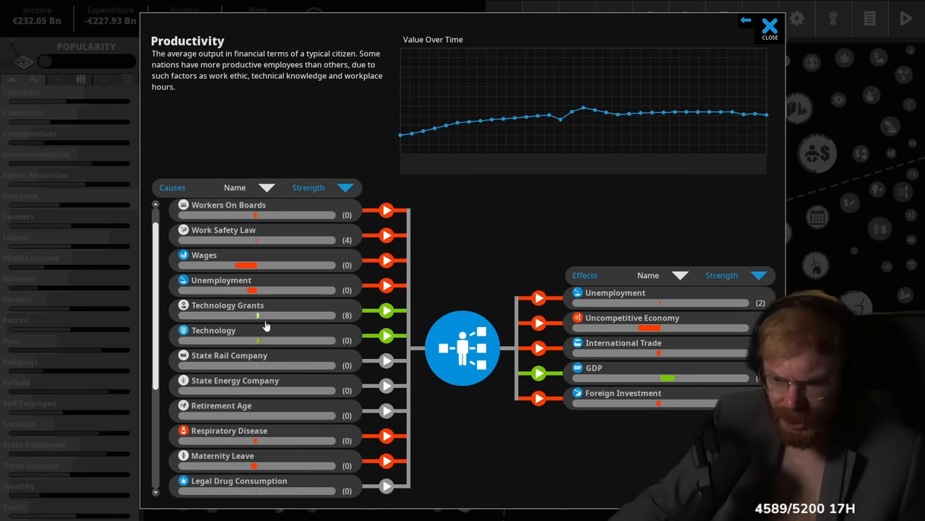
{"action": "scroll", "scroll_direction": "down", "scroll_amount": 3}
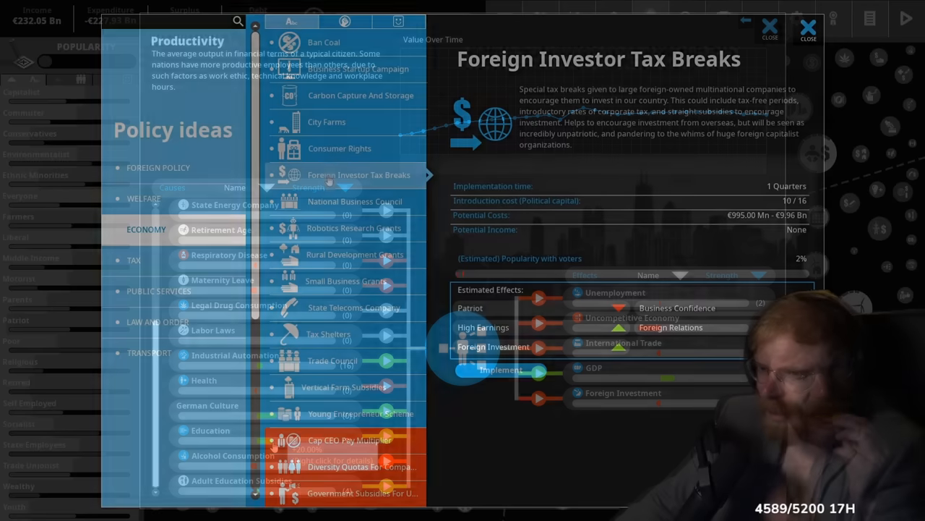
Read the National Business Council and Foreign Investor Tax Breaks policy details
{"action": "left_click", "coordinate": [354, 201]}
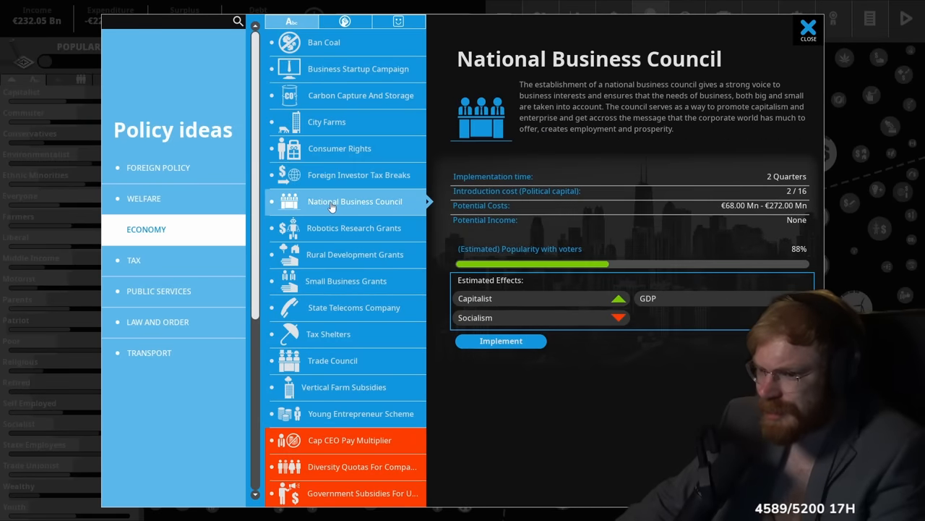
{"action": "left_click", "coordinate": [359, 174]}
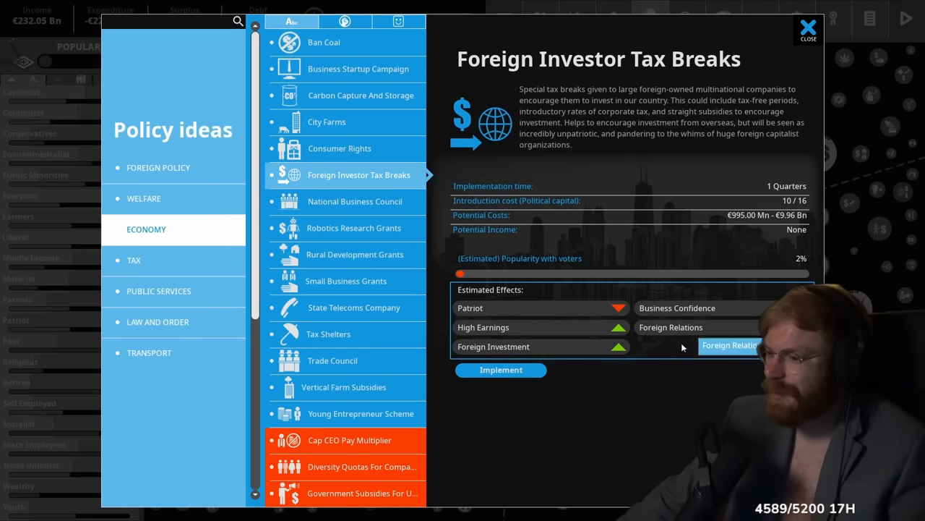
{"action": "mouse_move", "coordinate": [585, 397]}
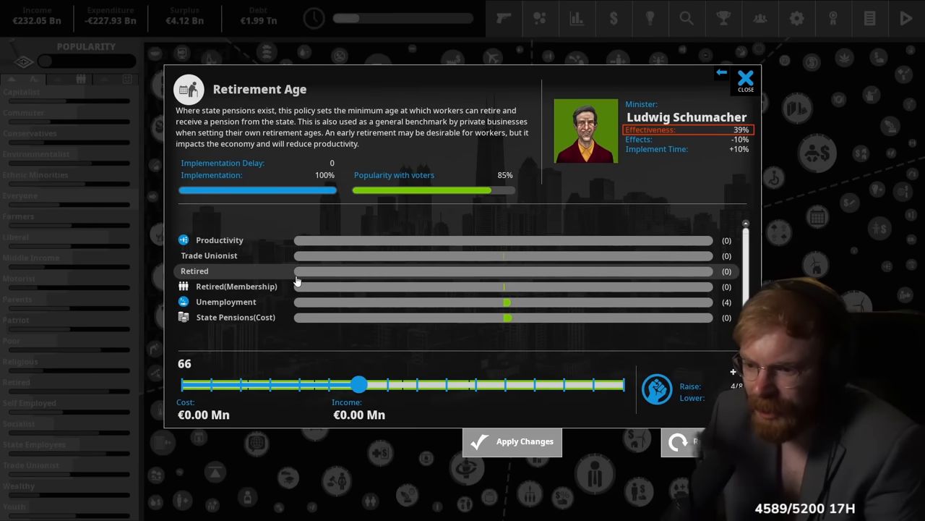
Raise the retirement age from 66 to 68, spending 8 political capital
{"action": "left_click_drag", "start_coordinate": [360, 384], "coordinate": [385, 383]}
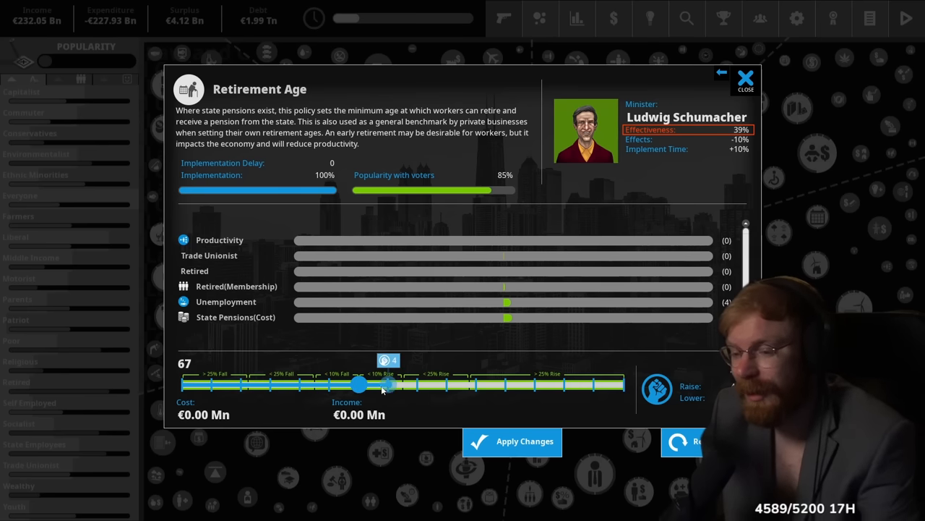
{"action": "left_click_drag", "start_coordinate": [389, 383], "coordinate": [415, 383]}
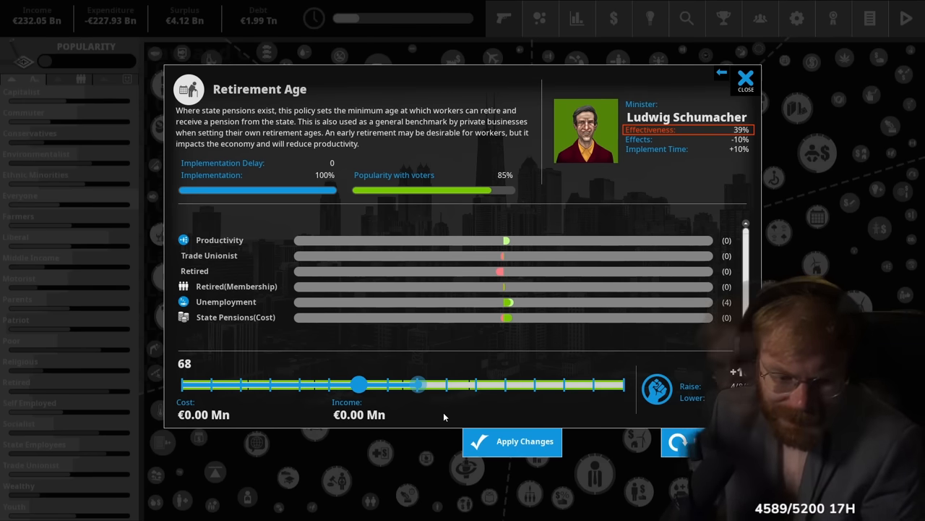
{"action": "left_click", "coordinate": [512, 441]}
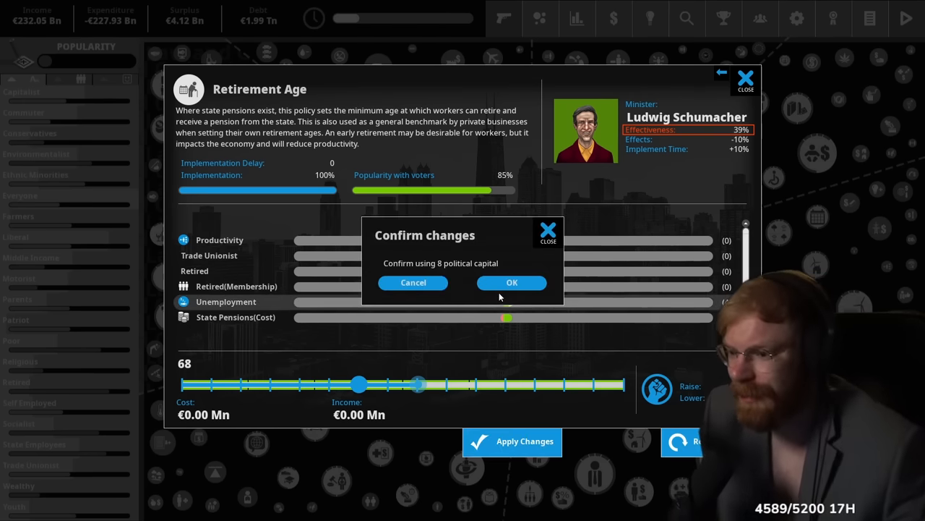
{"action": "left_click", "coordinate": [512, 282]}
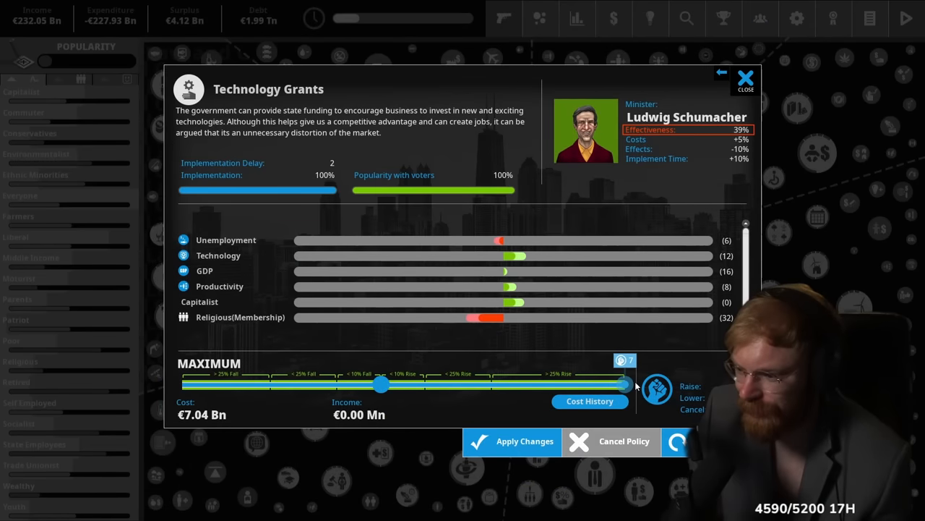
Max out Technology Grants (€7.04 Bn) for 7 political capital, then reach the quarterly report
{"action": "left_click", "coordinate": [512, 441]}
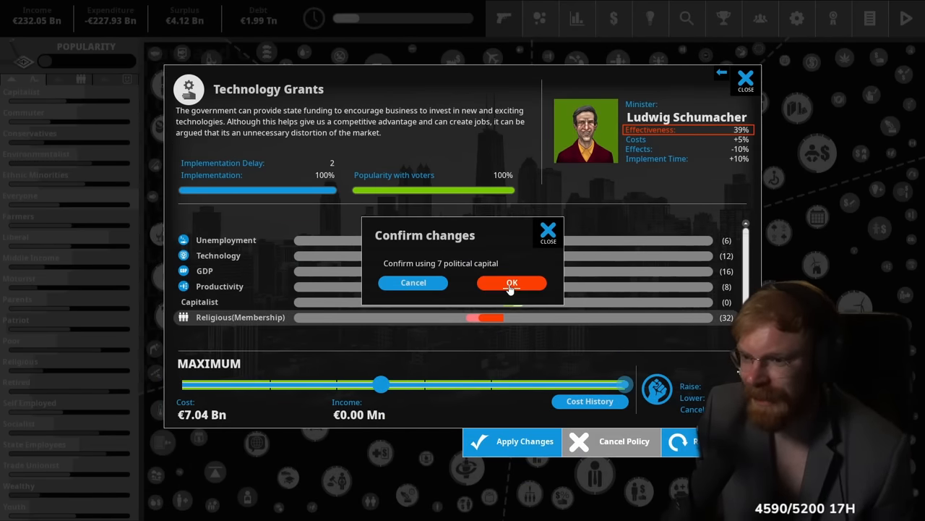
{"action": "left_click", "coordinate": [511, 283]}
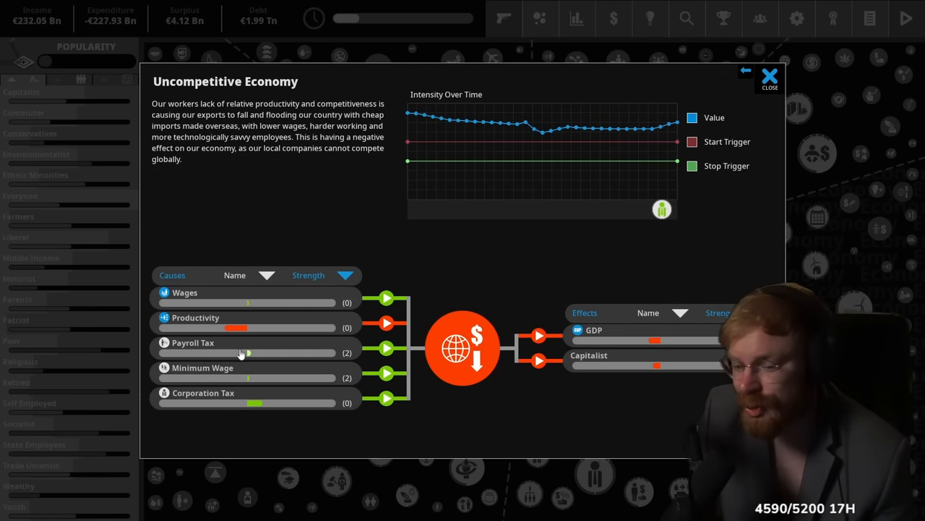
{"action": "left_click", "coordinate": [196, 318]}
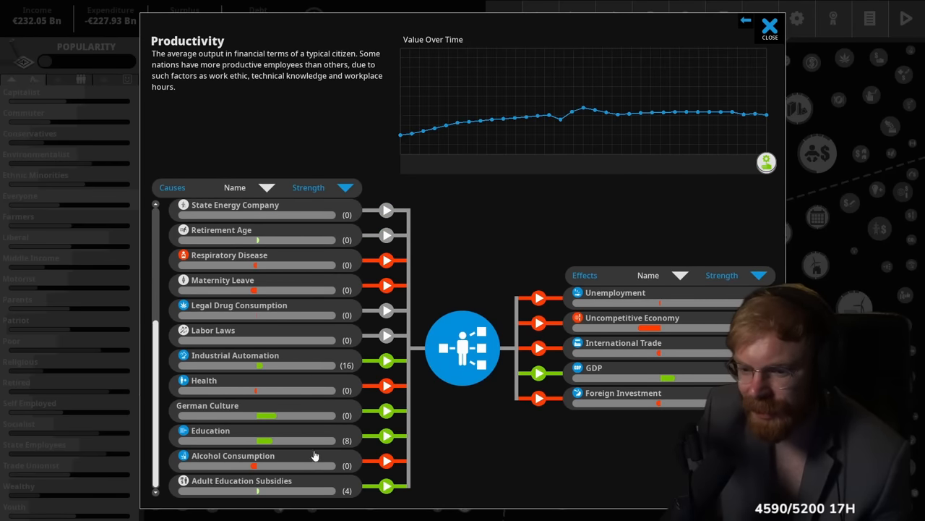
{"action": "left_click", "coordinate": [770, 25]}
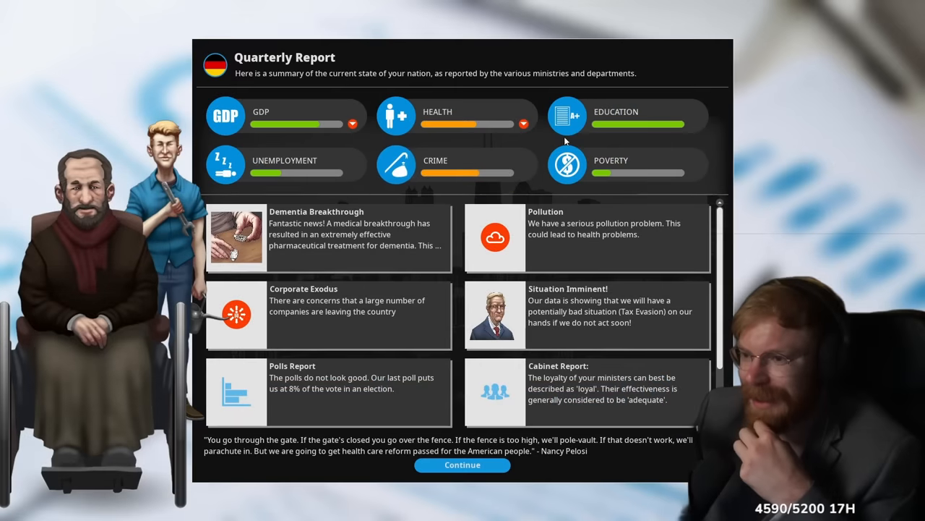
{"action": "mouse_move", "coordinate": [354, 231]}
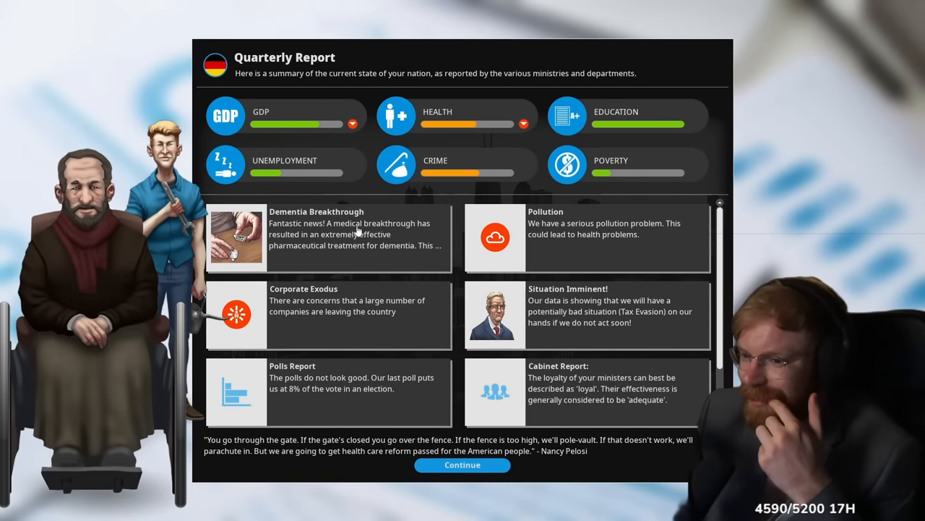
Read the Dementia Breakthrough news (+10% lifespan), then scroll down to the Corporate Exodus card
{"action": "left_click", "coordinate": [326, 239]}
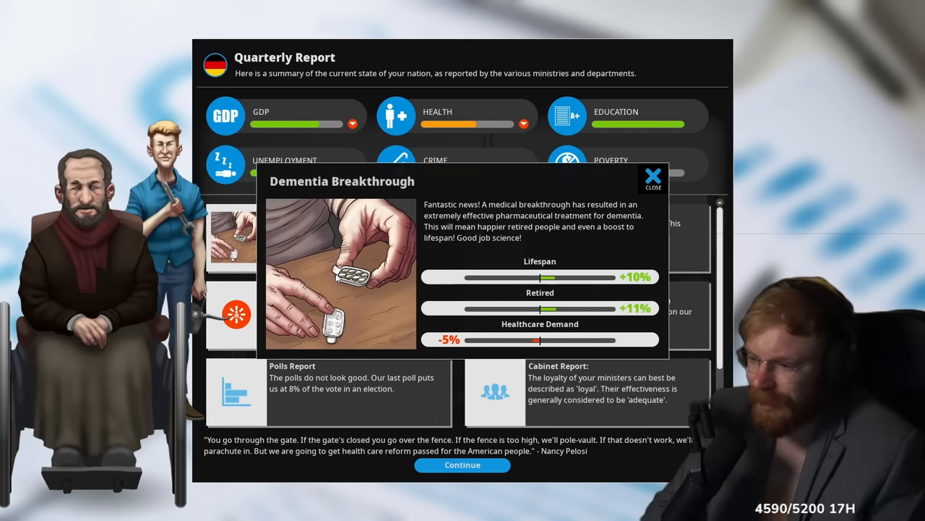
{"action": "left_click", "coordinate": [652, 178]}
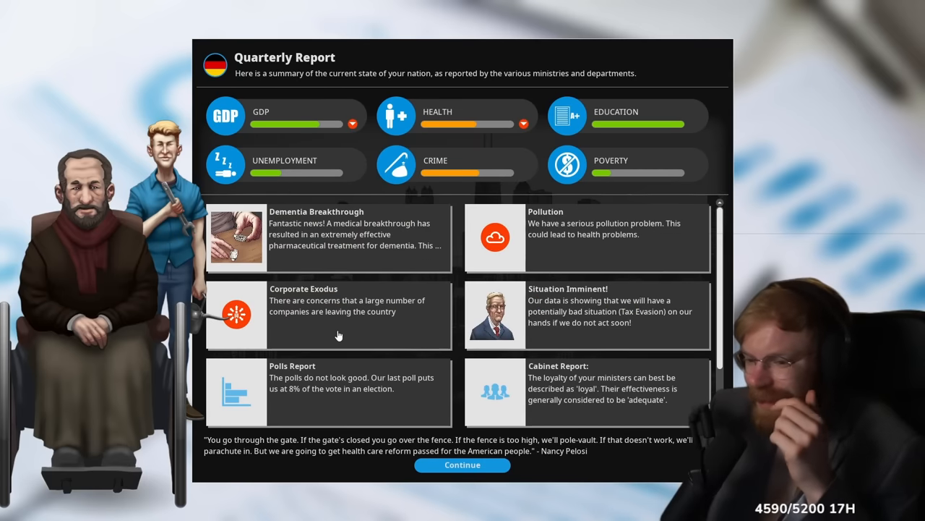
{"action": "scroll", "scroll_direction": "down", "scroll_amount": 3}
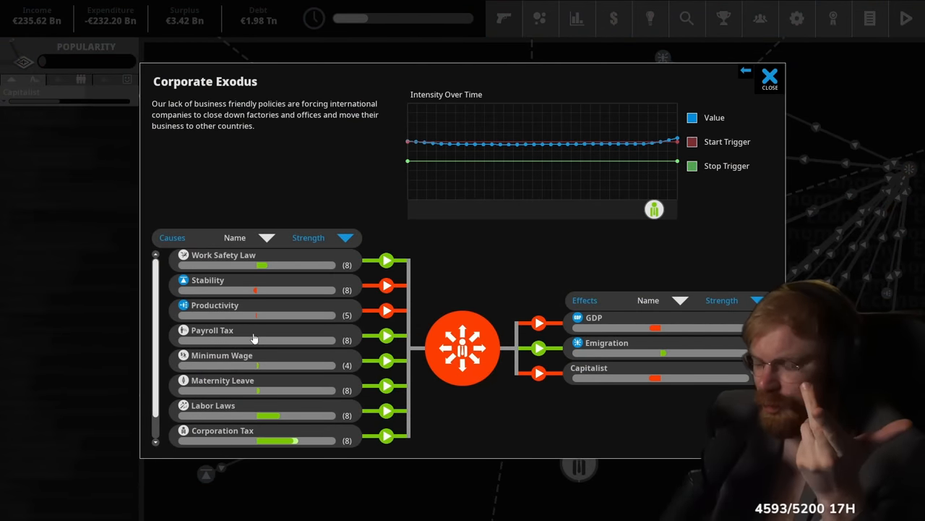
{"action": "mouse_move", "coordinate": [282, 303]}
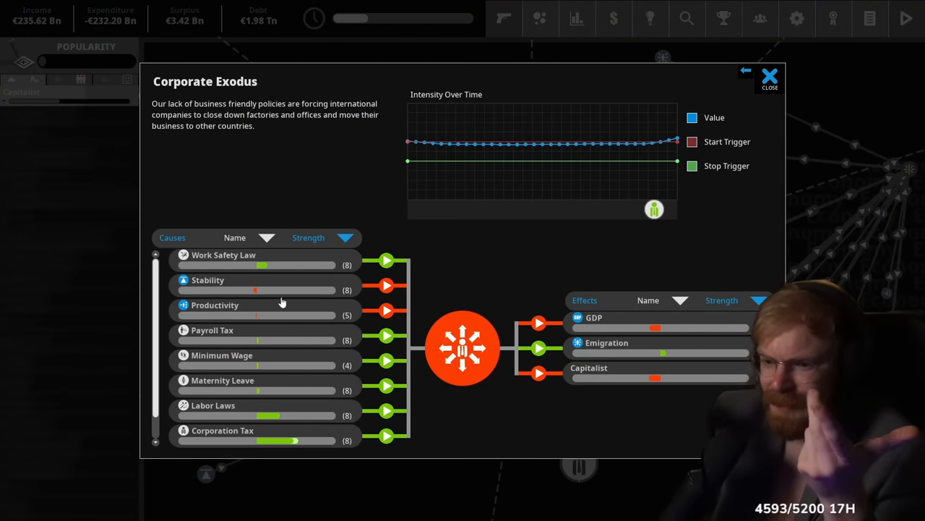
Set Corporation Tax to 27% from the causes list and confirm the change
{"action": "scroll", "scroll_direction": "down", "scroll_amount": 3}
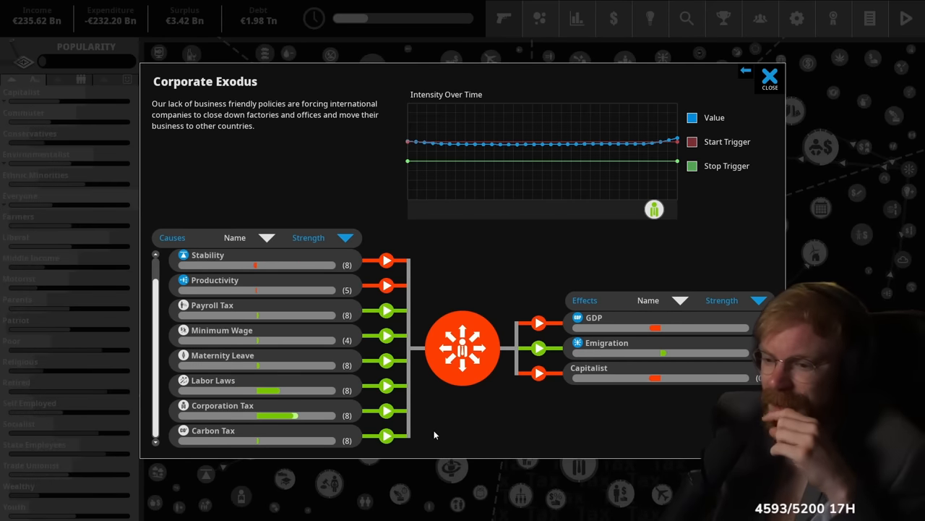
{"action": "mouse_move", "coordinate": [268, 364]}
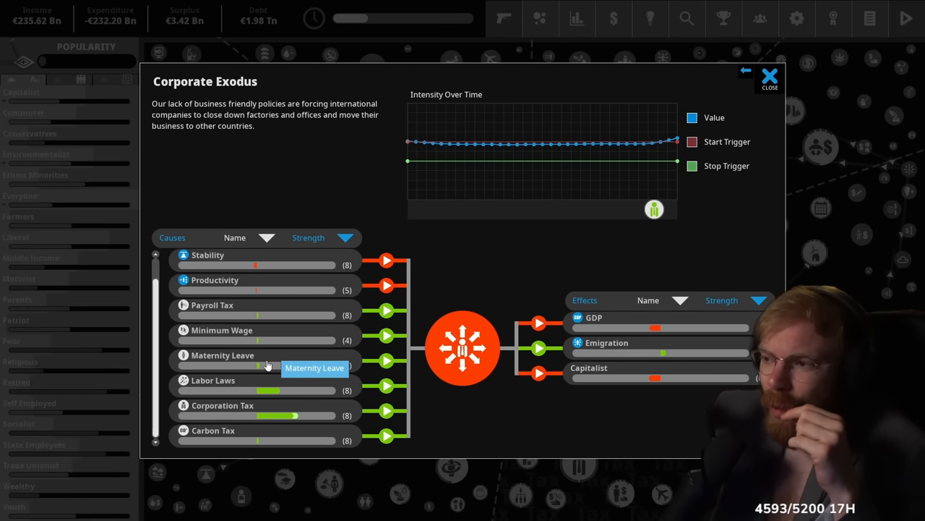
{"action": "mouse_move", "coordinate": [633, 211]}
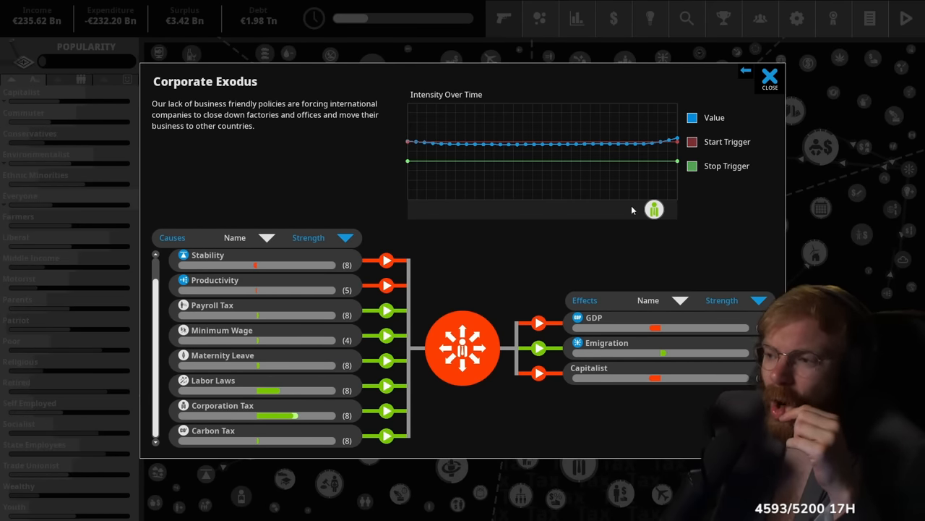
{"action": "scroll", "scroll_direction": "up", "scroll_amount": 3}
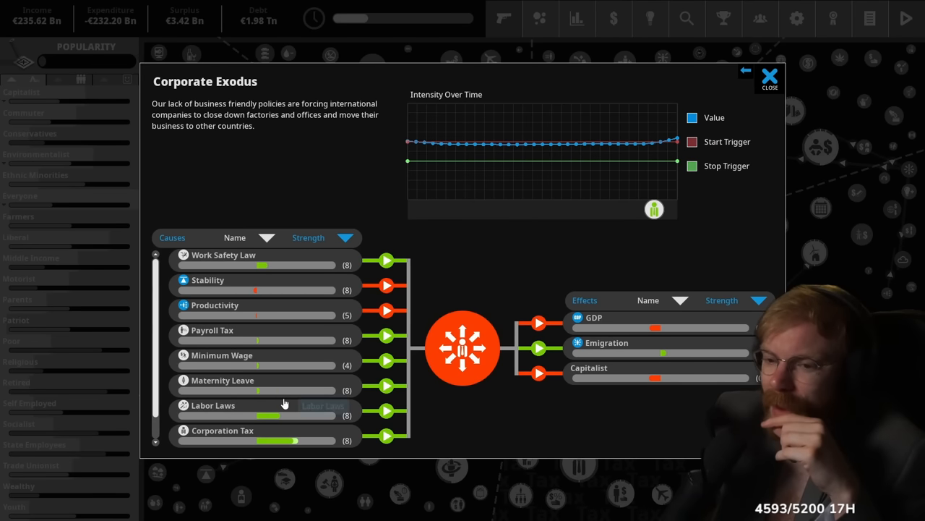
{"action": "mouse_move", "coordinate": [289, 396]}
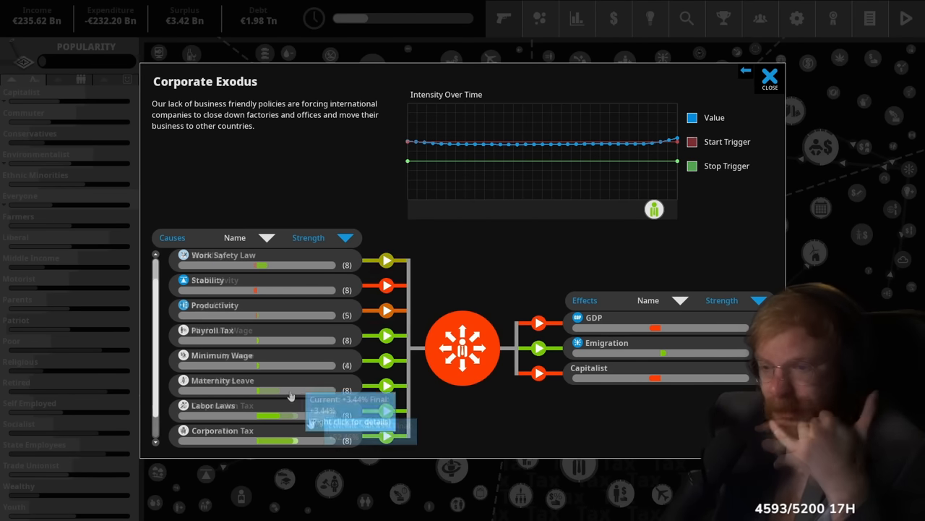
{"action": "mouse_move", "coordinate": [305, 412]}
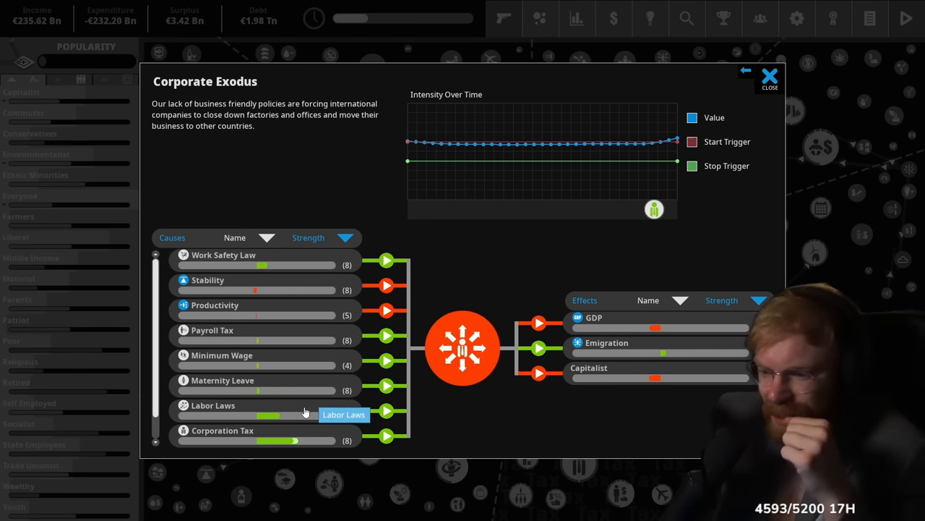
{"action": "left_click", "coordinate": [769, 78]}
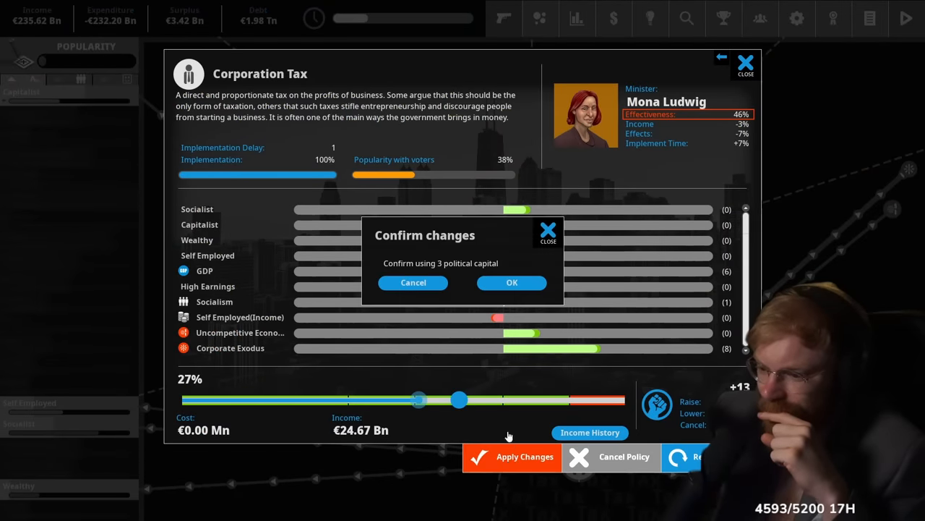
{"action": "left_click", "coordinate": [512, 282]}
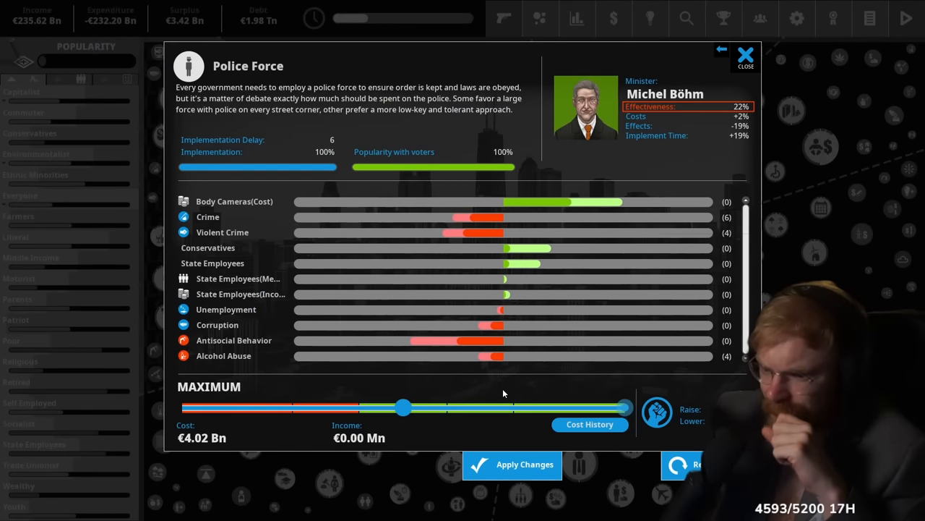
Open Body Cameras and move its funding from maximum to high and back
{"action": "left_click", "coordinate": [235, 201]}
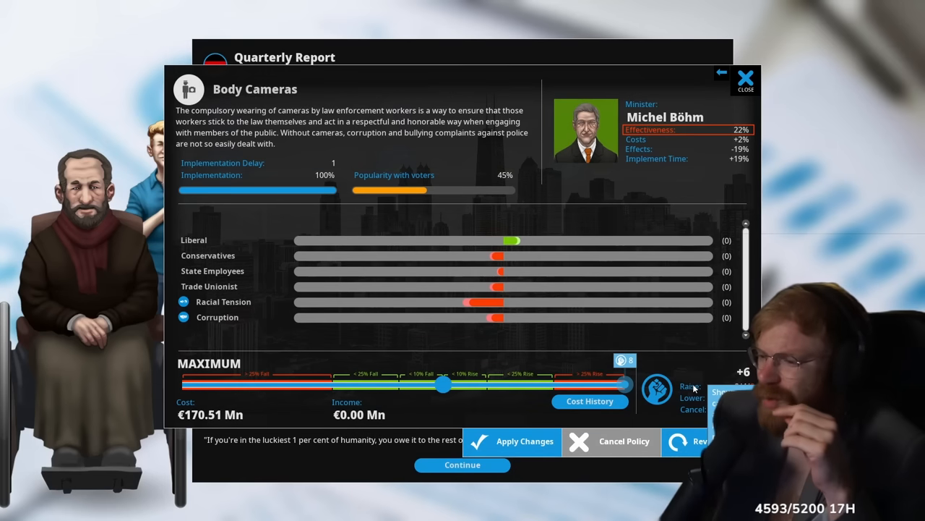
{"action": "left_click_drag", "start_coordinate": [624, 384], "coordinate": [553, 384]}
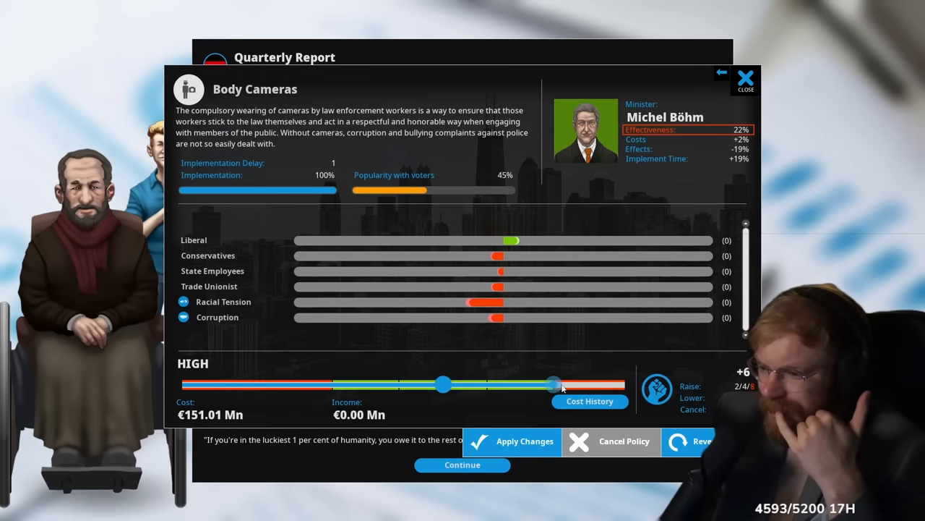
{"action": "mouse_move", "coordinate": [571, 426]}
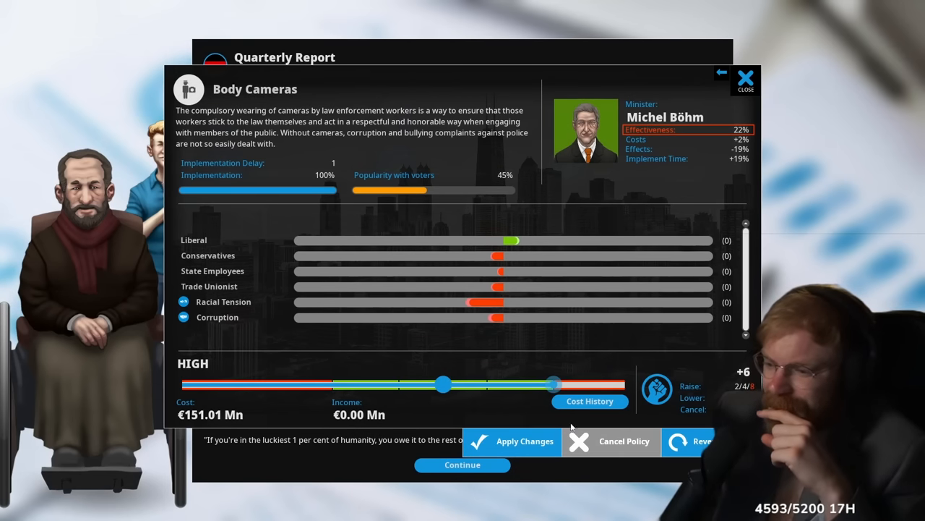
{"action": "left_click_drag", "start_coordinate": [553, 383], "coordinate": [625, 383]}
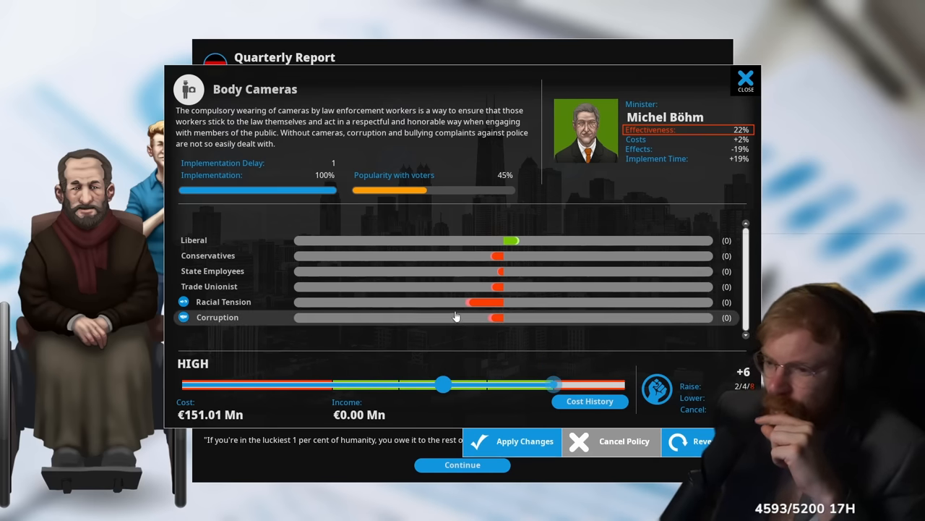
{"action": "mouse_move", "coordinate": [649, 335]}
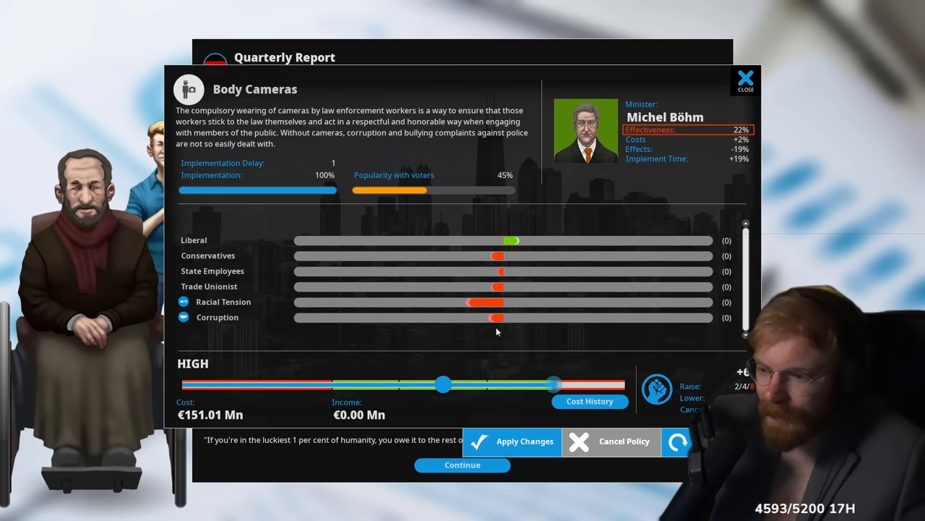
{"action": "mouse_move", "coordinate": [310, 335]}
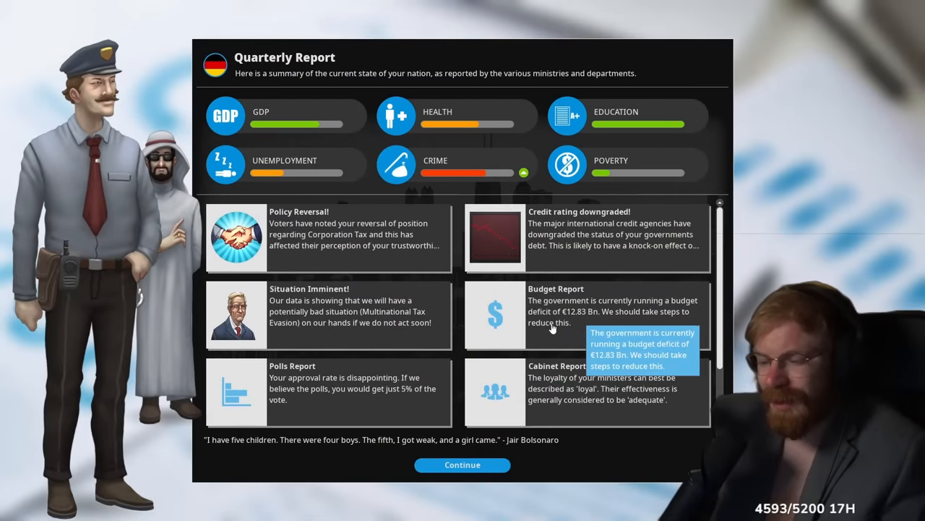
Dismiss the quarterly report and browse foreign policy ideas, expenditure, State Pensions and Productivity
{"action": "scroll", "scroll_direction": "down", "scroll_amount": 3}
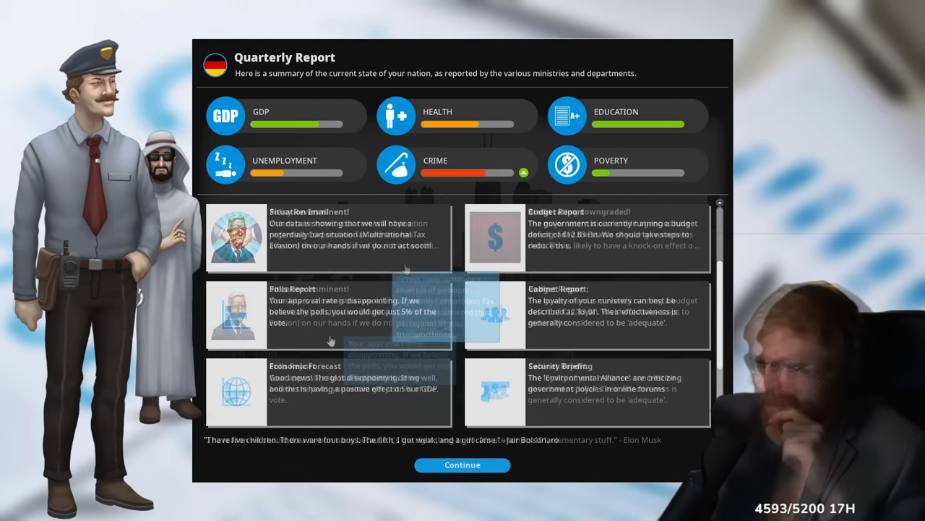
{"action": "left_click", "coordinate": [462, 465]}
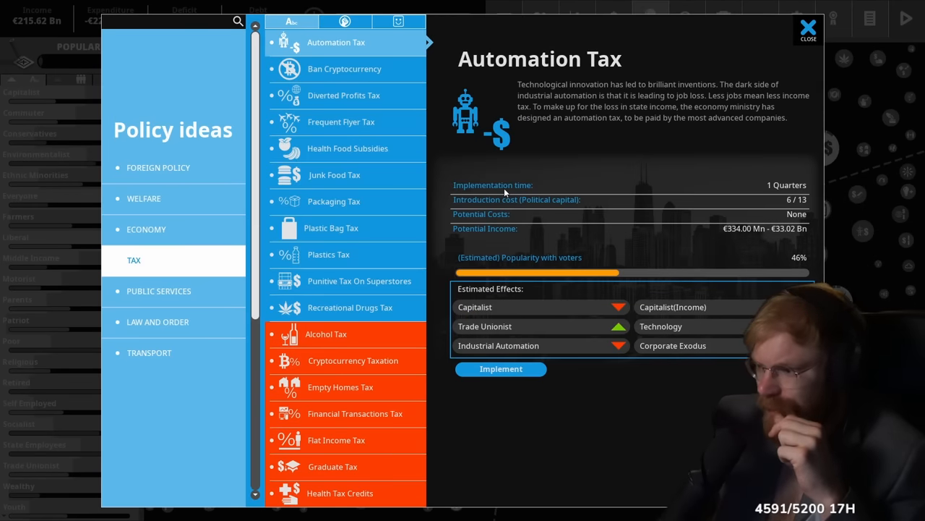
{"action": "mouse_move", "coordinate": [504, 190]}
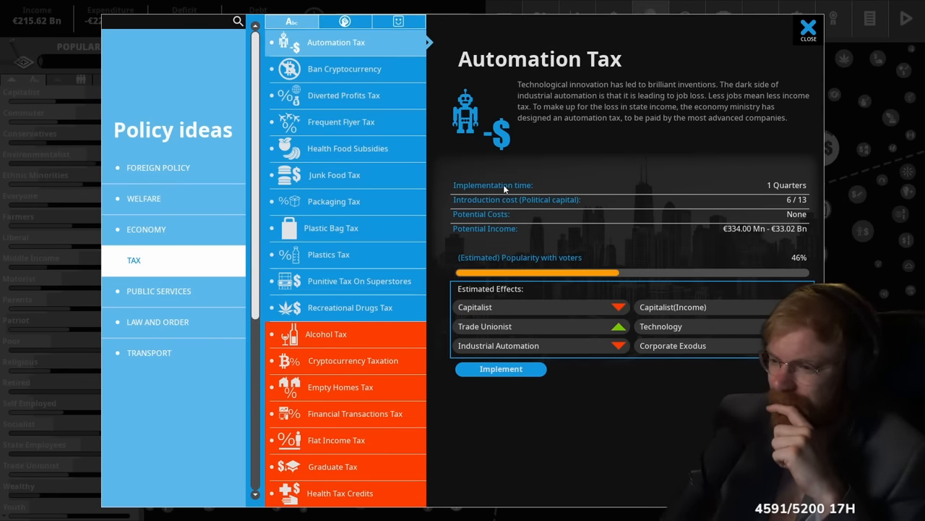
{"action": "left_click", "coordinate": [501, 368]}
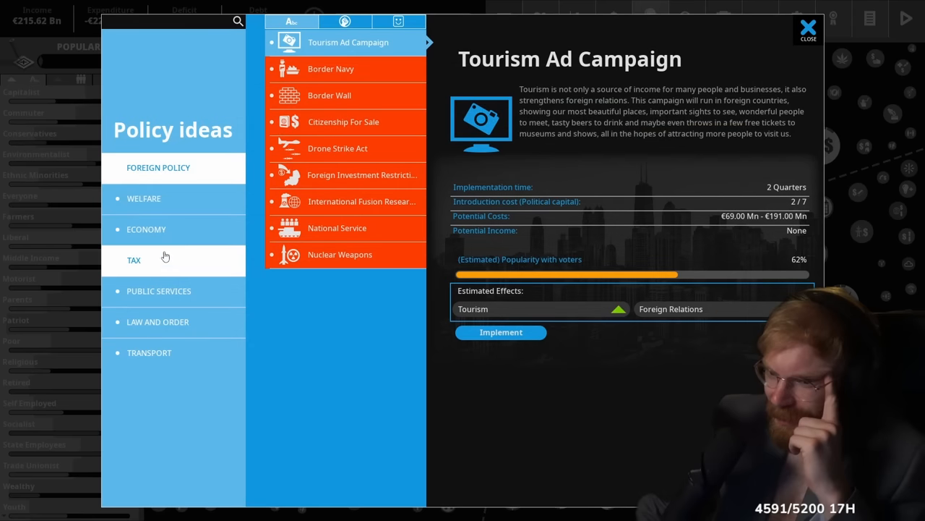
{"action": "left_click", "coordinate": [807, 27]}
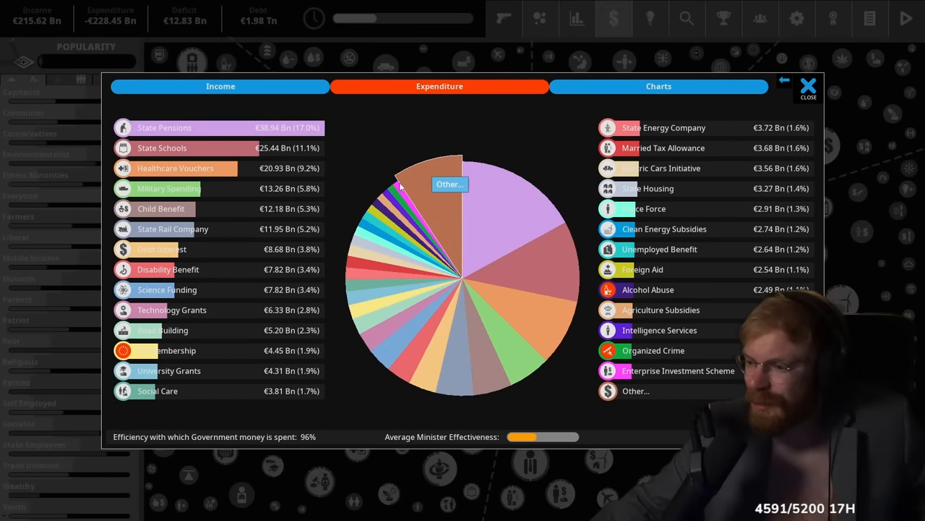
{"action": "left_click", "coordinate": [164, 127]}
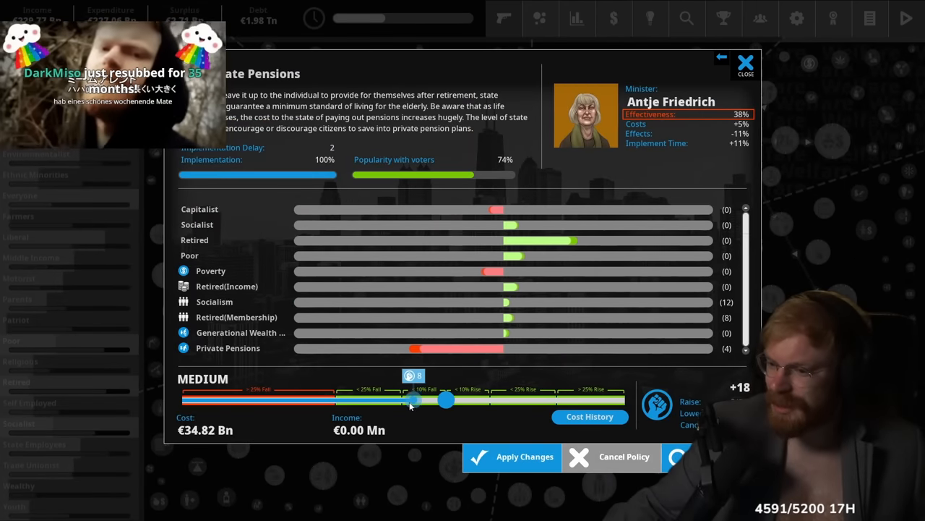
{"action": "left_click", "coordinate": [745, 65]}
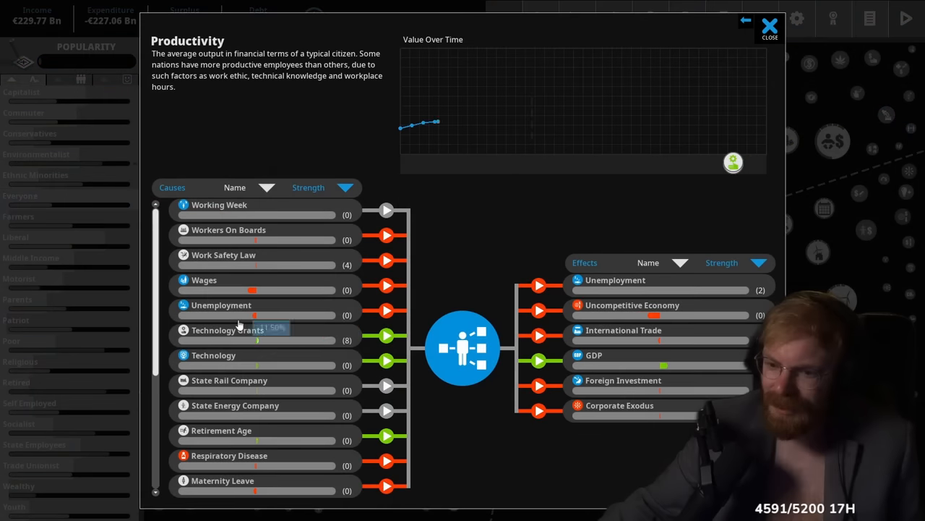
Implement the Food Stamps and Genital Mutilation Ban welfare policies
{"action": "scroll", "scroll_direction": "down", "scroll_amount": 3}
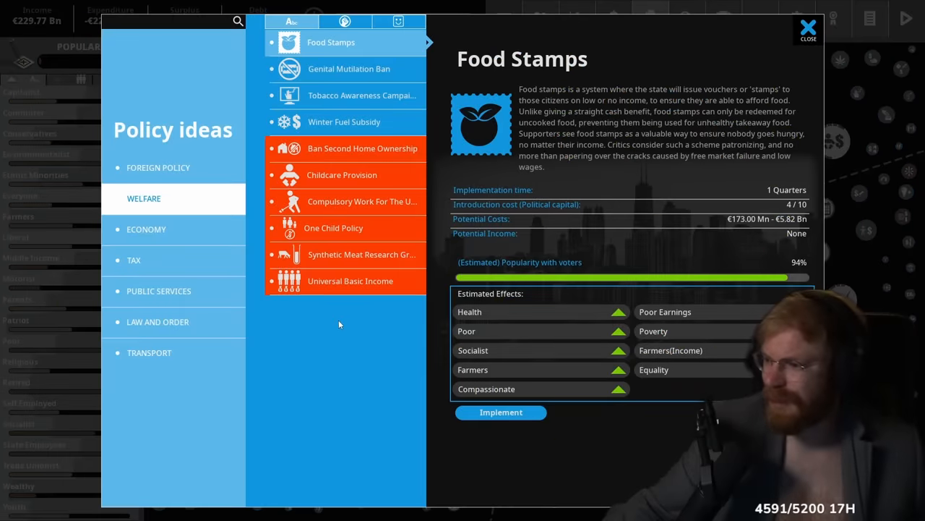
{"action": "left_click", "coordinate": [501, 412]}
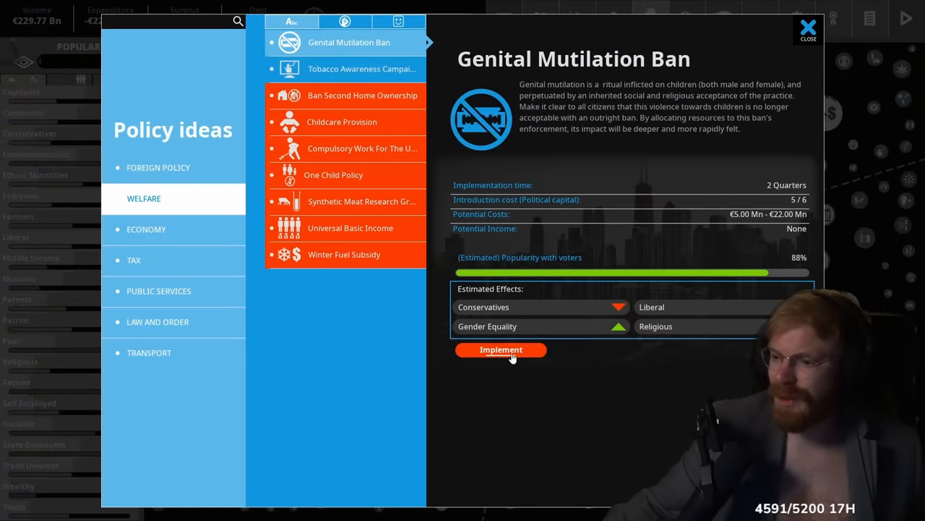
{"action": "left_click", "coordinate": [500, 350]}
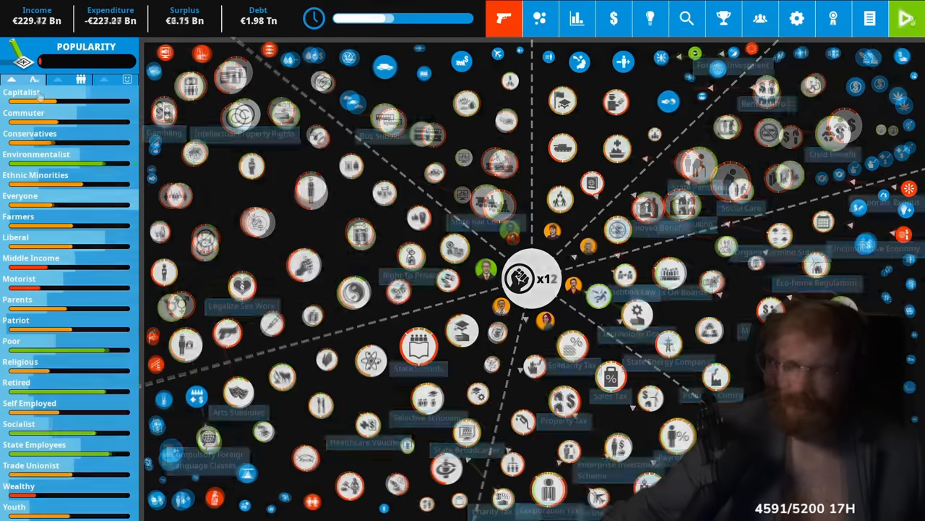
Check the Capitalist voter group, then open the Liberal voter group details
{"action": "left_click", "coordinate": [22, 92]}
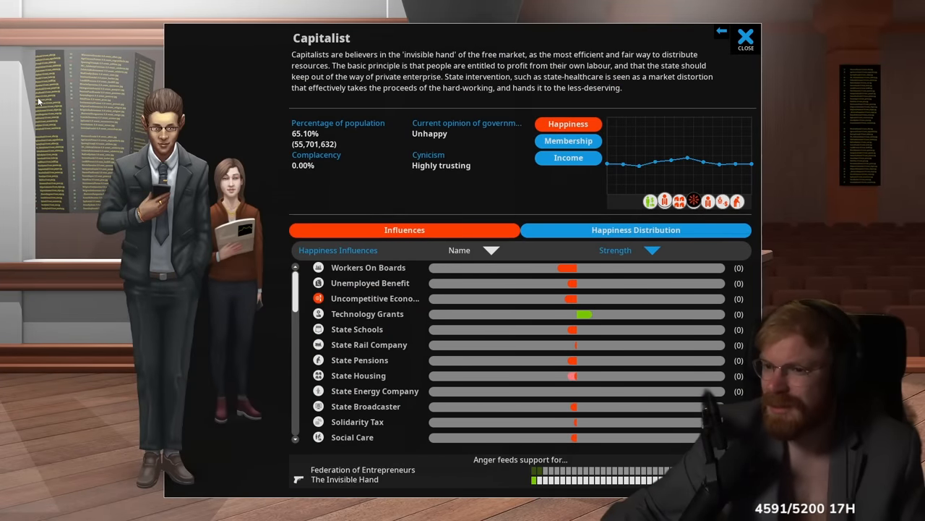
{"action": "mouse_move", "coordinate": [92, 151]}
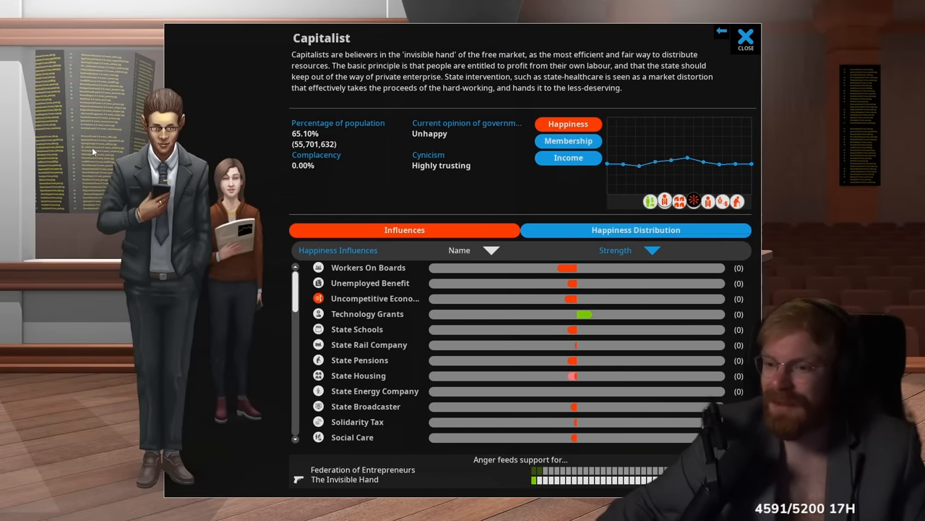
{"action": "left_click", "coordinate": [745, 36]}
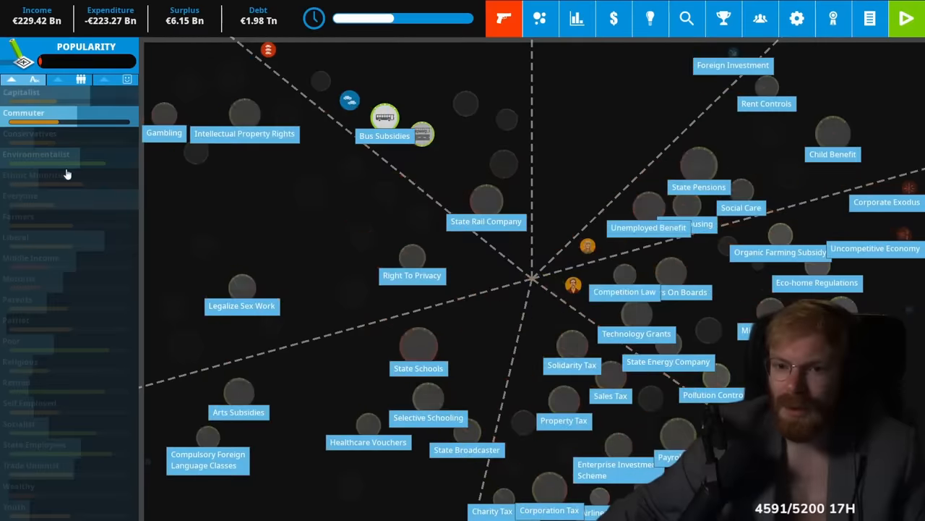
{"action": "left_click", "coordinate": [81, 79]}
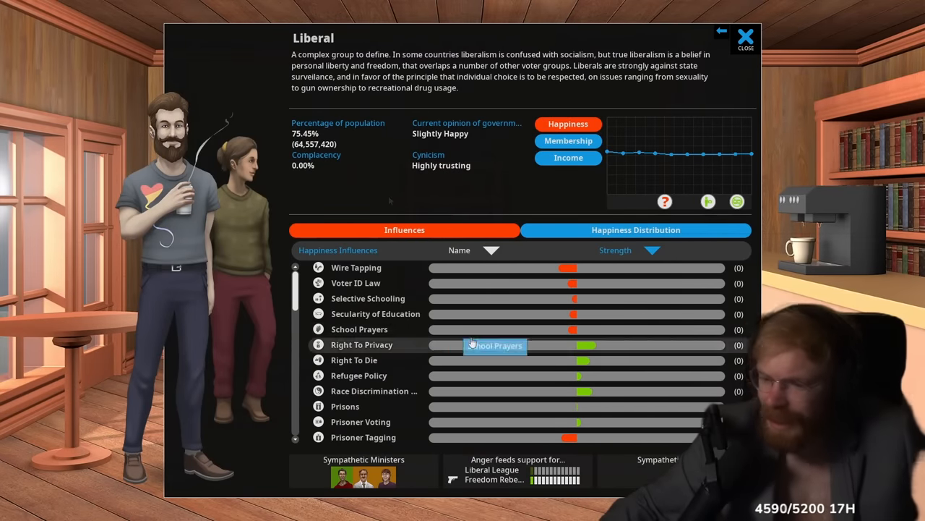
{"action": "scroll", "scroll_direction": "down", "scroll_amount": 3}
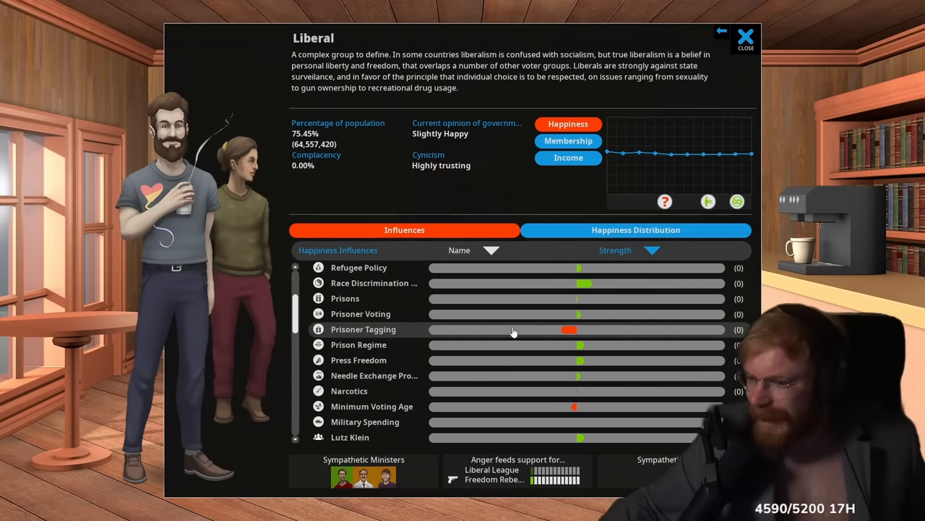
Cut Prisoner Tagging to its minimum, then review Liberal influences sorted by strength
{"action": "left_click", "coordinate": [363, 329]}
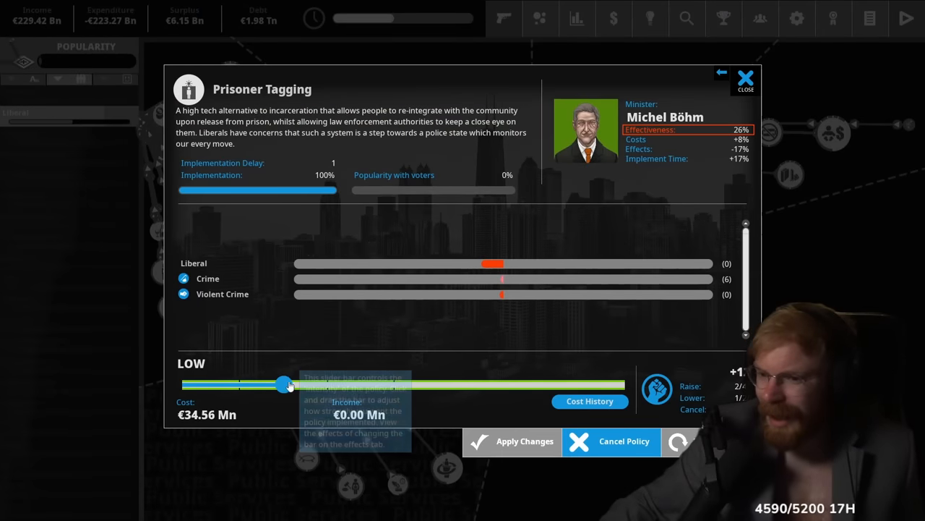
{"action": "left_click_drag", "start_coordinate": [282, 384], "coordinate": [246, 384]}
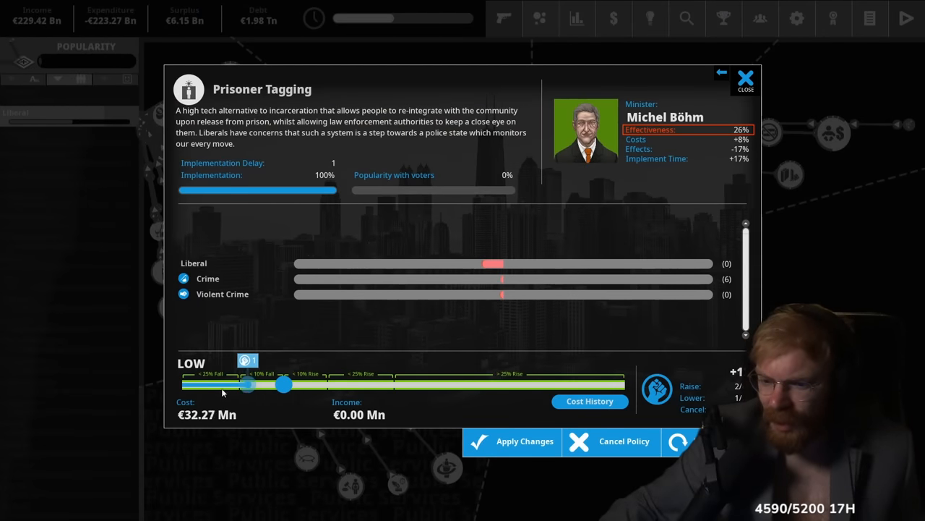
{"action": "left_click_drag", "start_coordinate": [282, 384], "coordinate": [181, 384]}
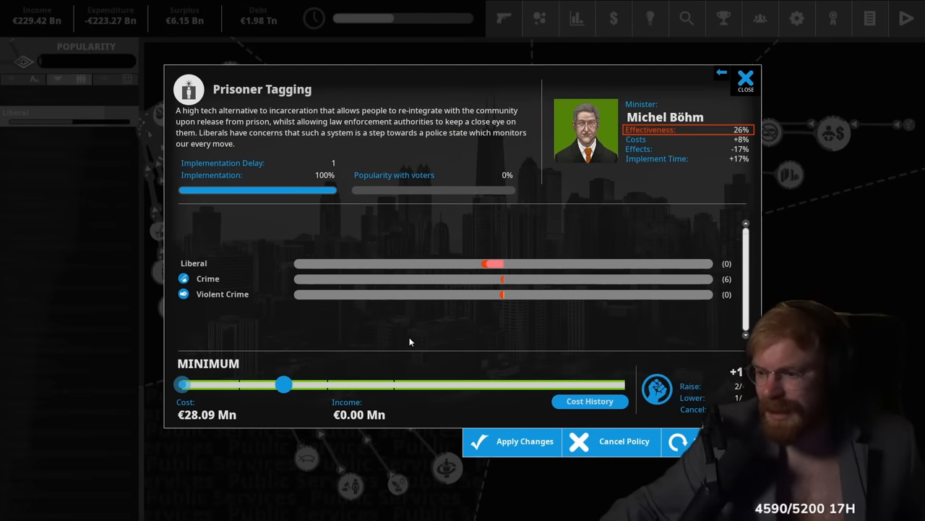
{"action": "left_click", "coordinate": [745, 76]}
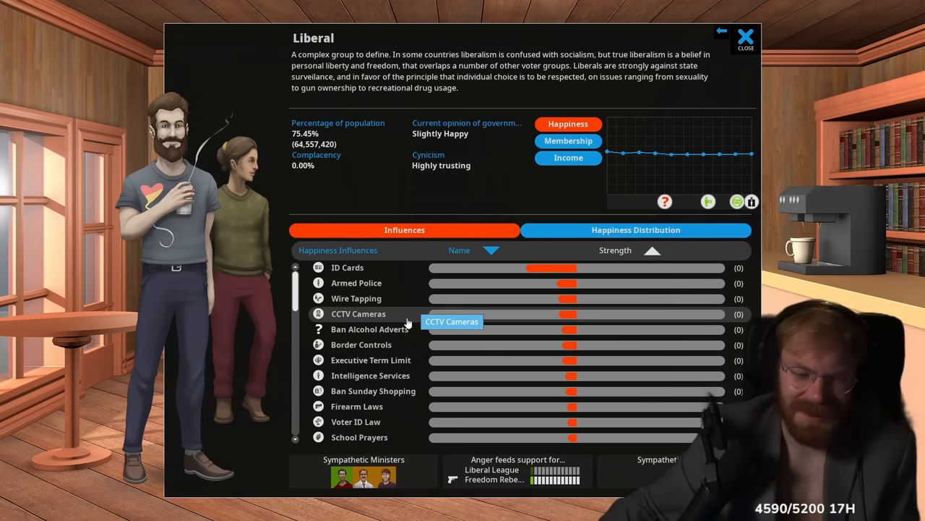
{"action": "mouse_move", "coordinate": [443, 354]}
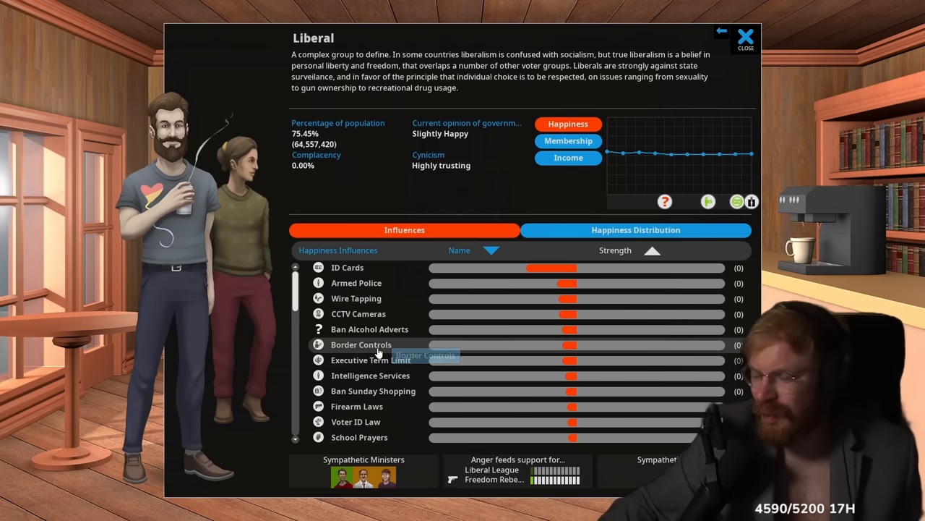
{"action": "scroll", "scroll_direction": "down", "scroll_amount": 3}
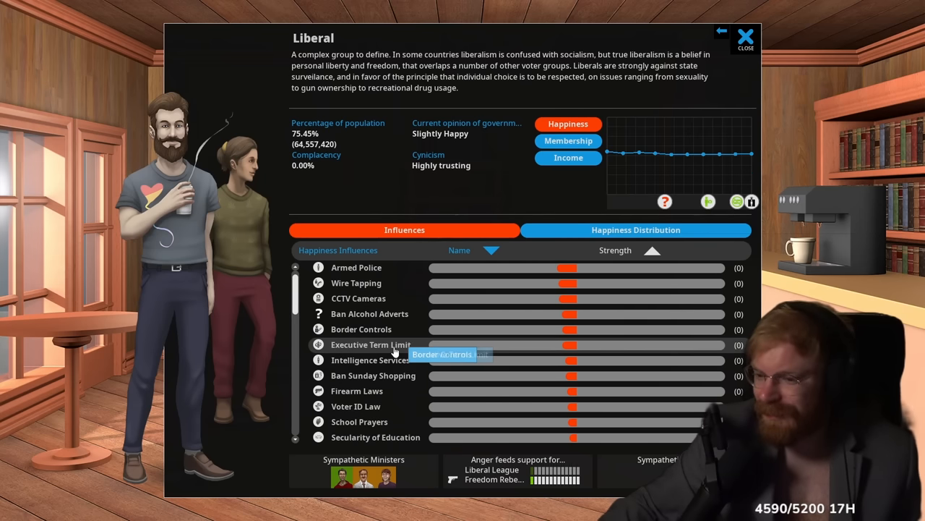
{"action": "scroll", "scroll_direction": "down", "scroll_amount": 3}
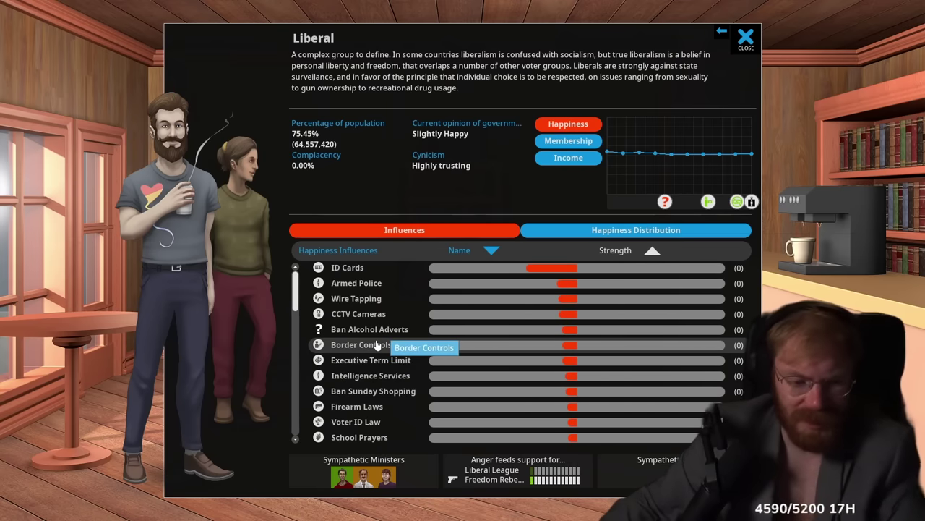
View Armed Police, then raise Border Controls spending and apply it
{"action": "left_click", "coordinate": [347, 267]}
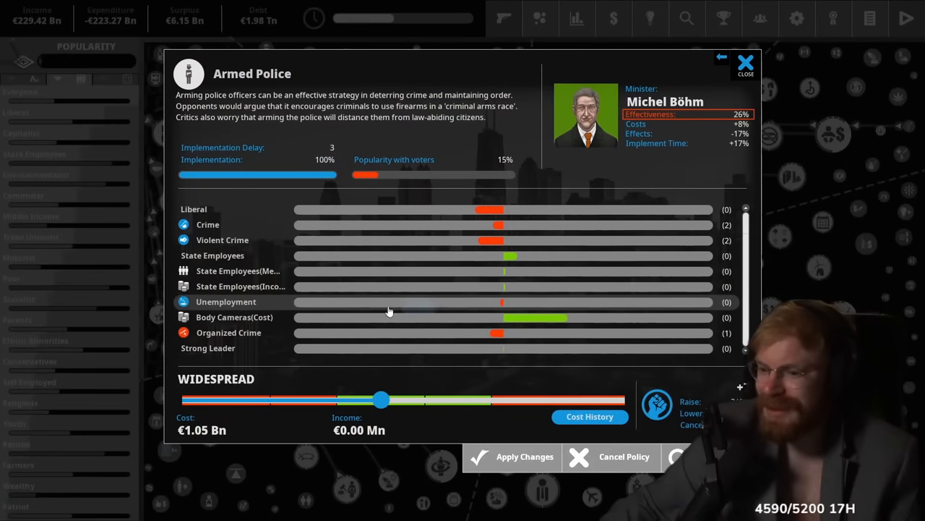
{"action": "mouse_move", "coordinate": [404, 365]}
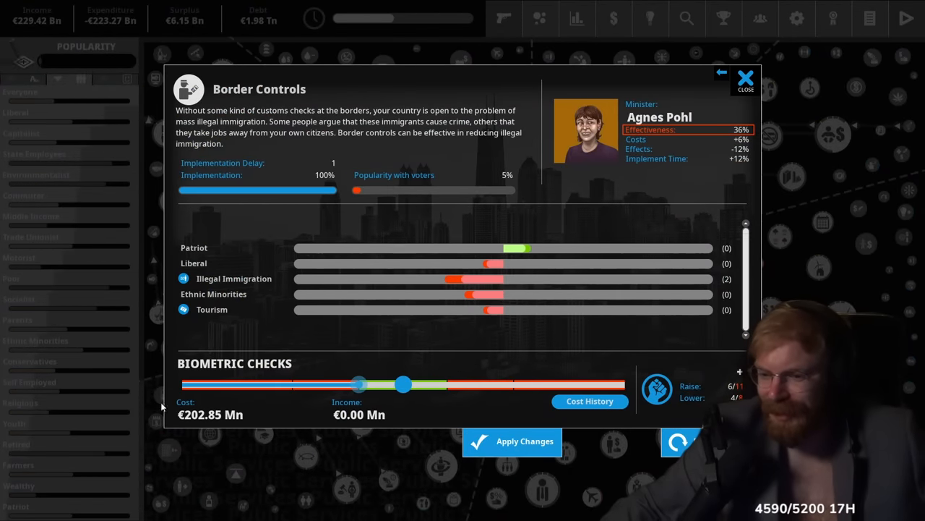
{"action": "left_click_drag", "start_coordinate": [402, 385], "coordinate": [447, 385]}
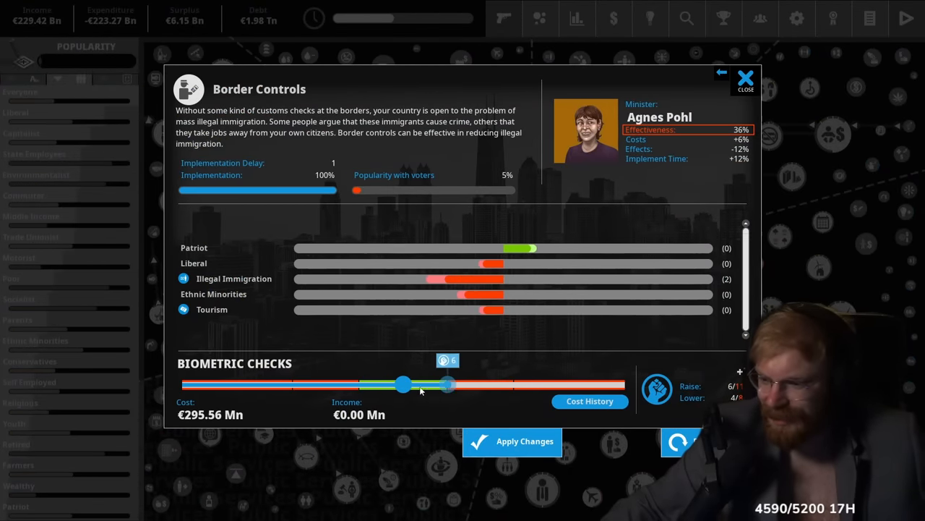
{"action": "left_click", "coordinate": [744, 76]}
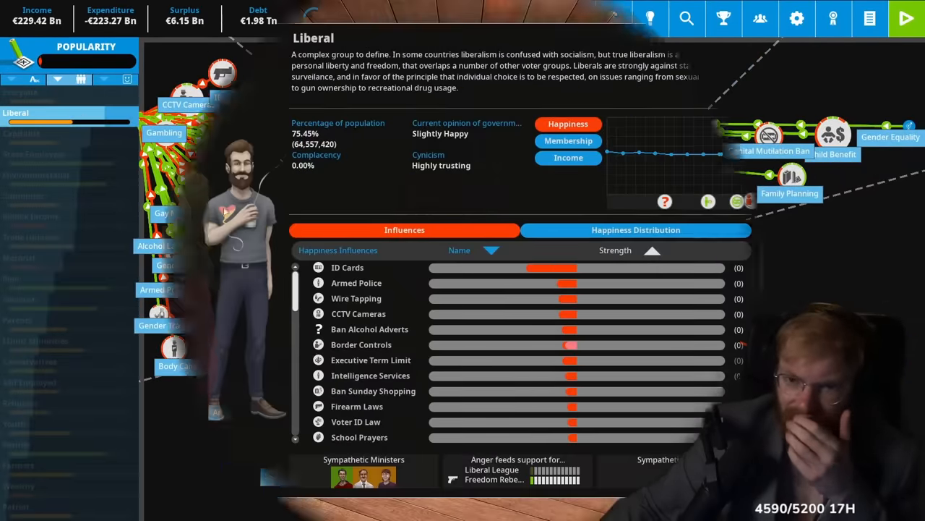
Adjust the School Prayers policy level, then close the Prisons policy details
{"action": "left_click", "coordinate": [359, 437]}
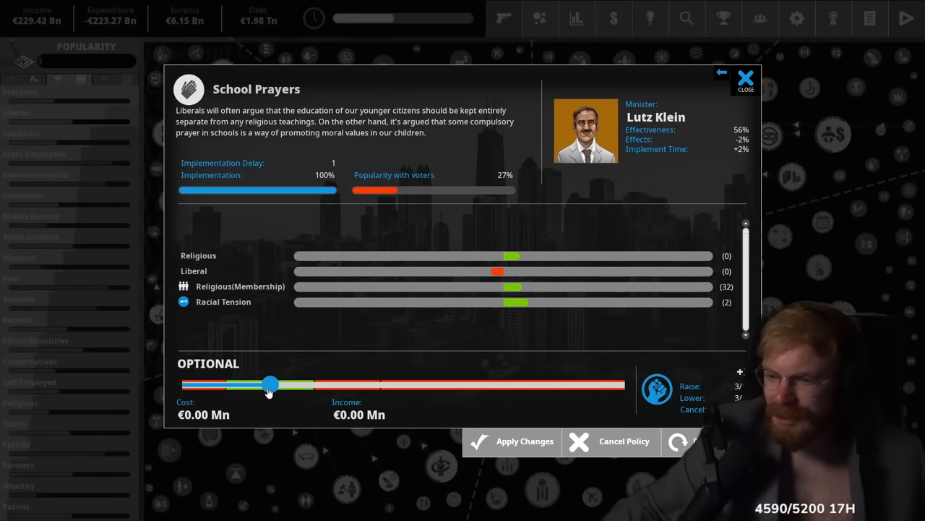
{"action": "left_click_drag", "start_coordinate": [270, 385], "coordinate": [224, 385]}
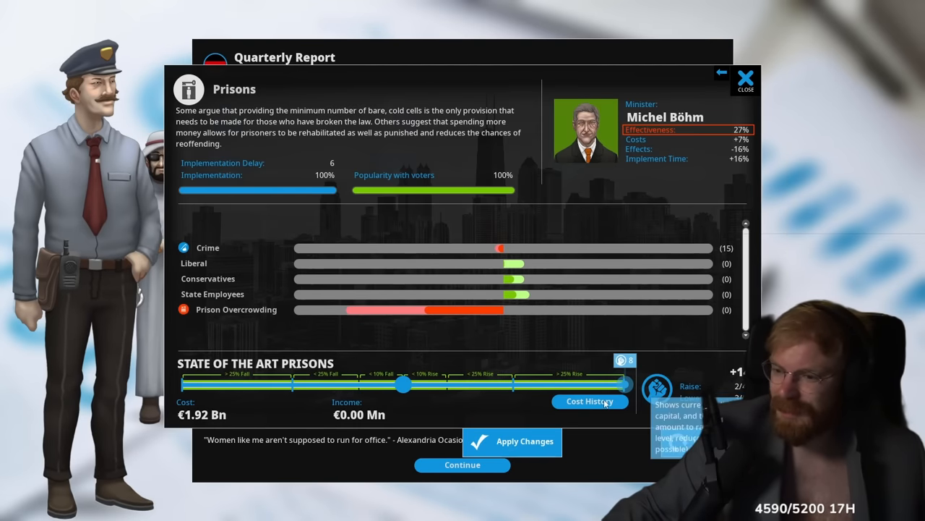
{"action": "mouse_move", "coordinate": [374, 317]}
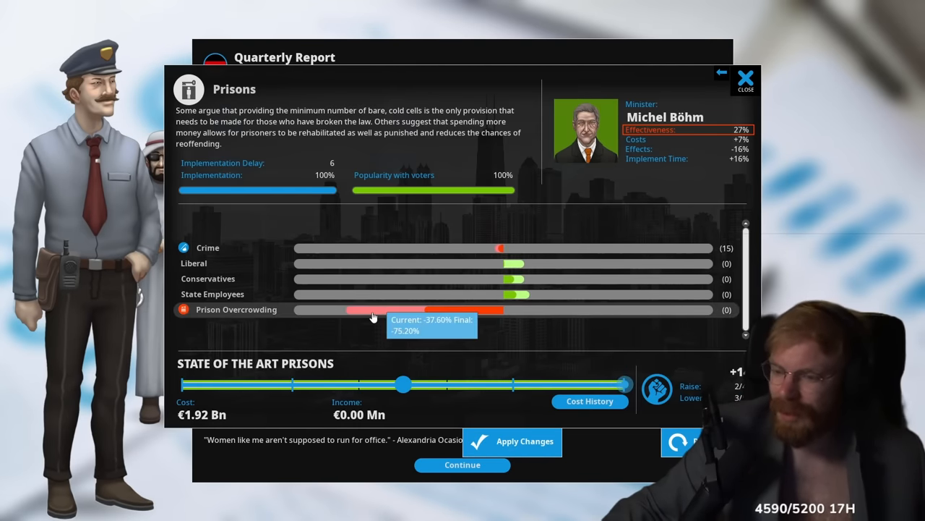
{"action": "mouse_move", "coordinate": [300, 319]}
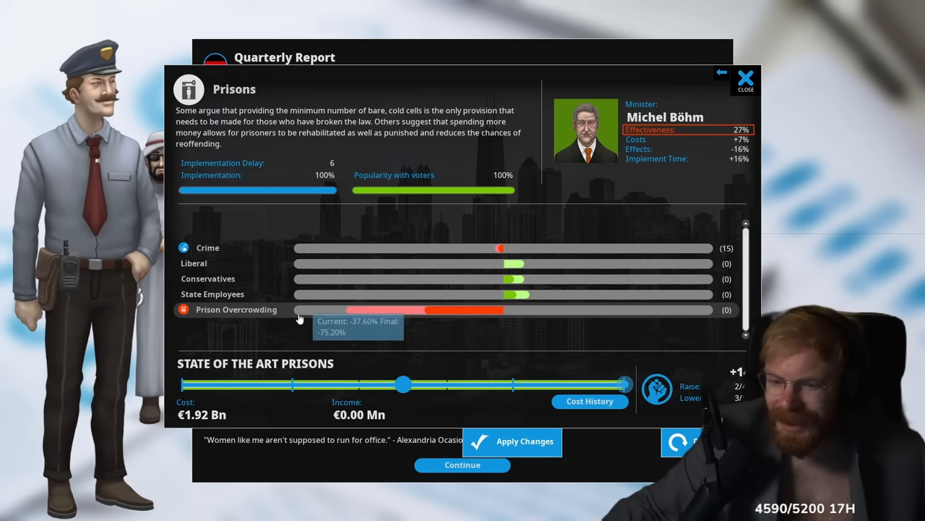
{"action": "mouse_move", "coordinate": [451, 351]}
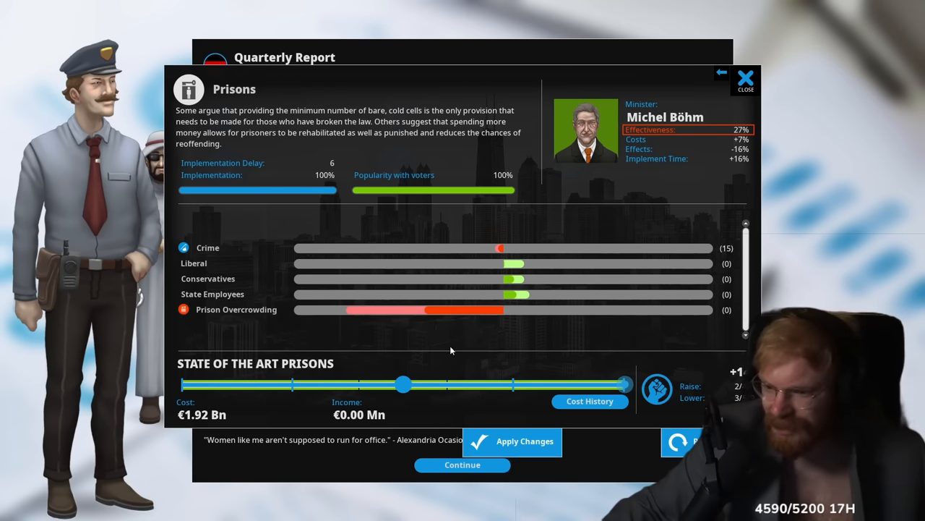
{"action": "left_click", "coordinate": [746, 77]}
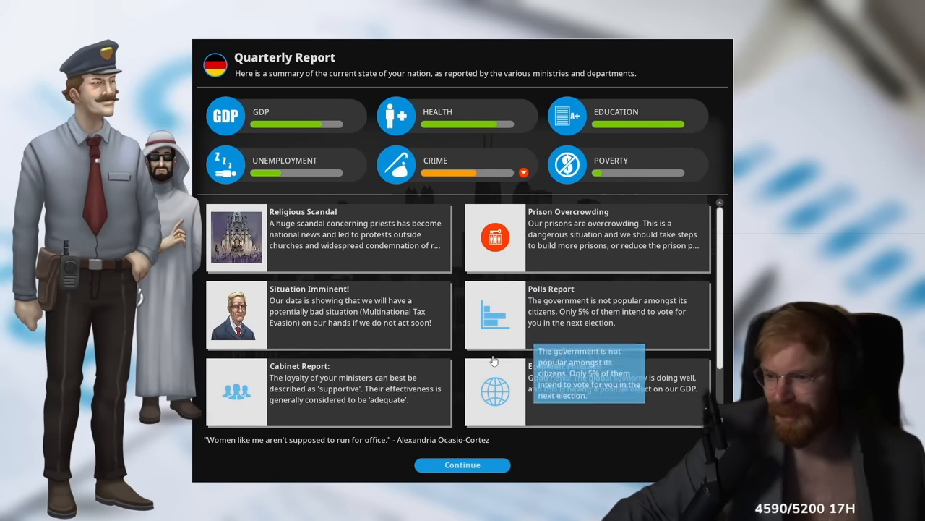
Cut Corporation Tax to 22%, start a CyberBullying Awareness Campaign, and end the turn
{"action": "left_click", "coordinate": [462, 464]}
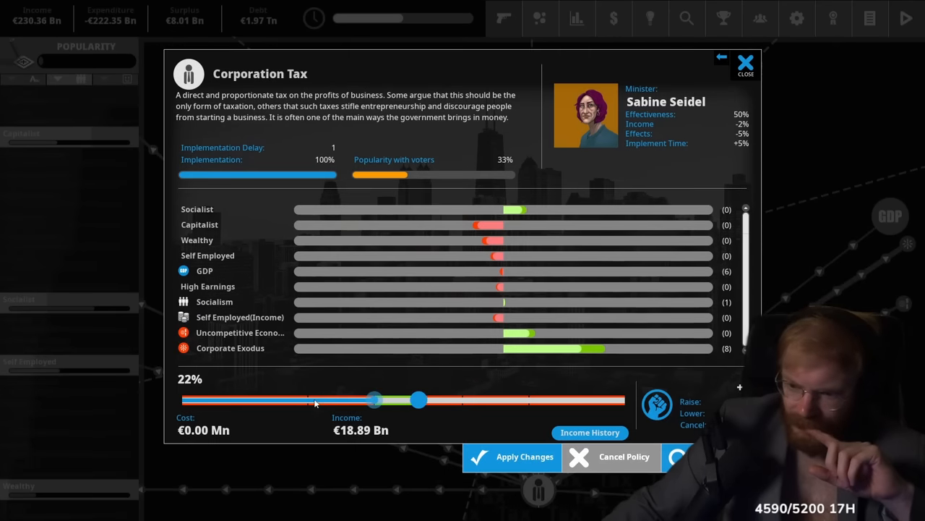
{"action": "mouse_move", "coordinate": [396, 403]}
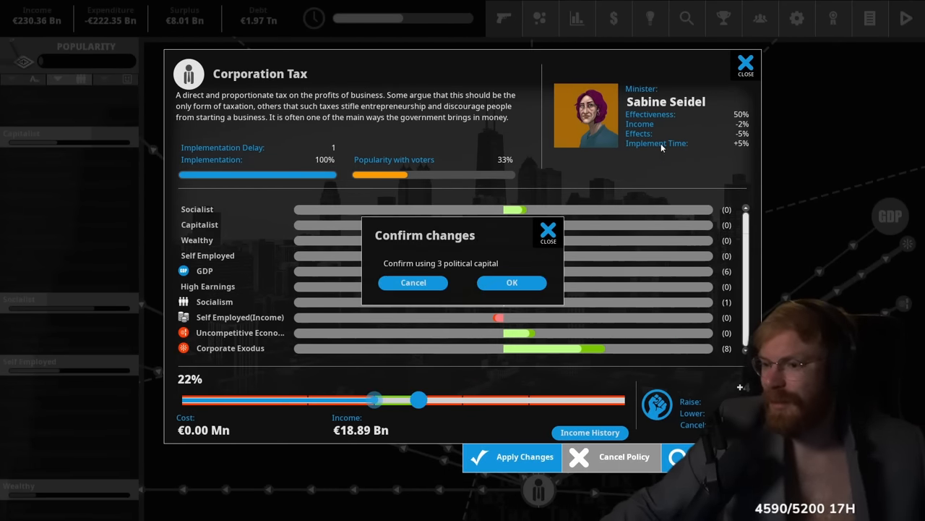
{"action": "left_click", "coordinate": [512, 282]}
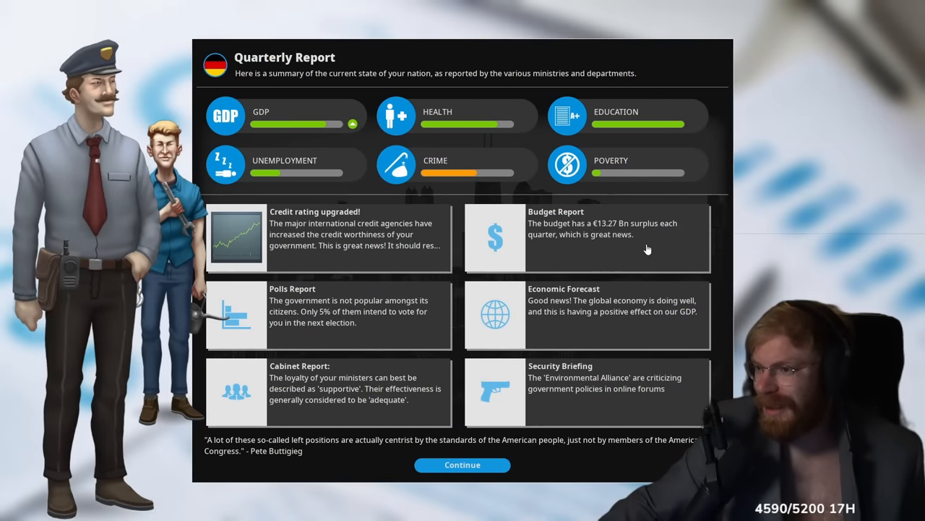
{"action": "mouse_move", "coordinate": [464, 392]}
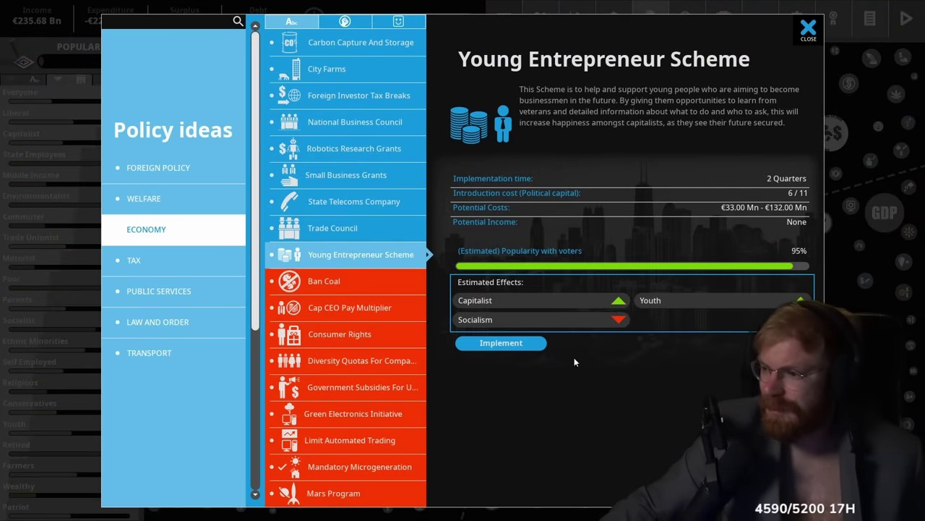
{"action": "left_click", "coordinate": [501, 343]}
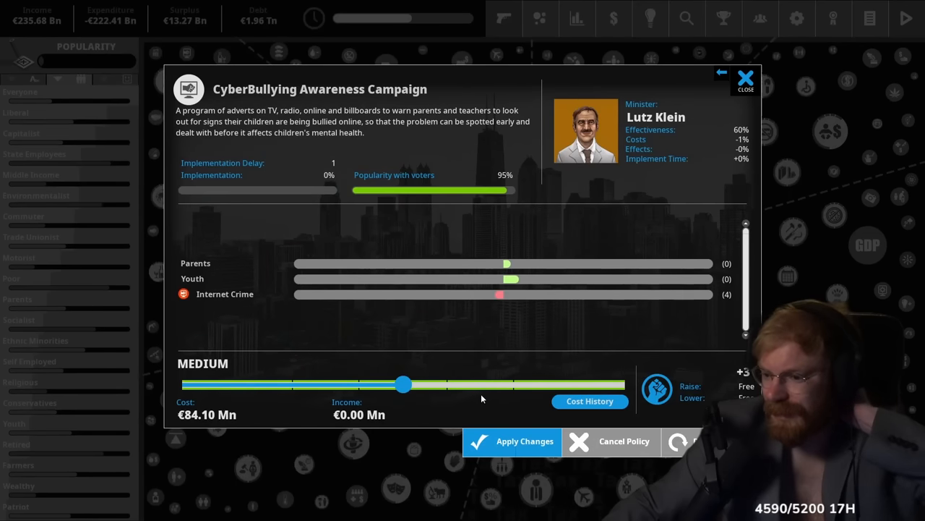
{"action": "left_click", "coordinate": [511, 441]}
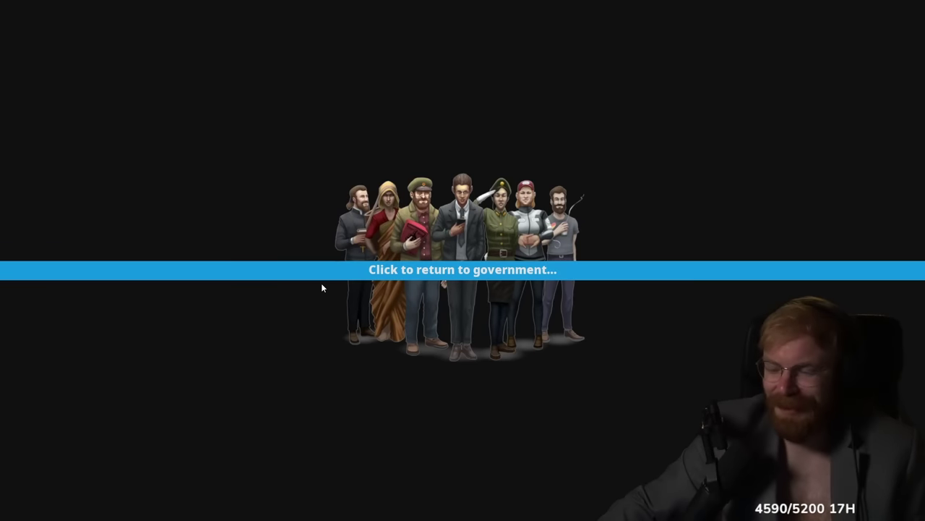
Dismiss the Mass Sentencing and Tax Evasion pop-ups, check Income Tax, then implement Reforestation
{"action": "left_click", "coordinate": [463, 269]}
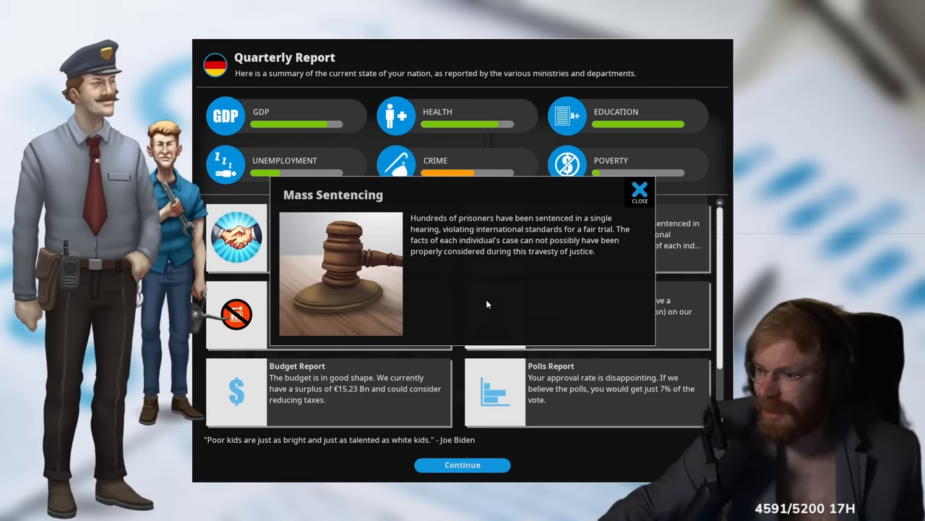
{"action": "left_click", "coordinate": [639, 188]}
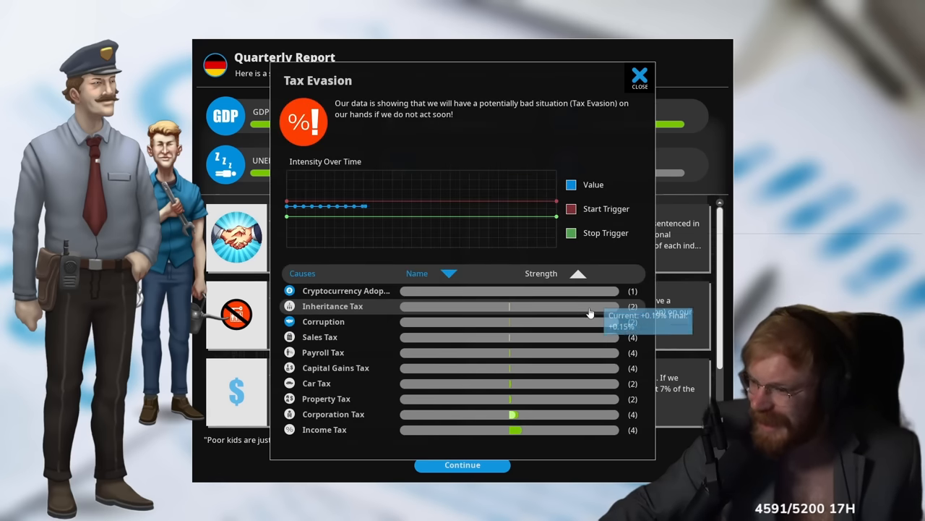
{"action": "left_click", "coordinate": [639, 75]}
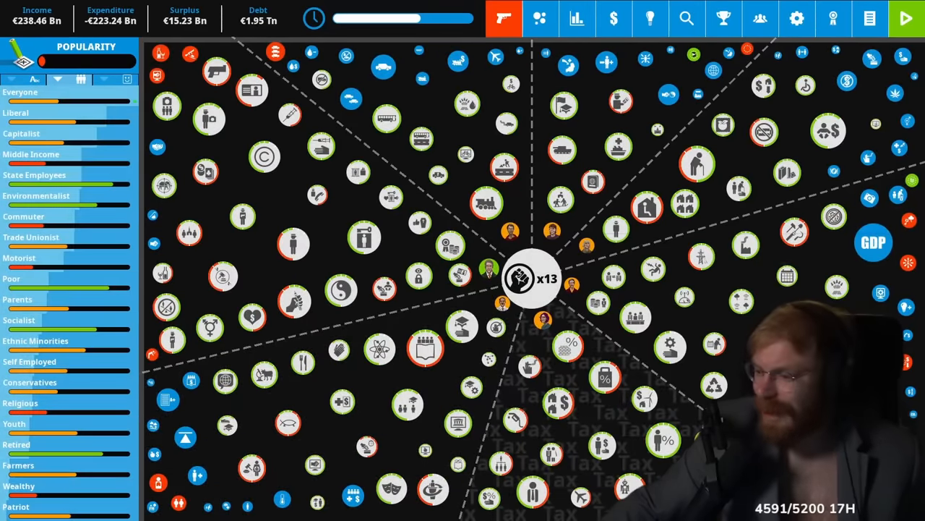
{"action": "left_click", "coordinate": [568, 343]}
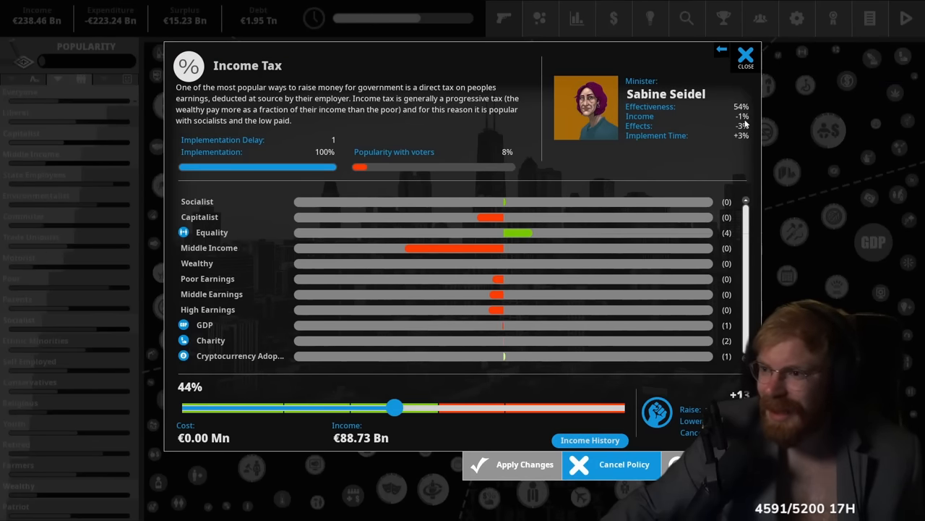
{"action": "left_click", "coordinate": [744, 54]}
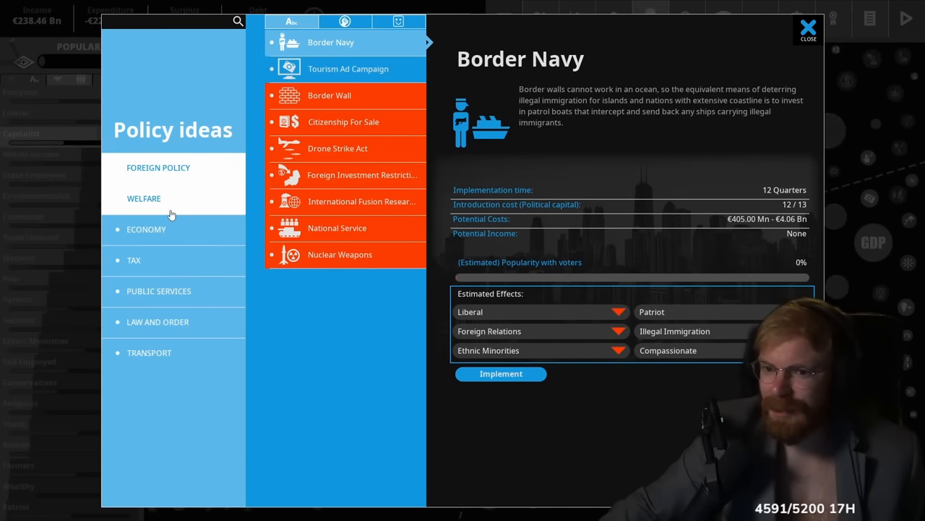
{"action": "left_click", "coordinate": [158, 291]}
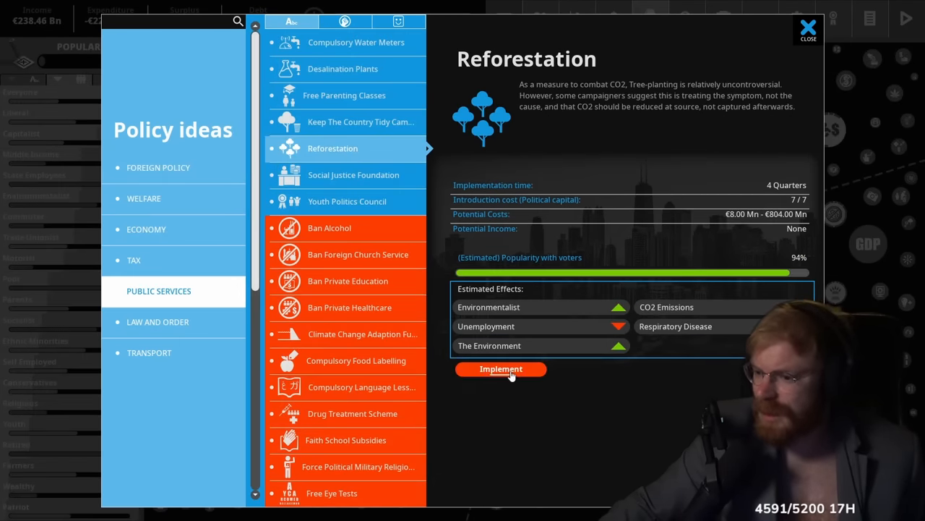
{"action": "left_click", "coordinate": [501, 368]}
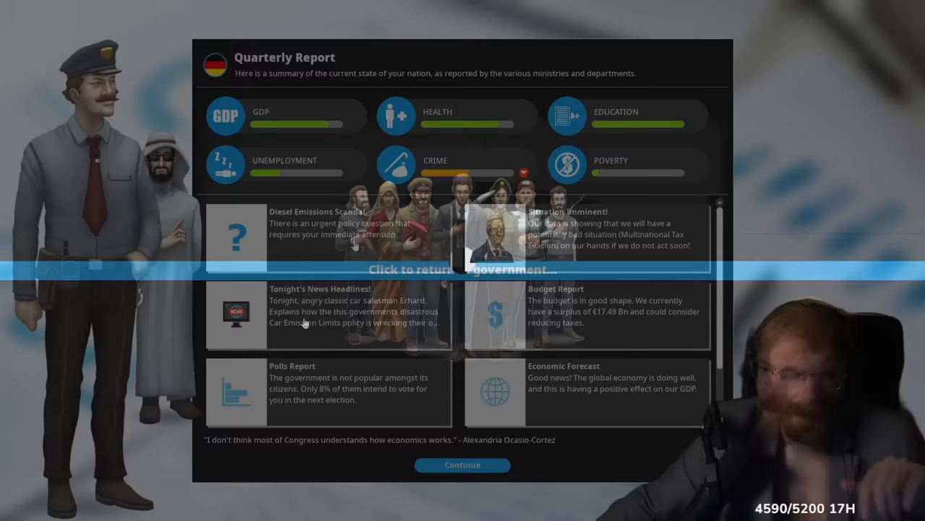
Open the Liberal voter group's details, showing 77.25% of the population
{"action": "left_click", "coordinate": [325, 224]}
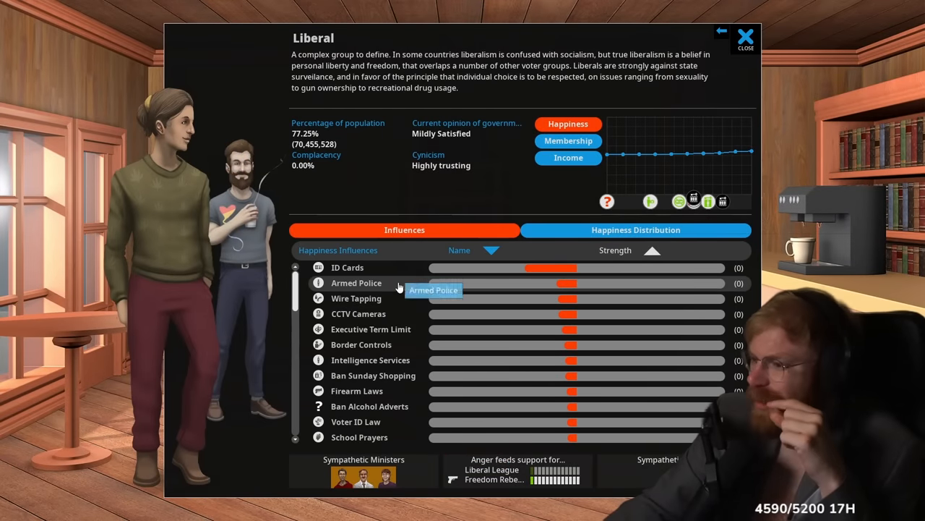
{"action": "mouse_move", "coordinate": [679, 201]}
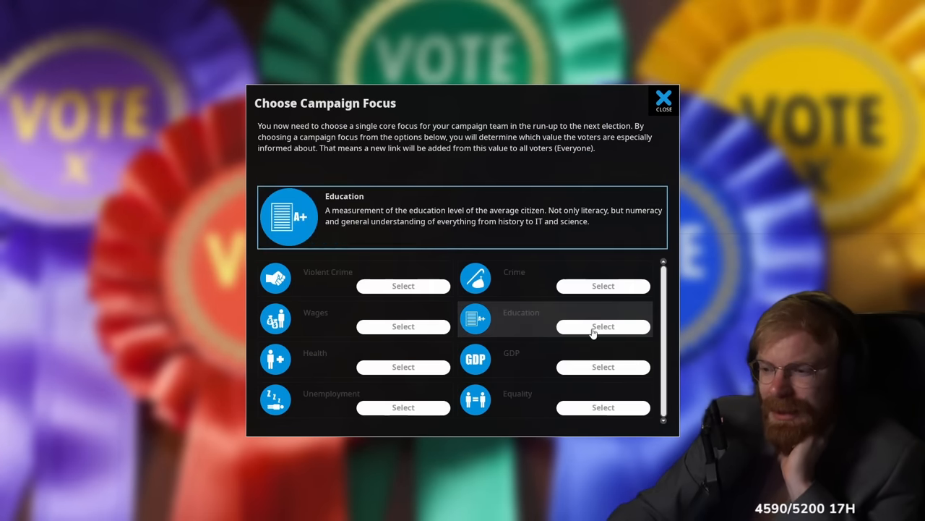
Choose Education as the campaign focus and continue past the quarterly report
{"action": "left_click", "coordinate": [603, 326]}
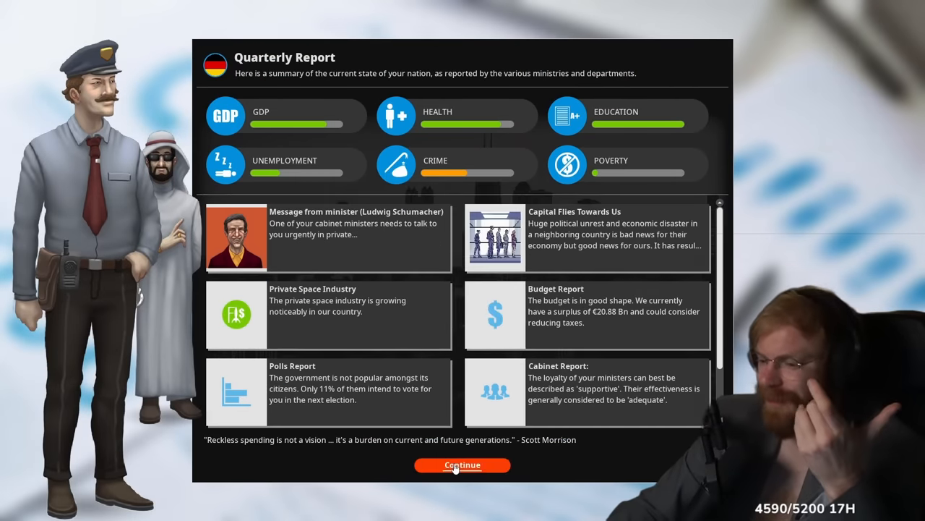
{"action": "left_click", "coordinate": [462, 465]}
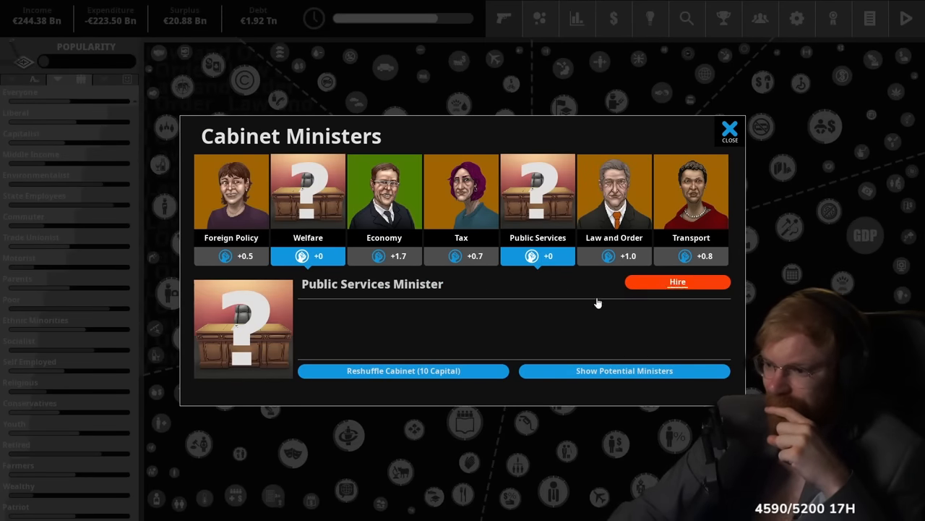
Hire a Welfare minister, confirm the income tax cut to 36%, and end the turn
{"action": "left_click", "coordinate": [690, 191]}
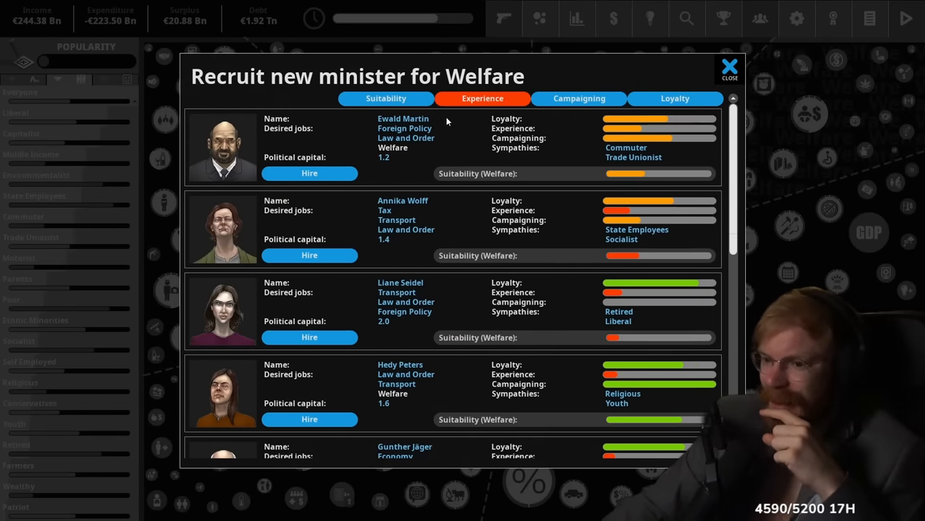
{"action": "left_click", "coordinate": [675, 99]}
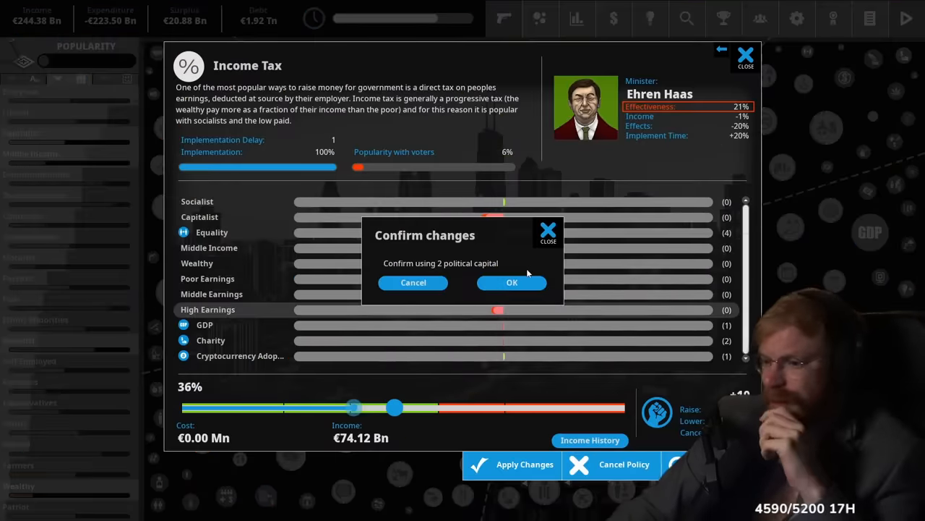
{"action": "left_click", "coordinate": [511, 282]}
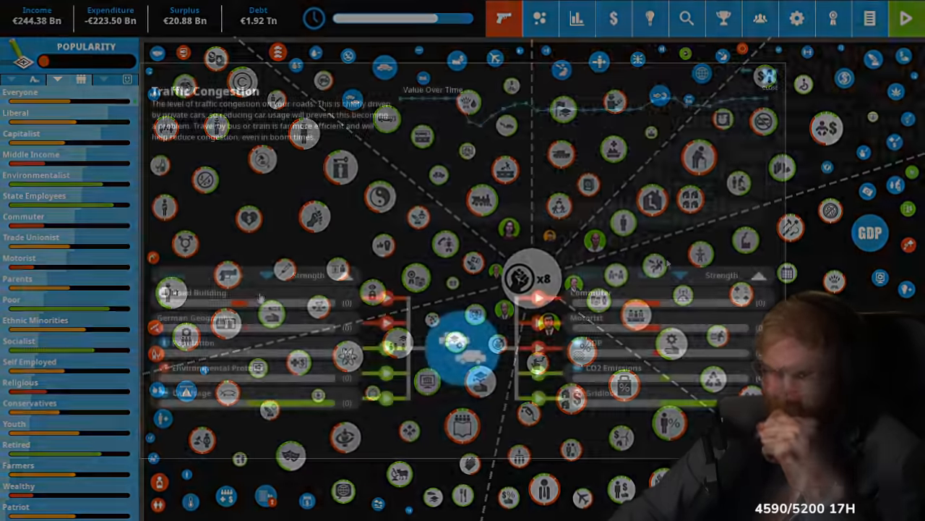
{"action": "left_click", "coordinate": [193, 292]}
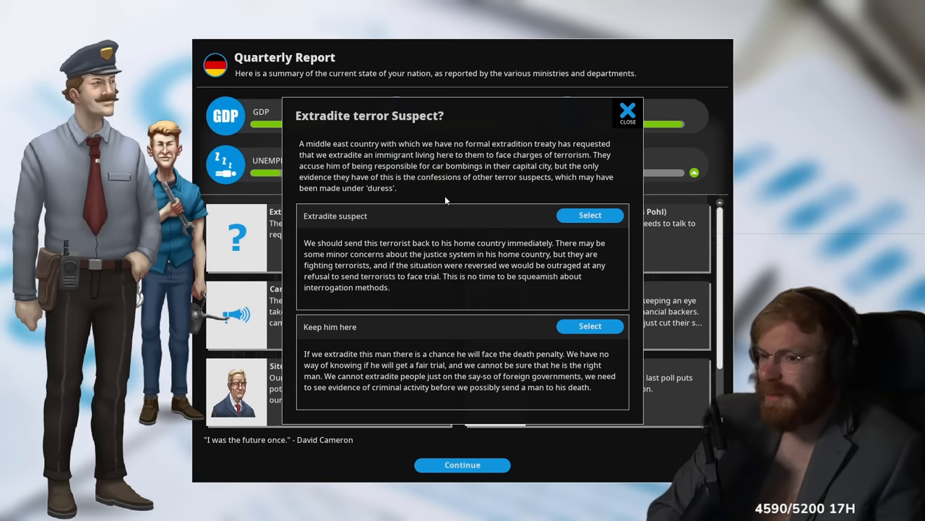
Extradite the terror suspect and read the urgent message from a minister
{"action": "left_click", "coordinate": [590, 215]}
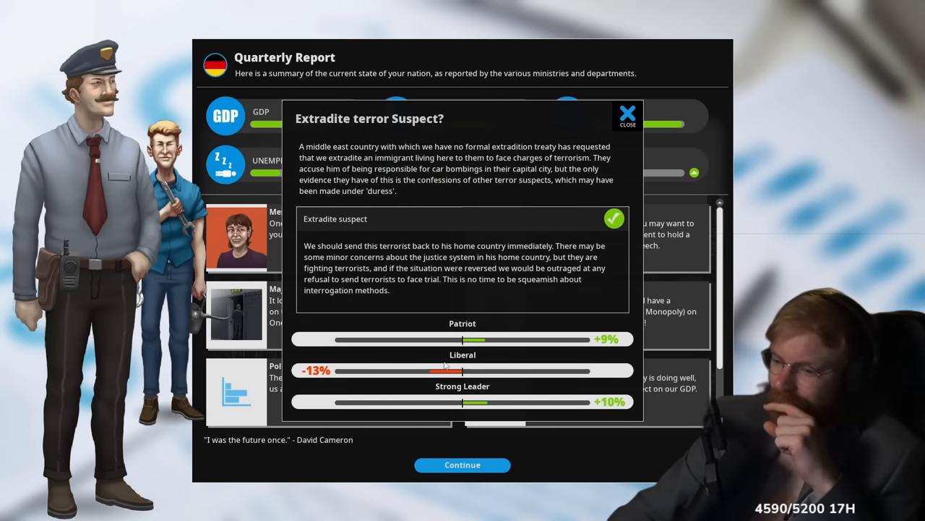
{"action": "left_click", "coordinate": [627, 114]}
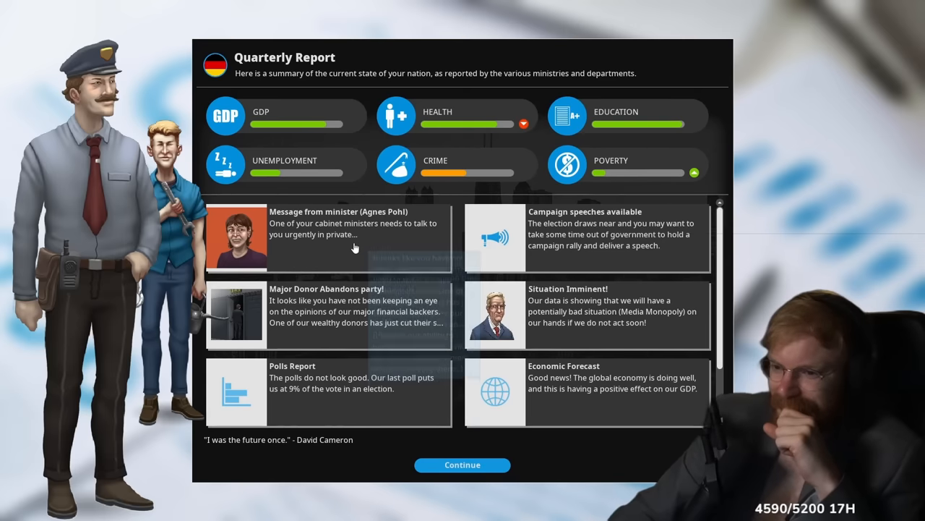
{"action": "left_click", "coordinate": [329, 235]}
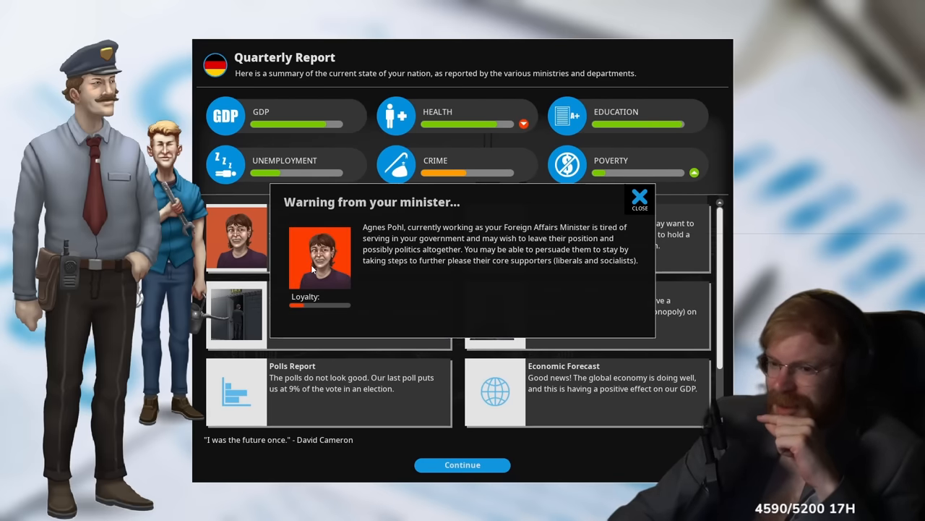
Dismiss the minister's warning and fire the disloyal Foreign Affairs Minister from the cabinet
{"action": "left_click", "coordinate": [462, 464]}
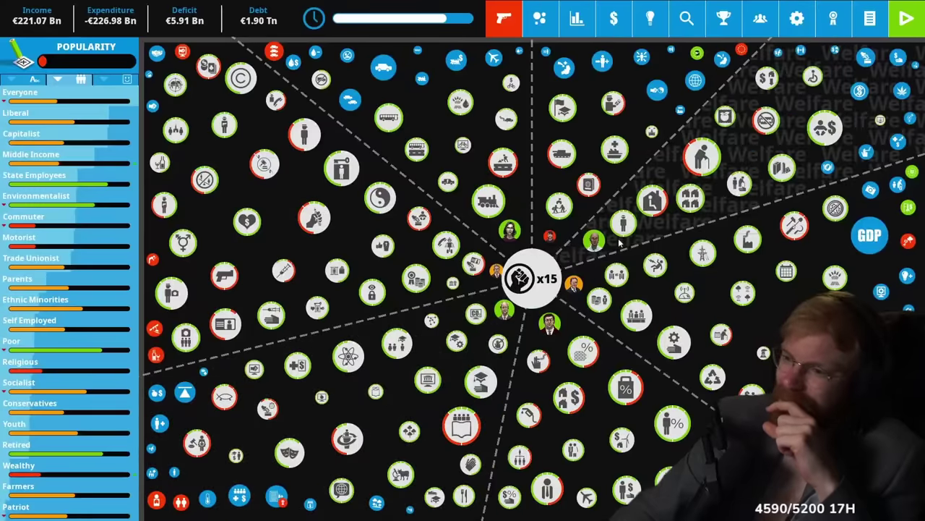
{"action": "left_click", "coordinate": [759, 18]}
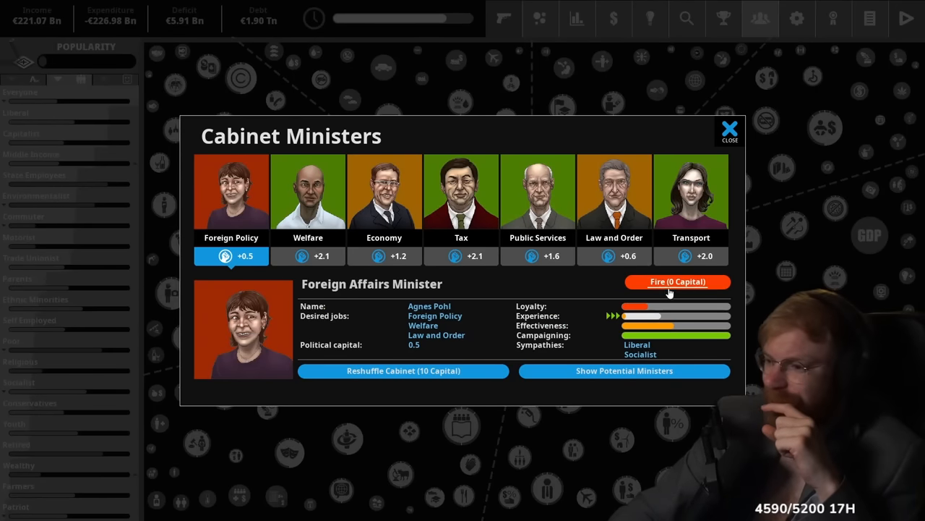
{"action": "left_click", "coordinate": [623, 371]}
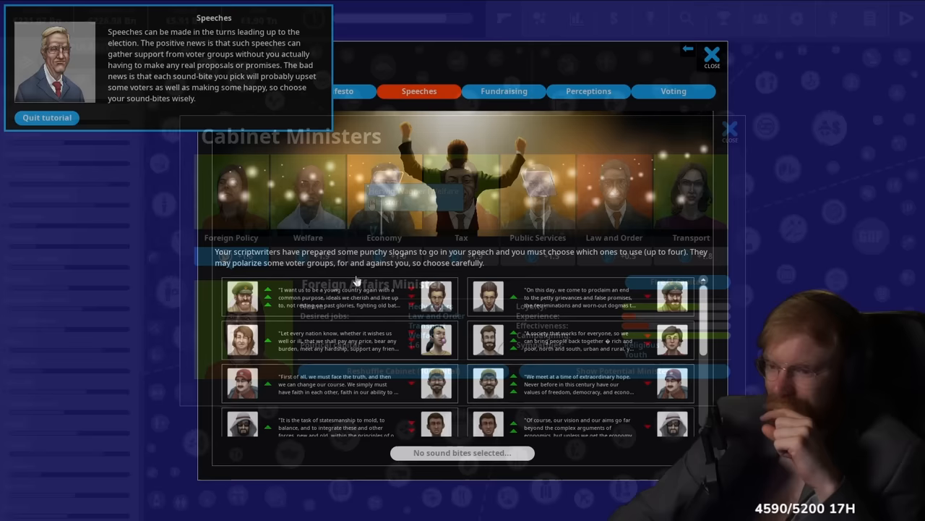
Deliver the two-slogan campaign speech and review its Speech Reception chart
{"action": "left_click", "coordinate": [46, 117]}
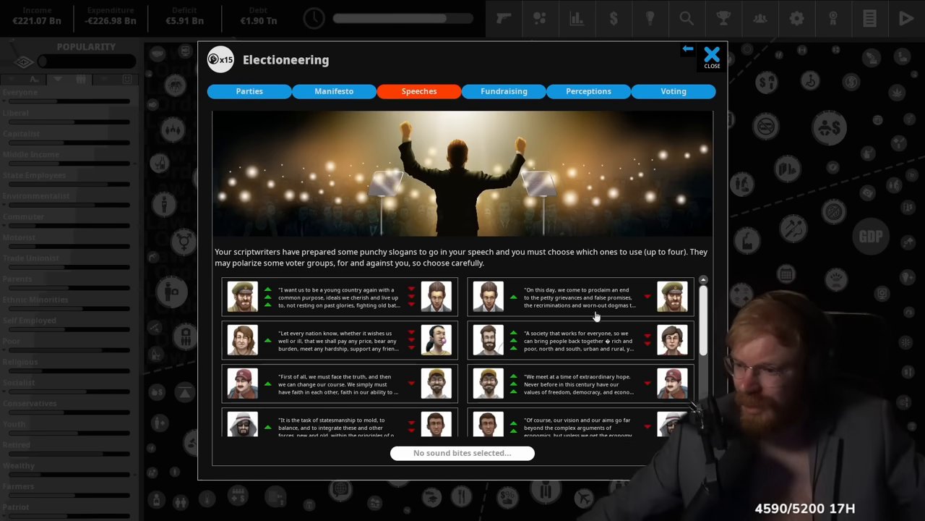
{"action": "scroll", "scroll_direction": "down", "scroll_amount": 3}
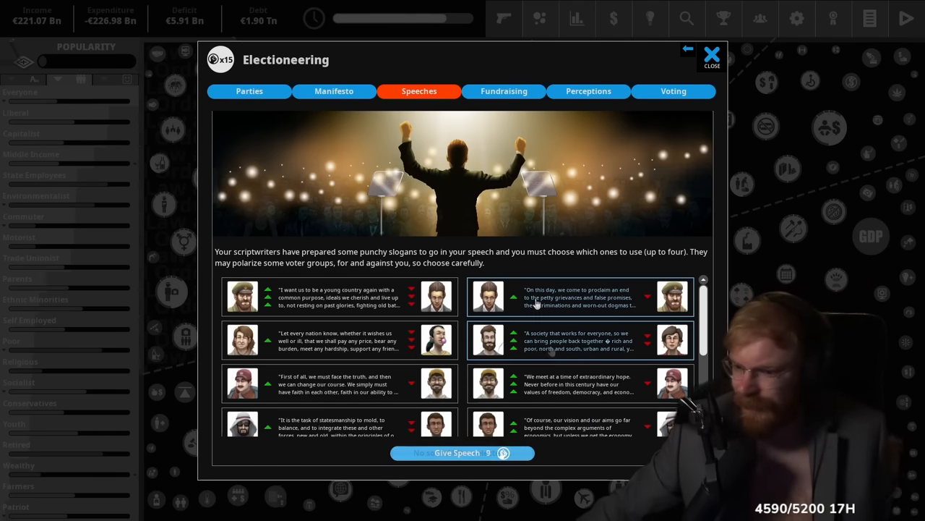
{"action": "scroll", "scroll_direction": "down", "scroll_amount": 3}
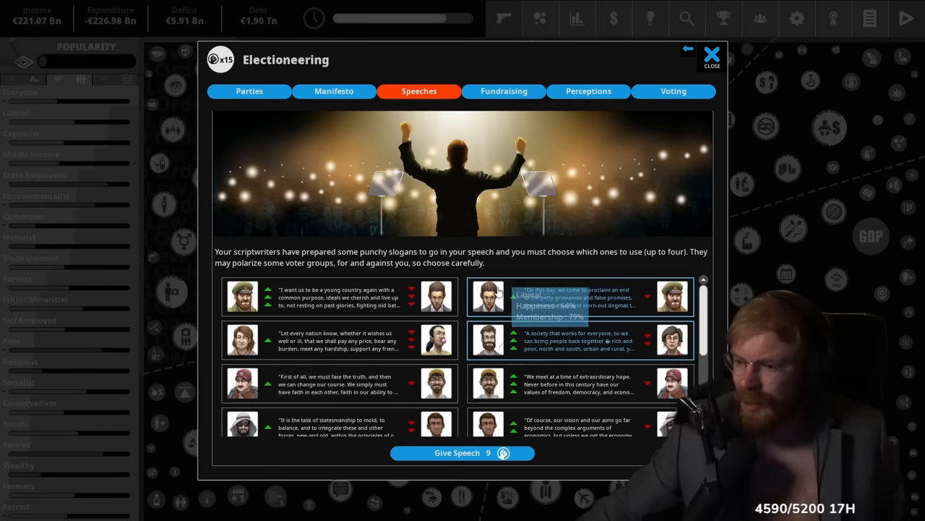
{"action": "left_click", "coordinate": [463, 452]}
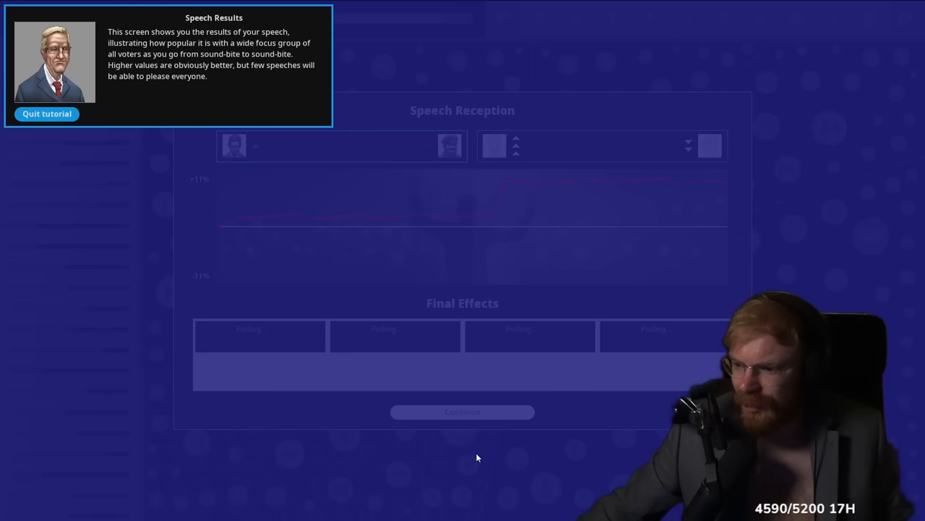
{"action": "left_click", "coordinate": [46, 113]}
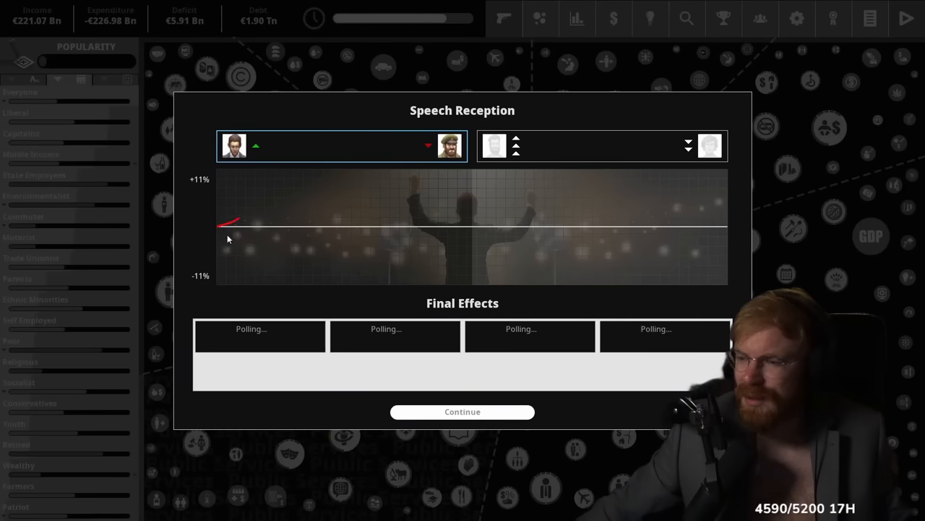
{"action": "left_click", "coordinate": [600, 146]}
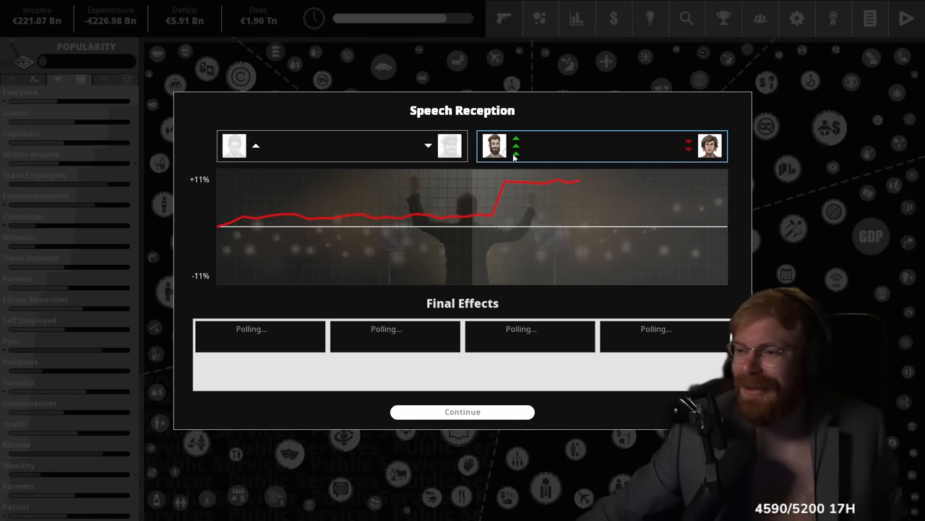
{"action": "left_click", "coordinate": [462, 411]}
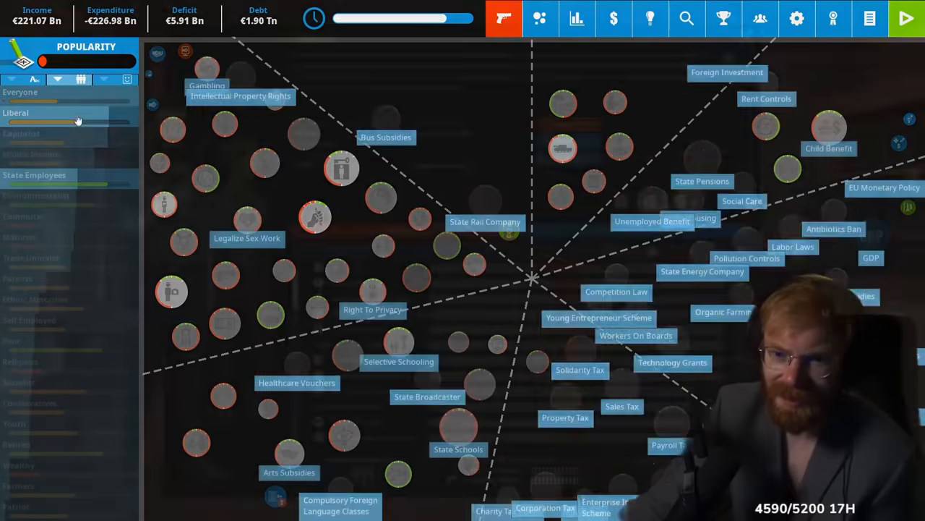
Cut Income Tax from 26% to 14% for 4 political capital, then check Middle Income voters
{"action": "left_click", "coordinate": [15, 112]}
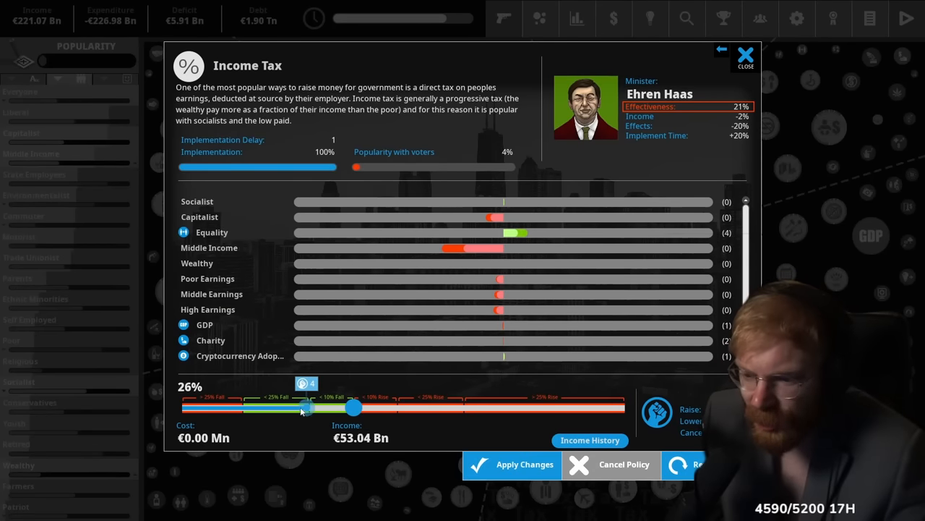
{"action": "left_click_drag", "start_coordinate": [304, 407], "coordinate": [246, 407]}
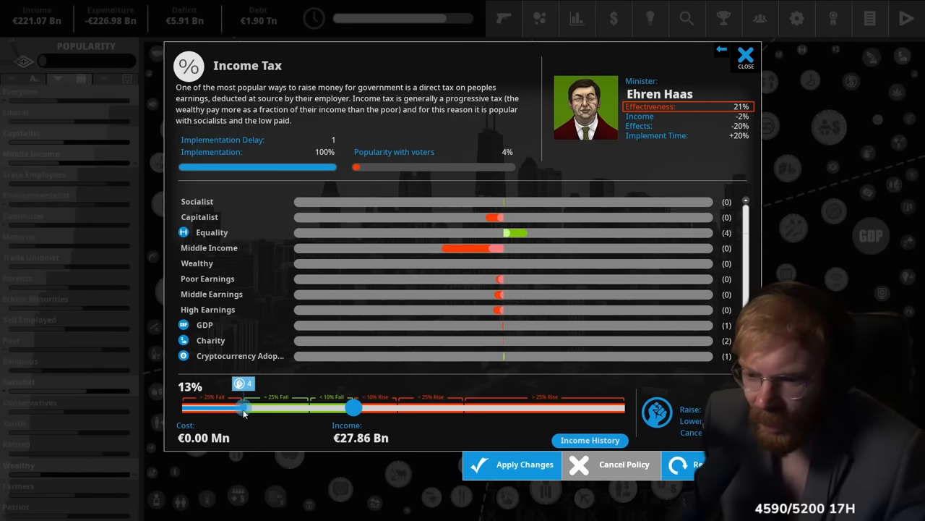
{"action": "left_click", "coordinate": [512, 464]}
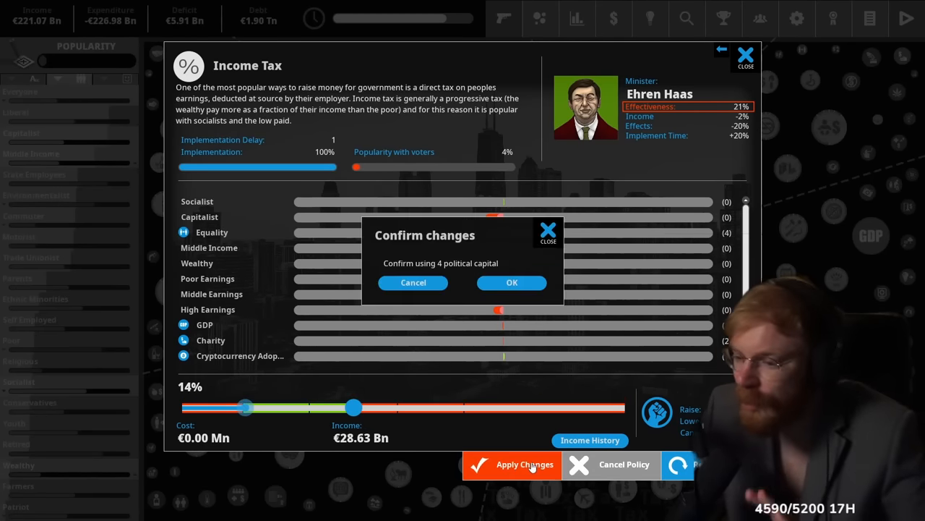
{"action": "left_click", "coordinate": [512, 282]}
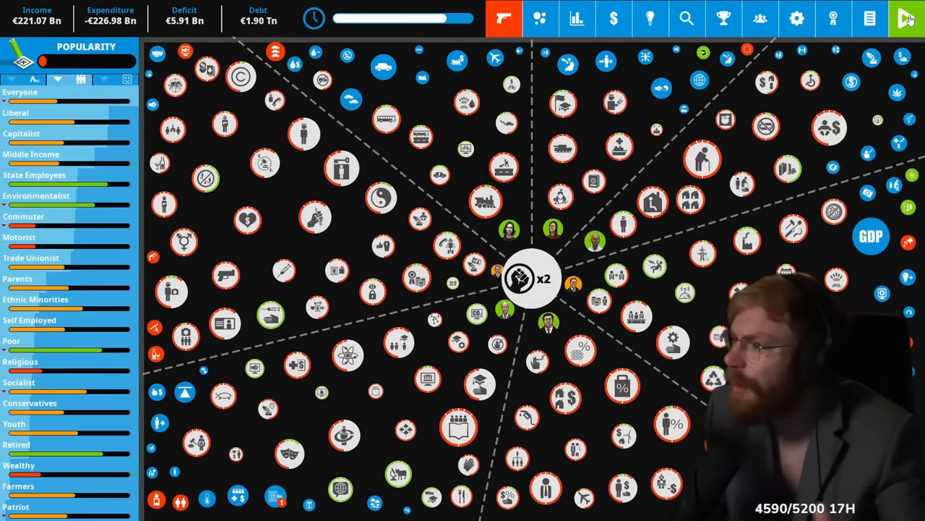
{"action": "left_click", "coordinate": [907, 18]}
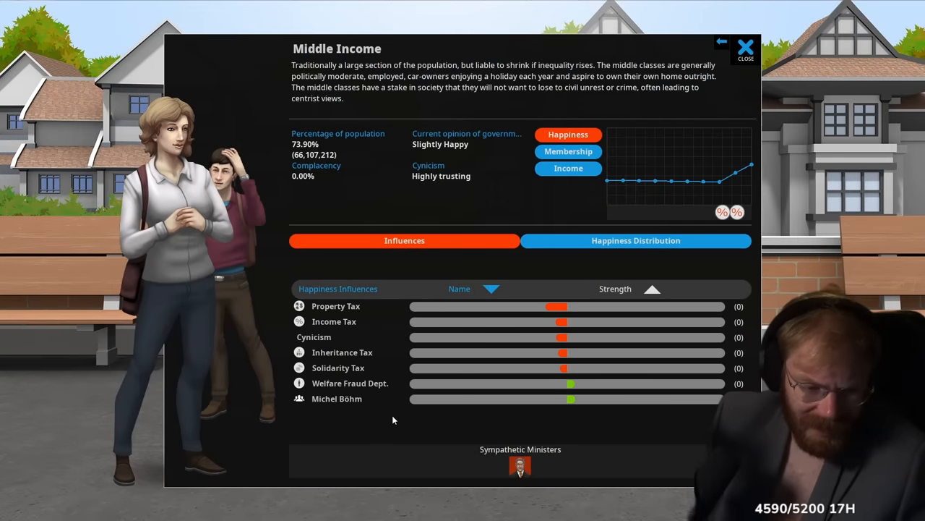
{"action": "left_click", "coordinate": [746, 47]}
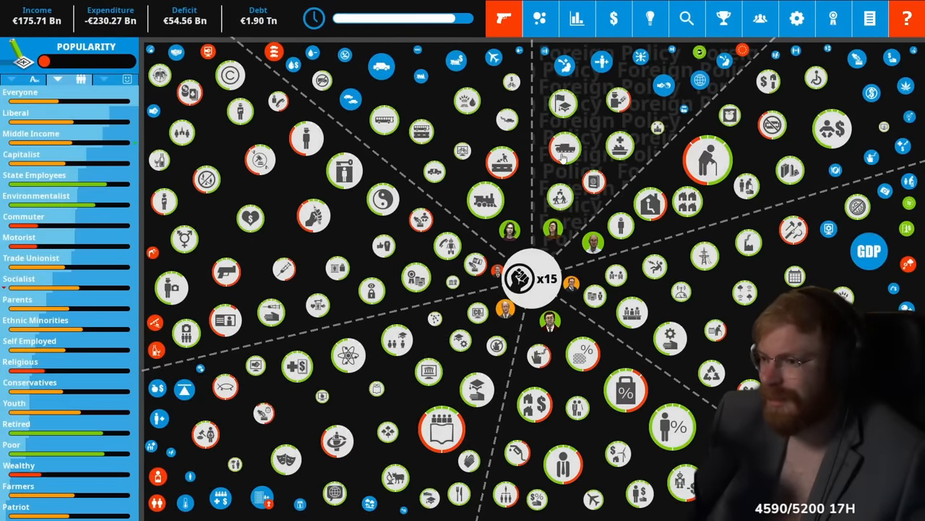
Scale ID Cards back from Biometric to Compulsory, spending 12 political capital
{"action": "left_click", "coordinate": [16, 113]}
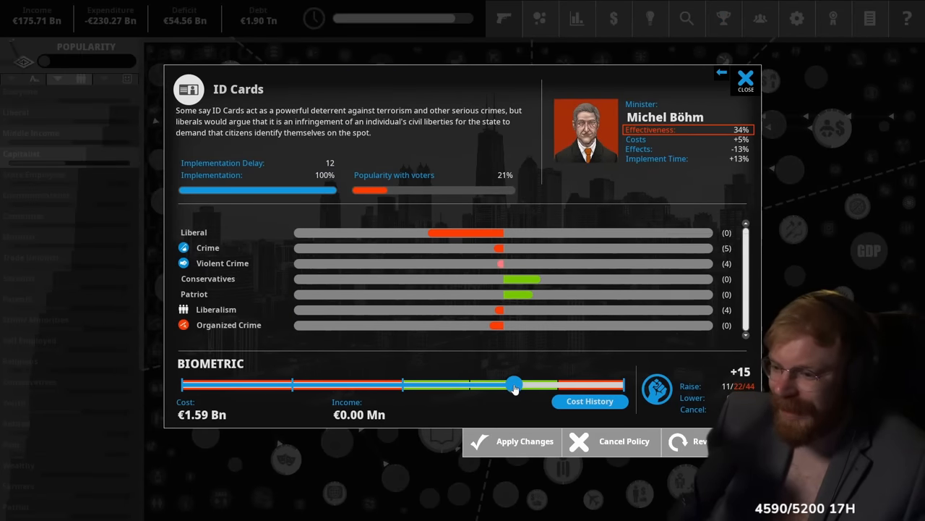
{"action": "left_click_drag", "start_coordinate": [513, 384], "coordinate": [402, 384]}
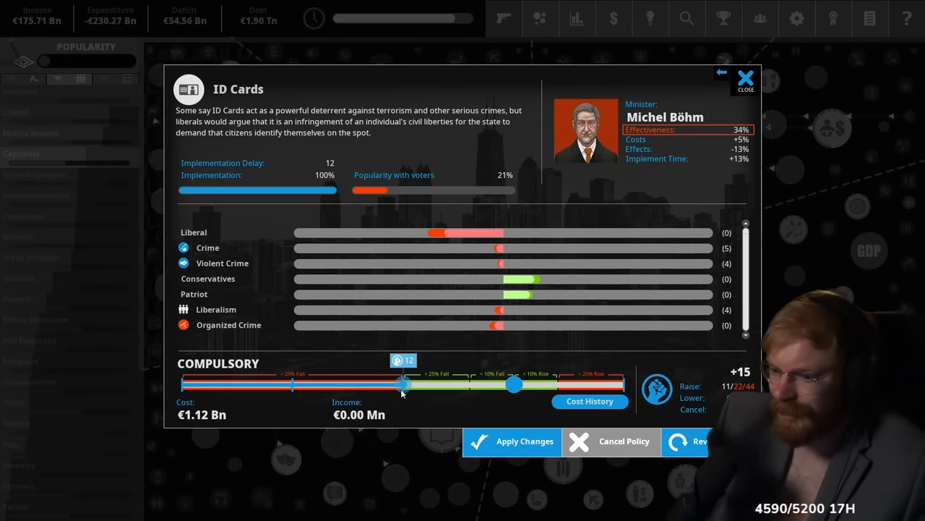
{"action": "left_click", "coordinate": [524, 441]}
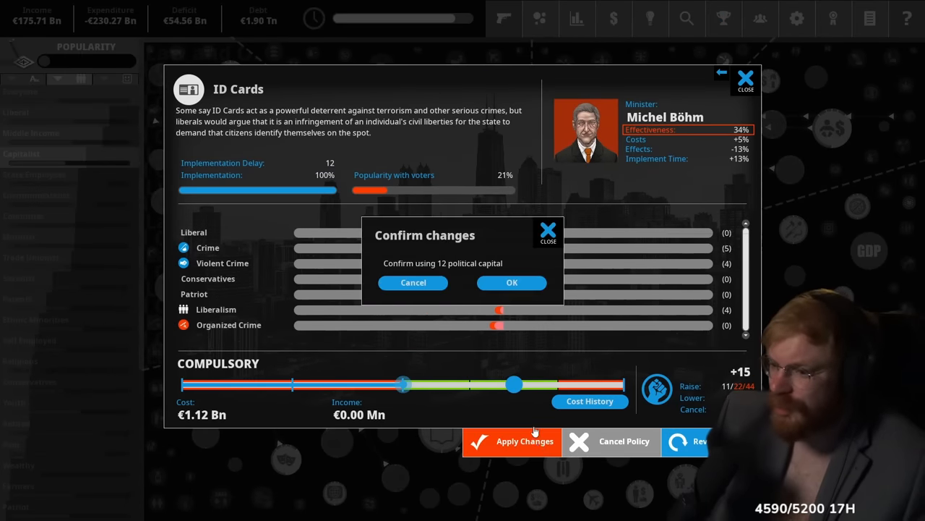
{"action": "left_click", "coordinate": [511, 282]}
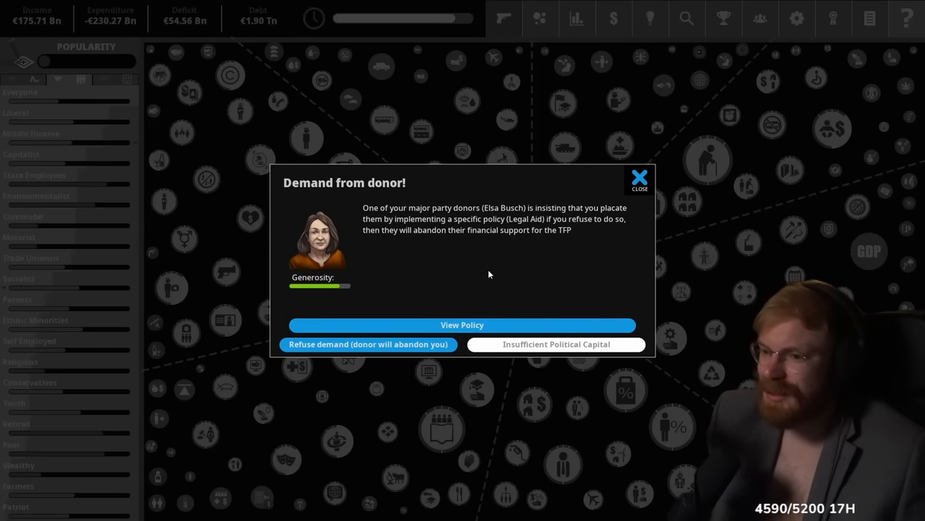
{"action": "mouse_move", "coordinate": [419, 298]}
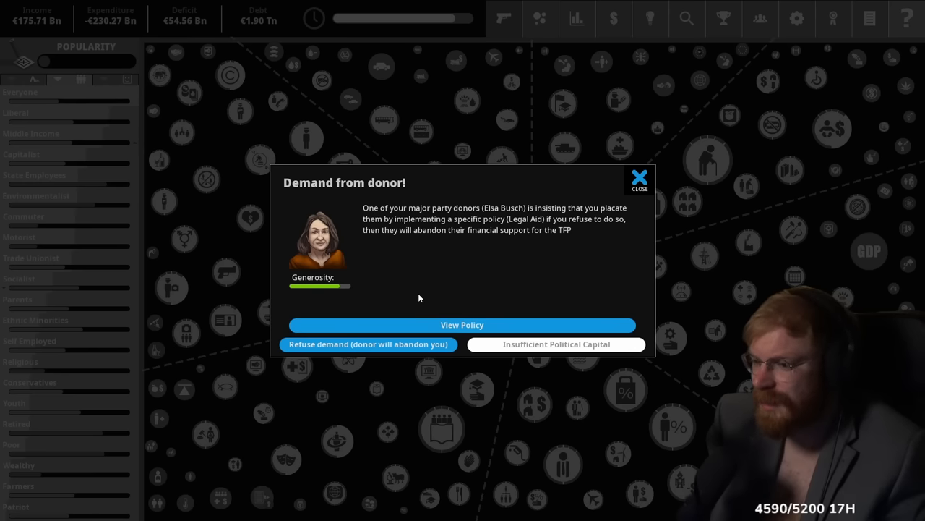
{"action": "mouse_move", "coordinate": [520, 352]}
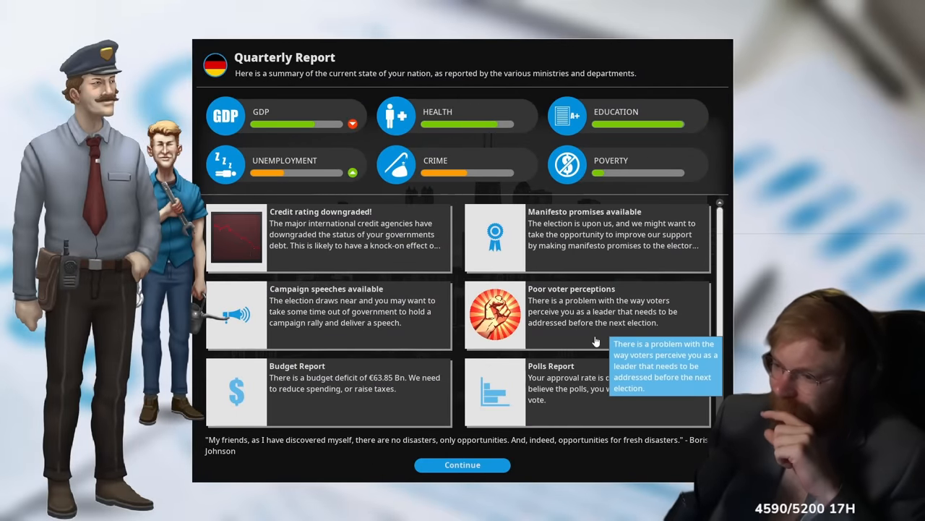
Move past the quarterly report and speech reception results back to government
{"action": "left_click", "coordinate": [354, 311]}
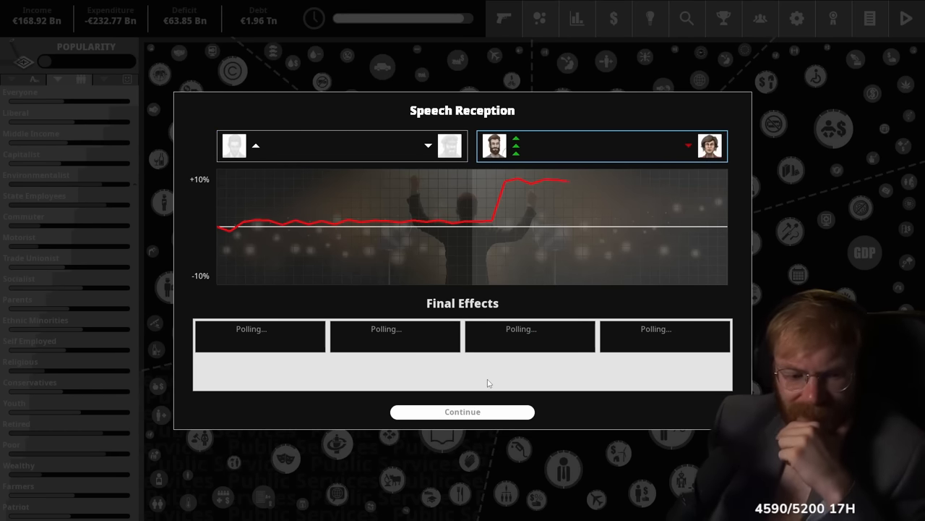
{"action": "left_click", "coordinate": [462, 411]}
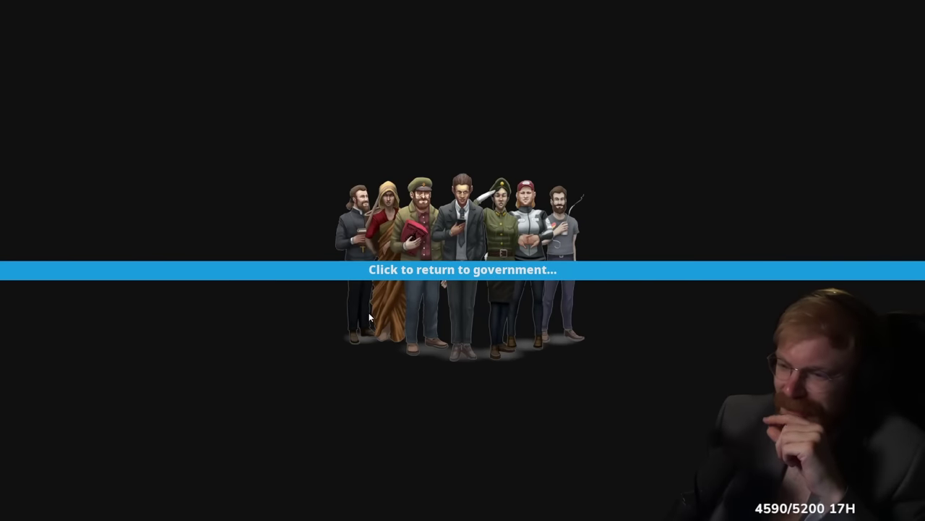
{"action": "left_click", "coordinate": [462, 269]}
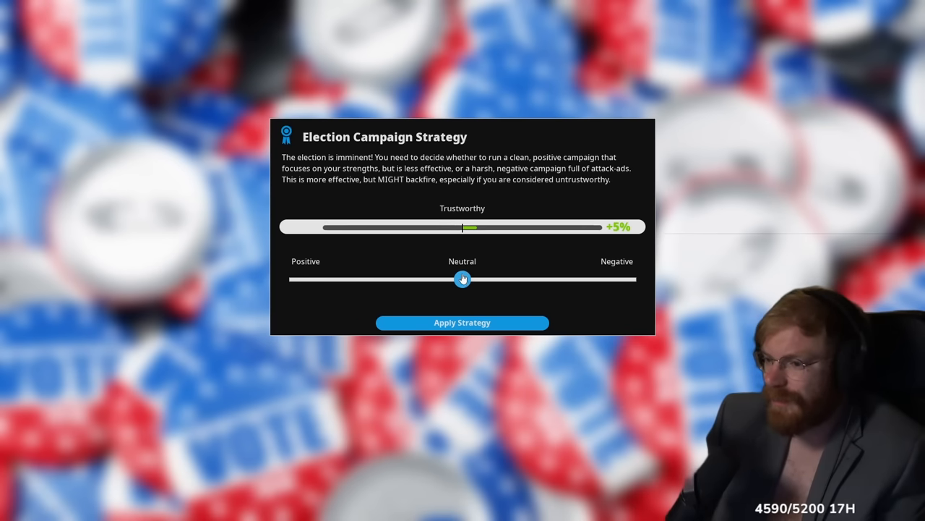
Run a positive election campaign, count the votes, and retire after losing with 14.4%
{"action": "left_click", "coordinate": [462, 322]}
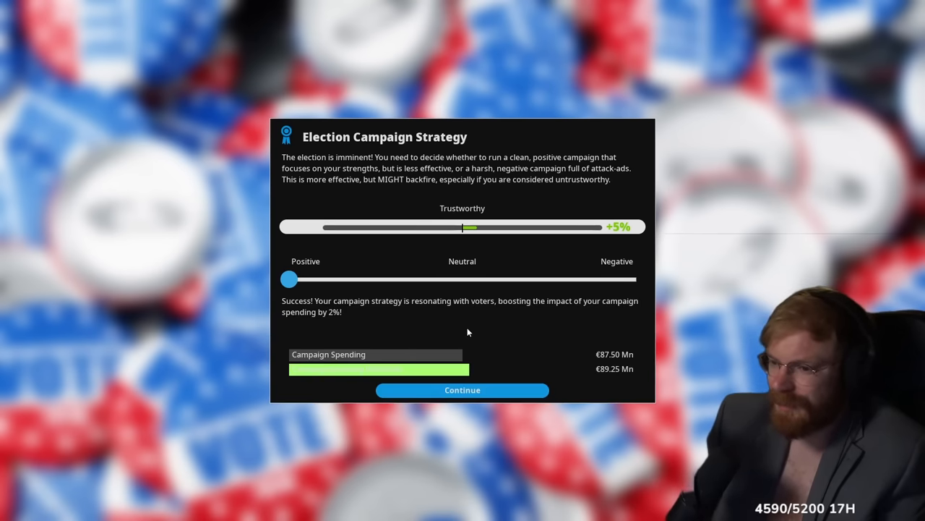
{"action": "left_click", "coordinate": [462, 389]}
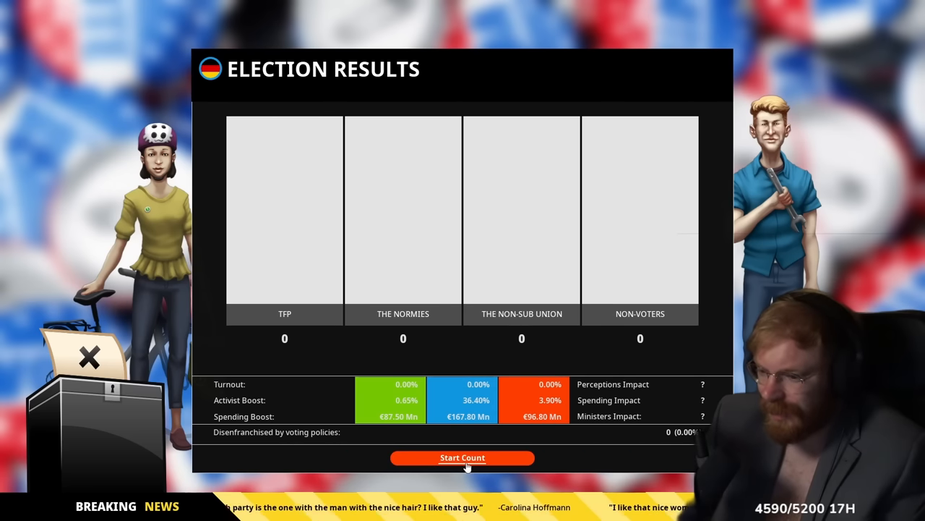
{"action": "left_click", "coordinate": [463, 456]}
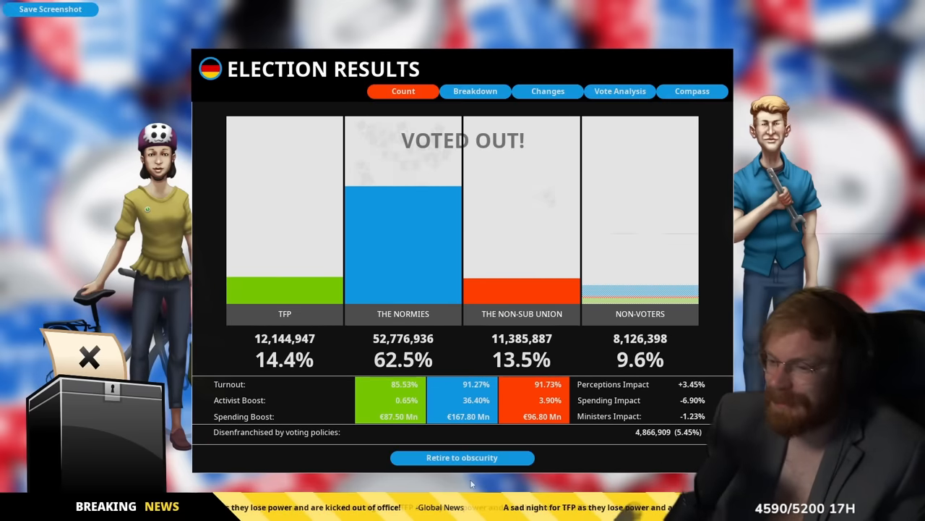
{"action": "left_click", "coordinate": [462, 457]}
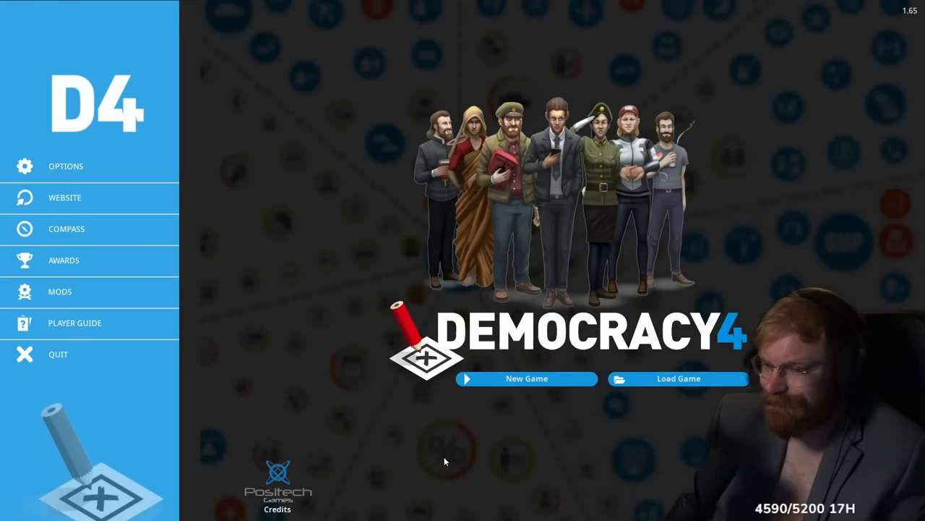
{"action": "mouse_move", "coordinate": [336, 426]}
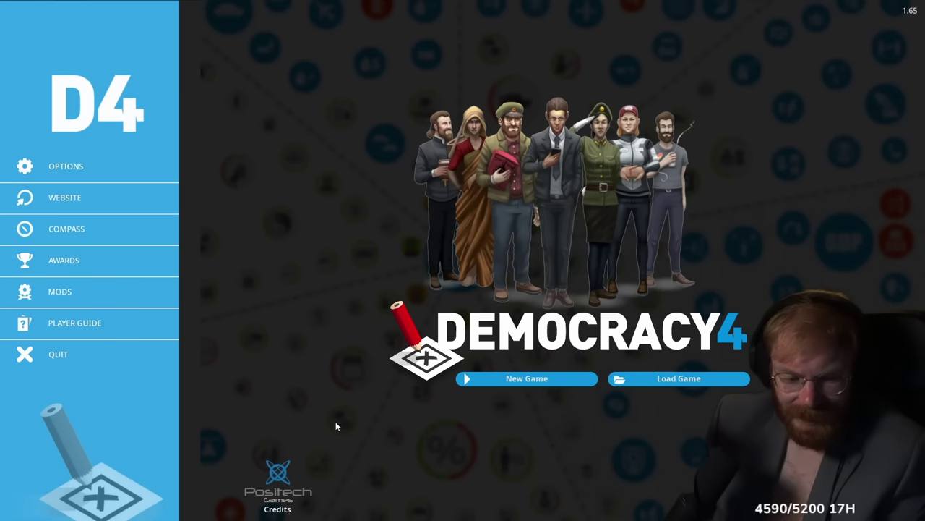
{"action": "mouse_move", "coordinate": [253, 365]}
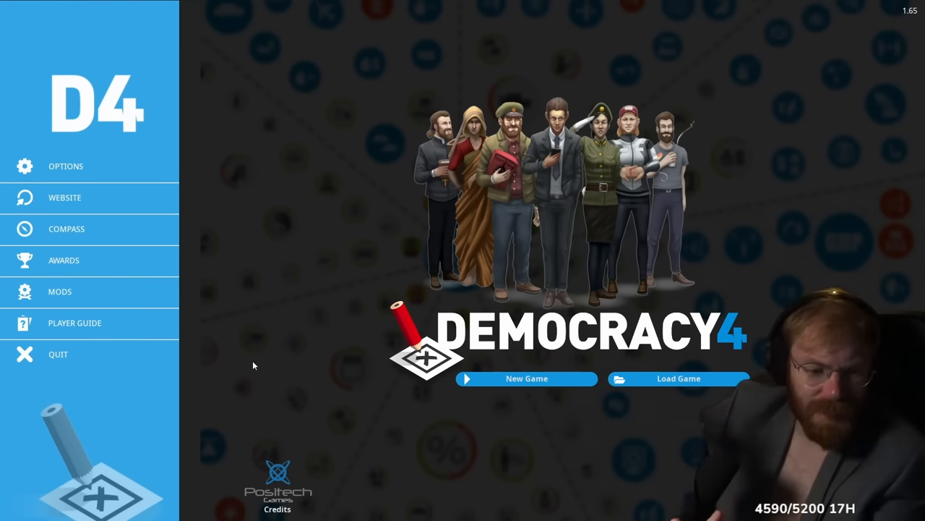